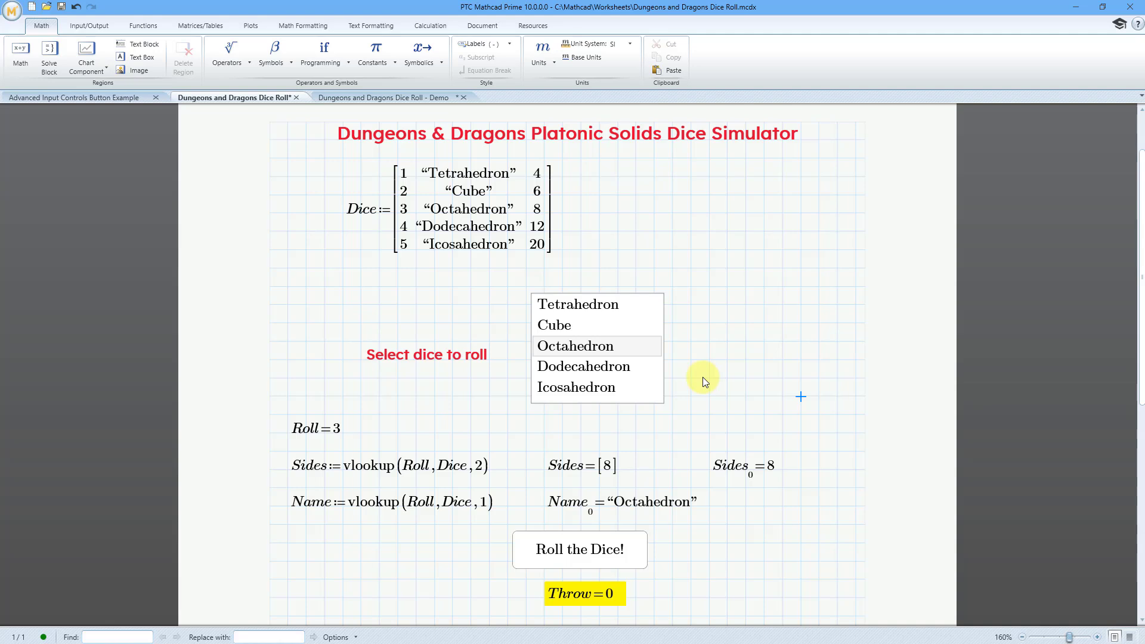
# - Roll the Dodecahedron, Icosahedron, then Cube dice, dismissing each result message
pyautogui.click(583, 366)
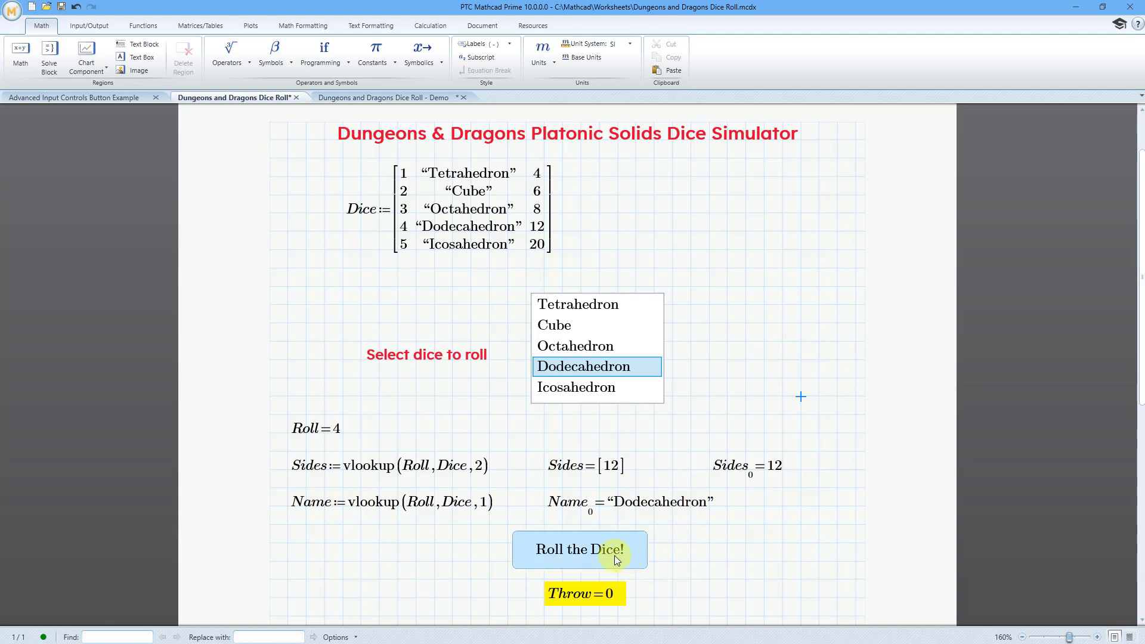
pyautogui.click(579, 549)
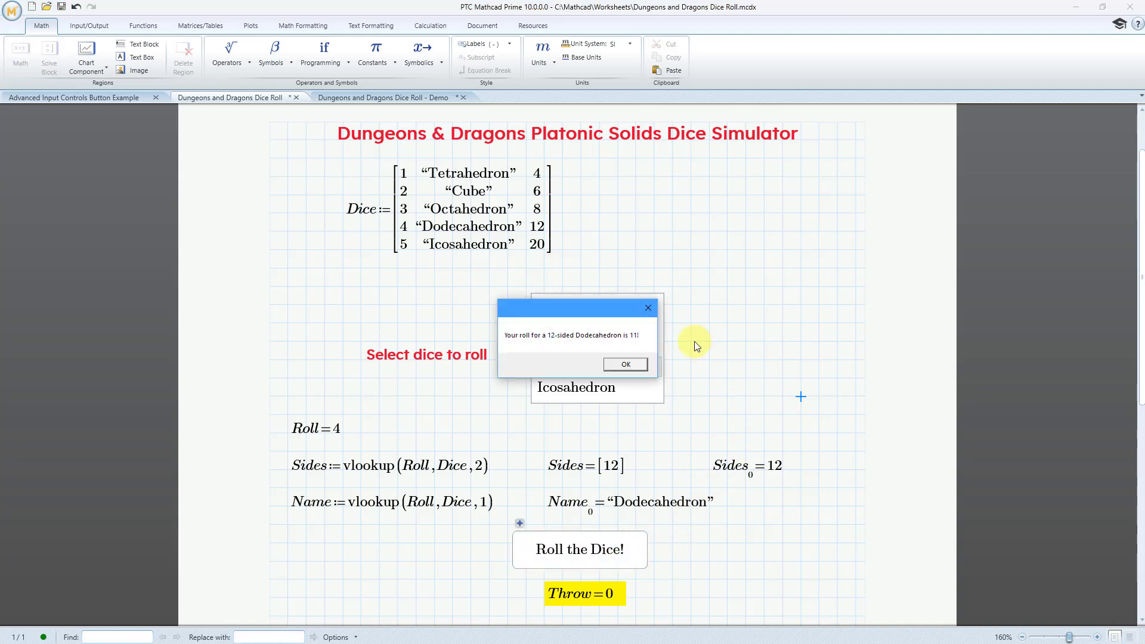
pyautogui.moveTo(719, 363)
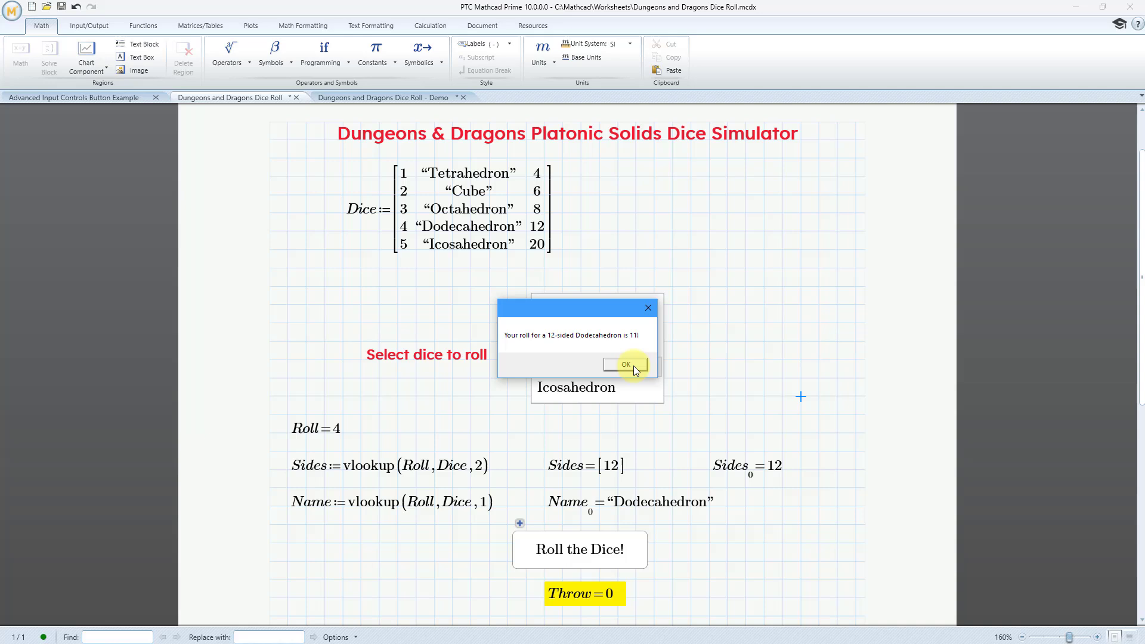
pyautogui.click(625, 364)
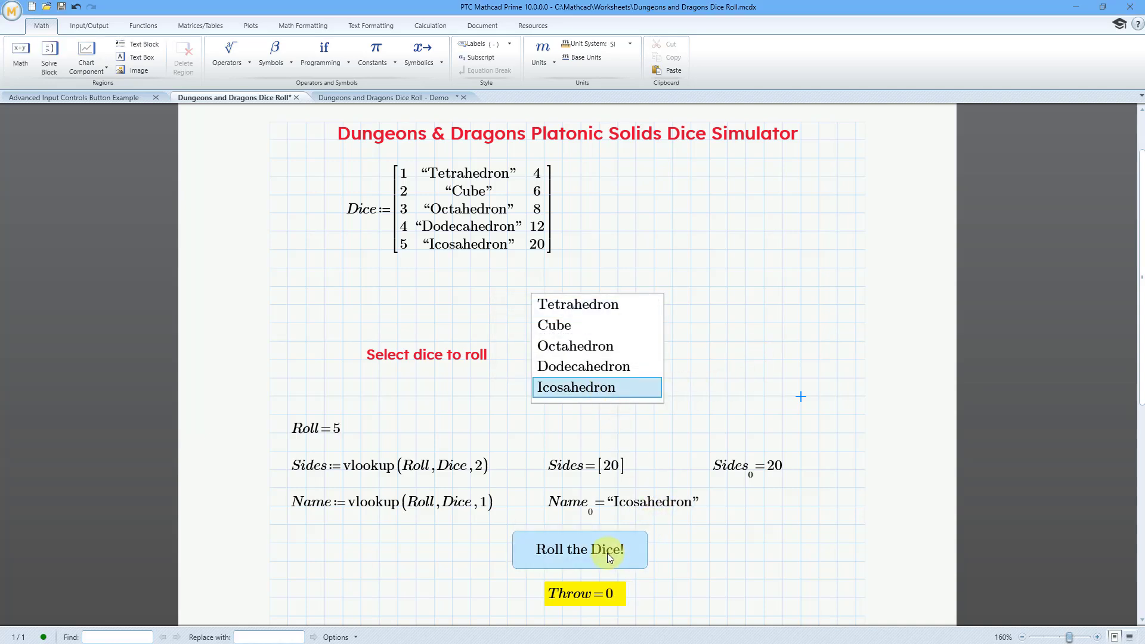
pyautogui.click(579, 549)
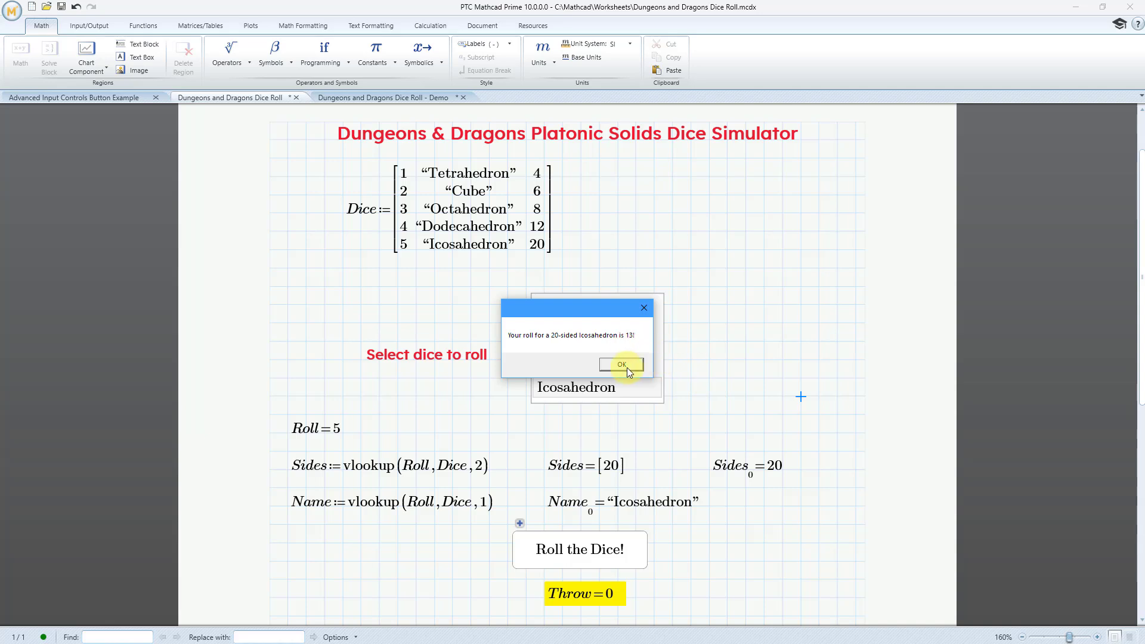
pyautogui.click(621, 364)
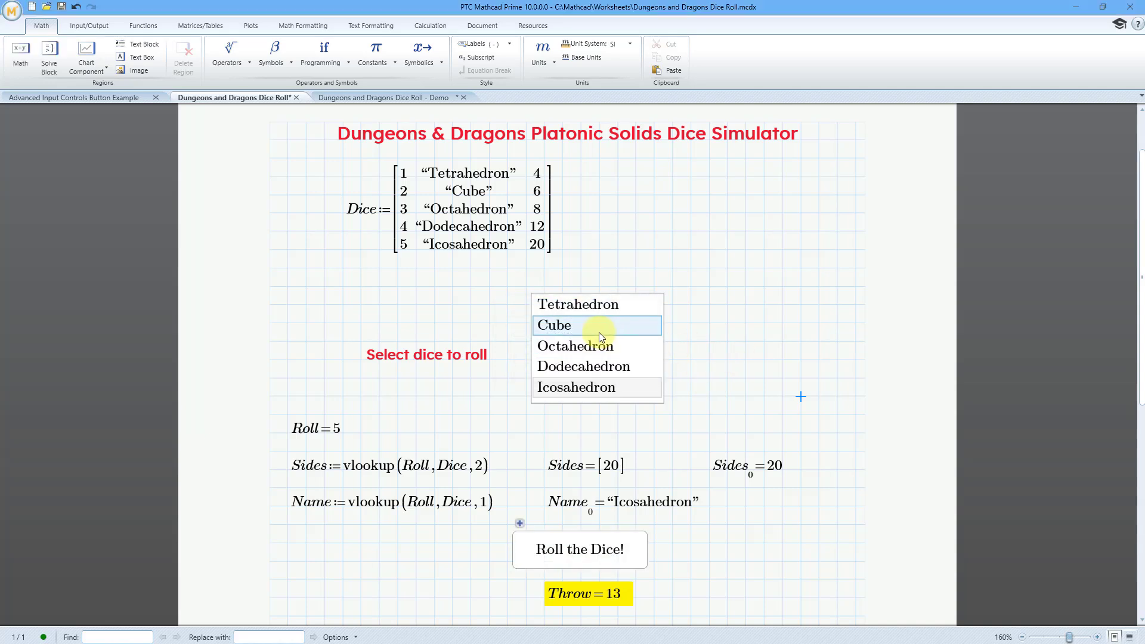
pyautogui.click(596, 325)
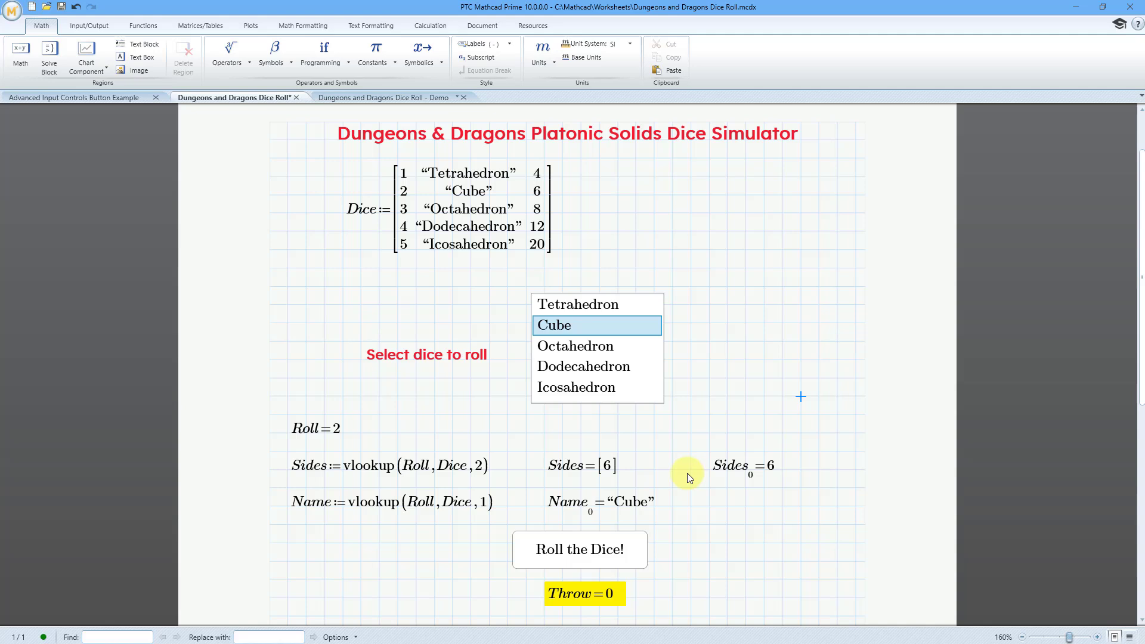
pyautogui.click(578, 549)
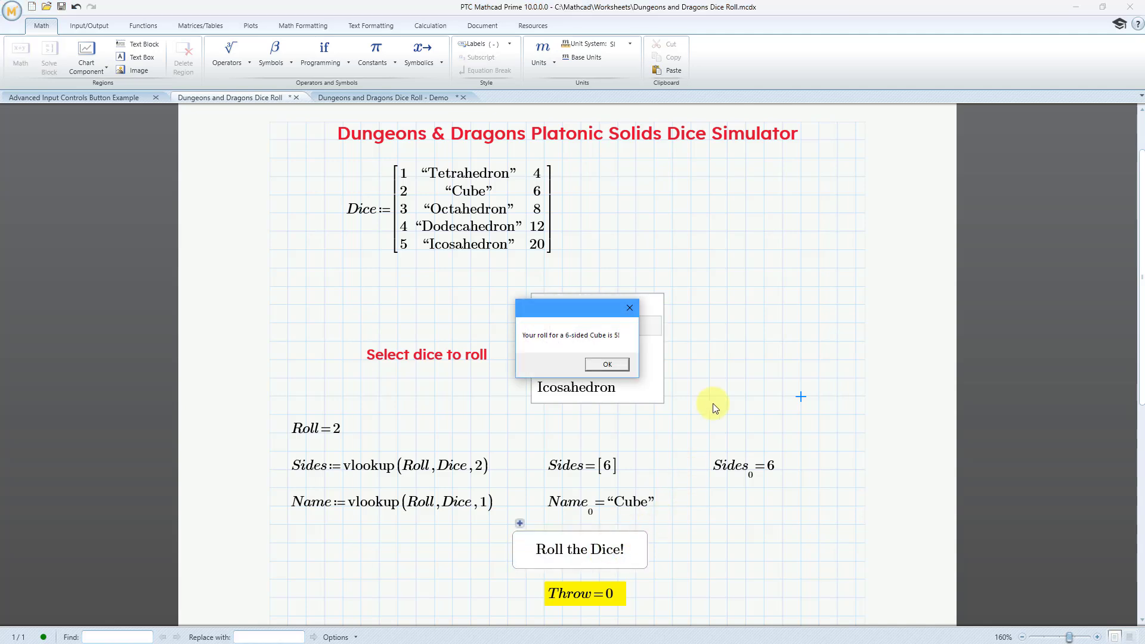
pyautogui.click(605, 364)
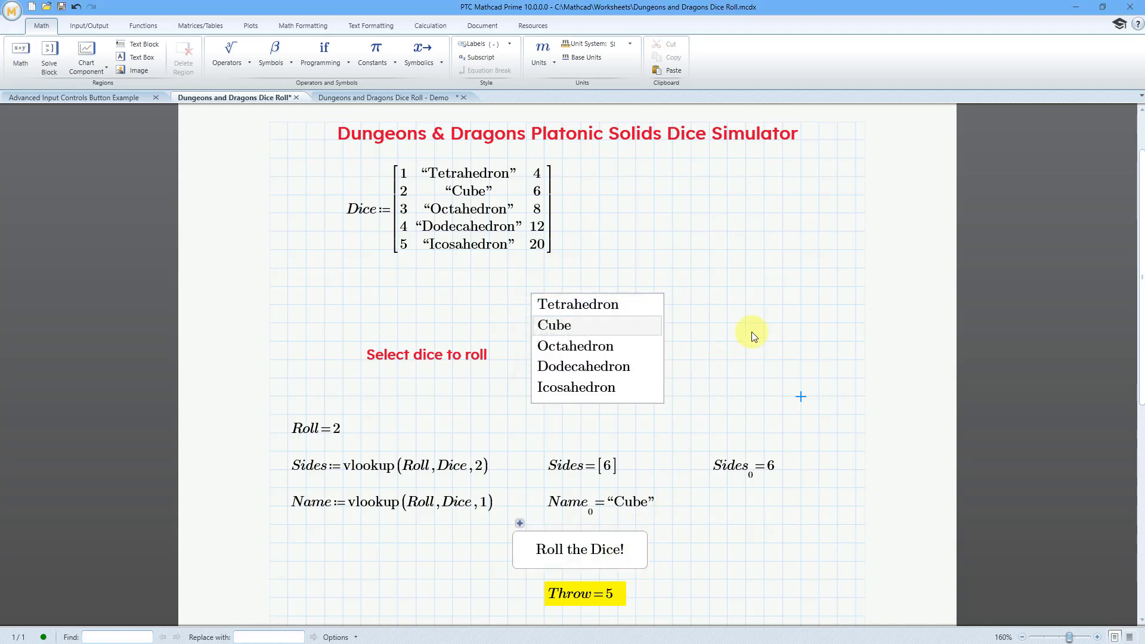
pyautogui.moveTo(754, 336)
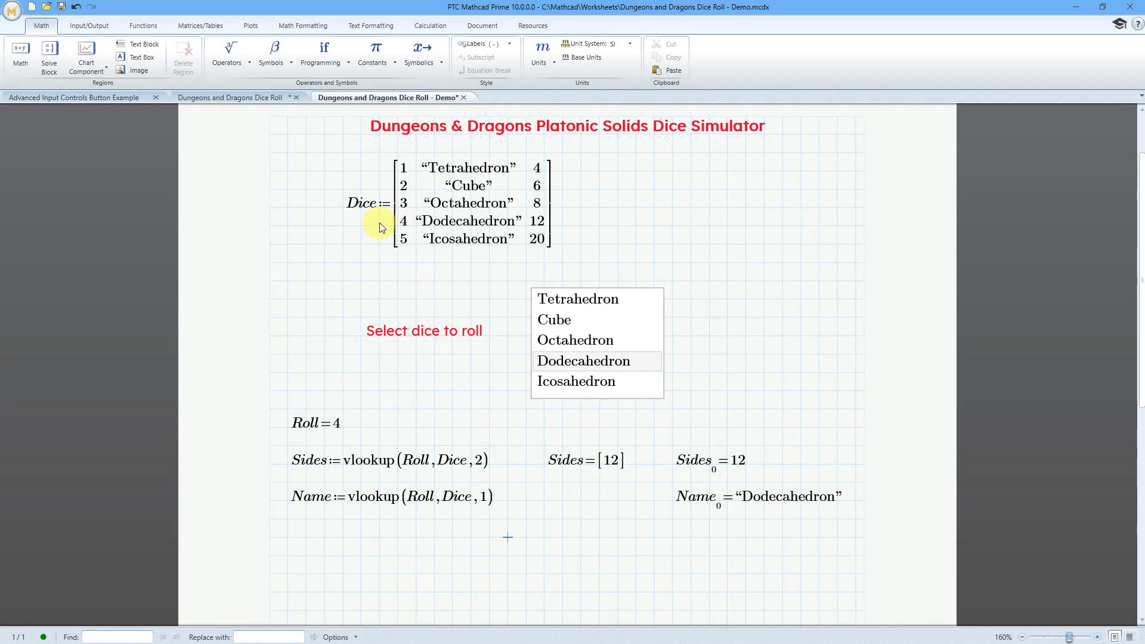
pyautogui.moveTo(367, 223)
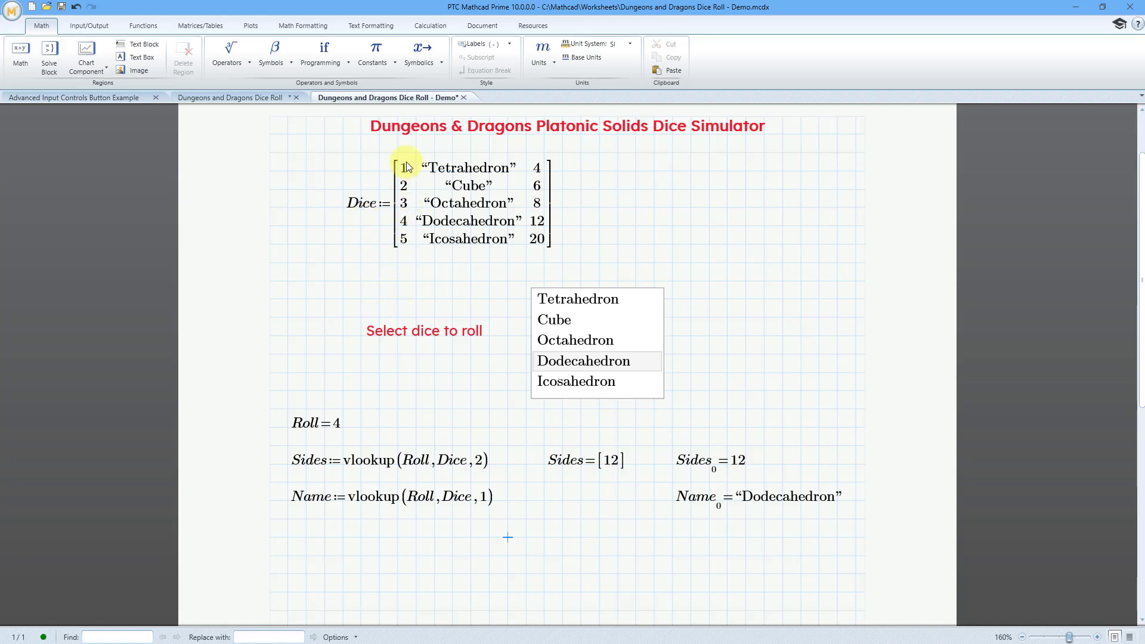
pyautogui.moveTo(406, 276)
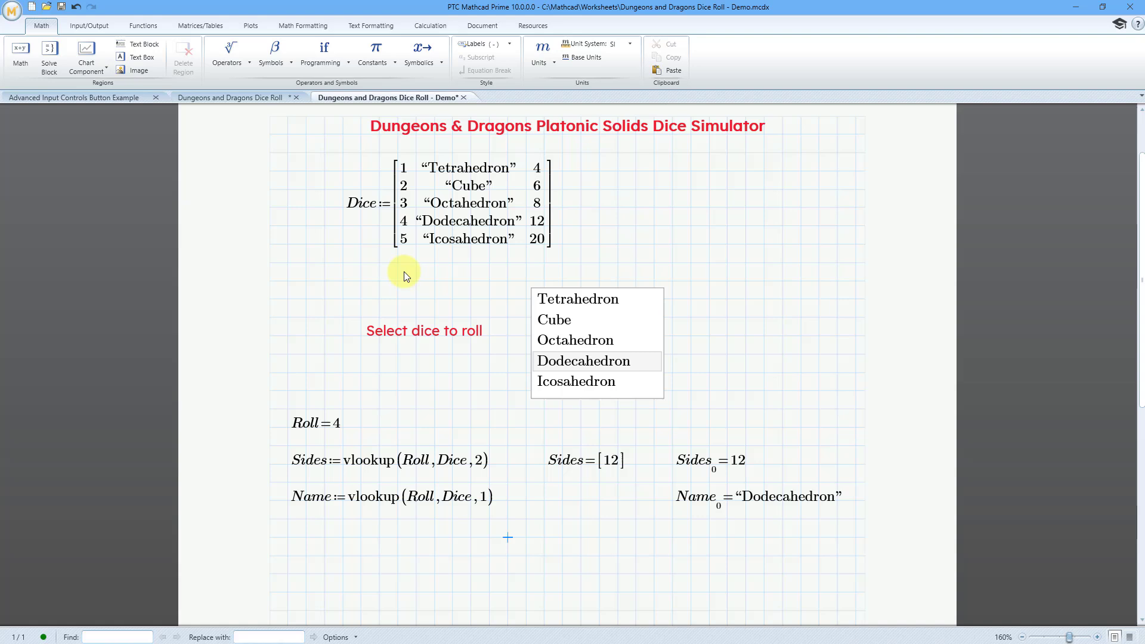
pyautogui.moveTo(719, 281)
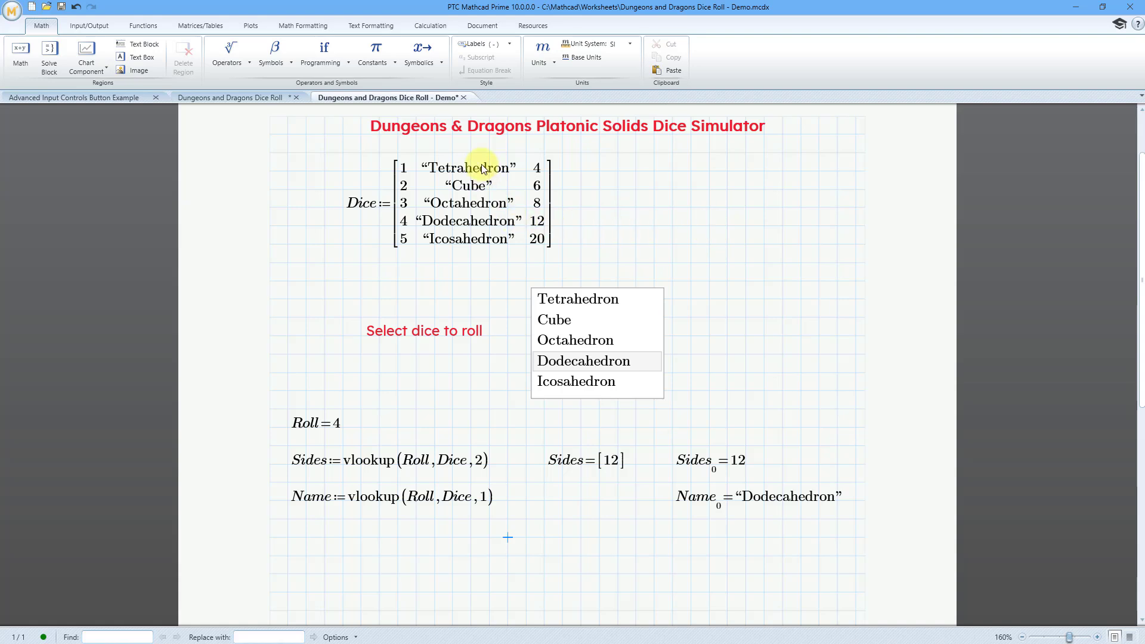
pyautogui.moveTo(650, 209)
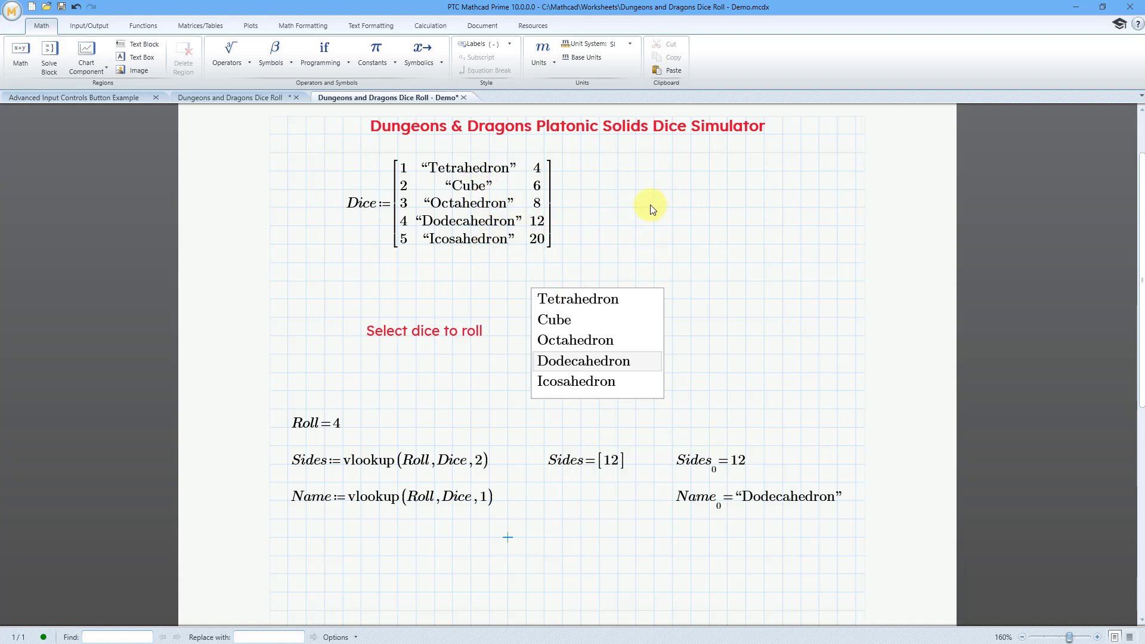
pyautogui.moveTo(547, 178)
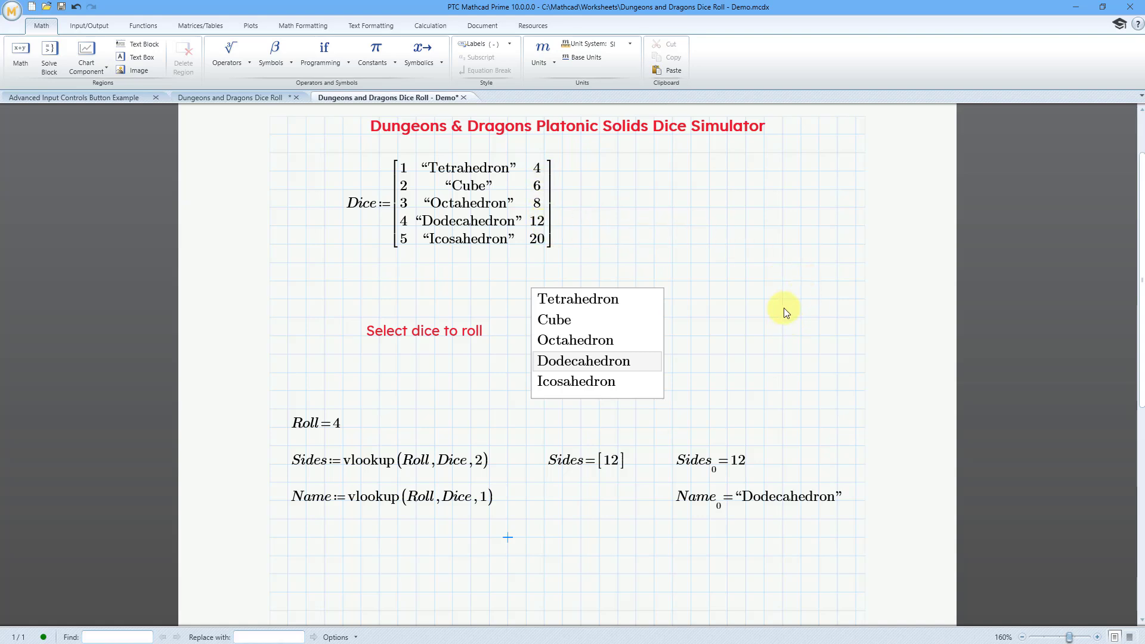
# - Pick Cube in the demo worksheet's dice list, giving Roll 2 and Sides 6
pyautogui.click(554, 320)
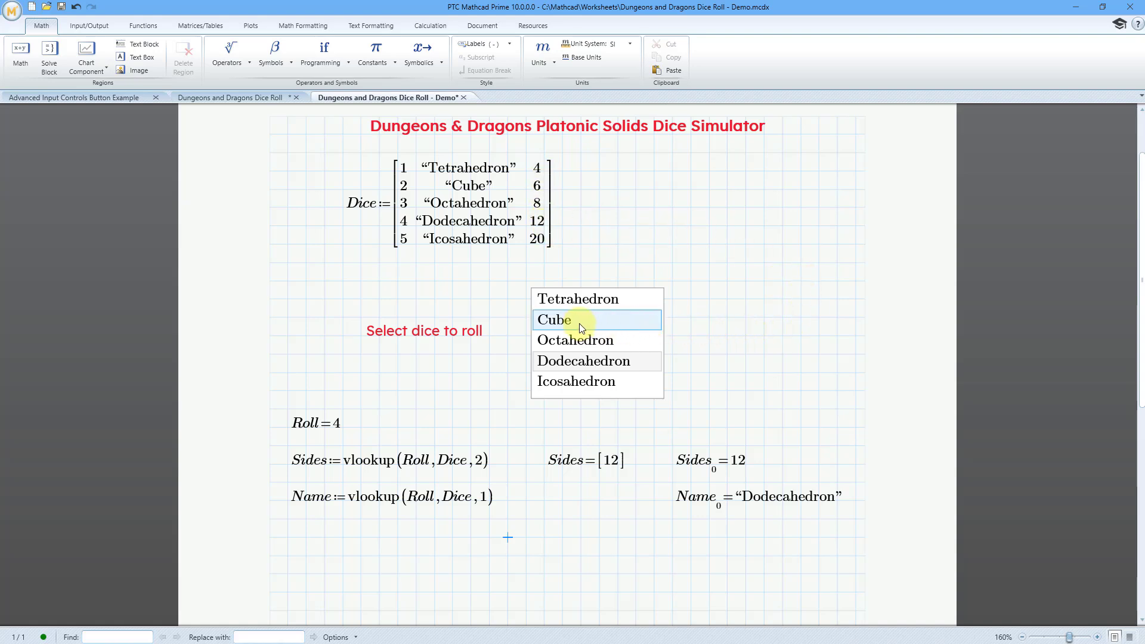
pyautogui.click(575, 320)
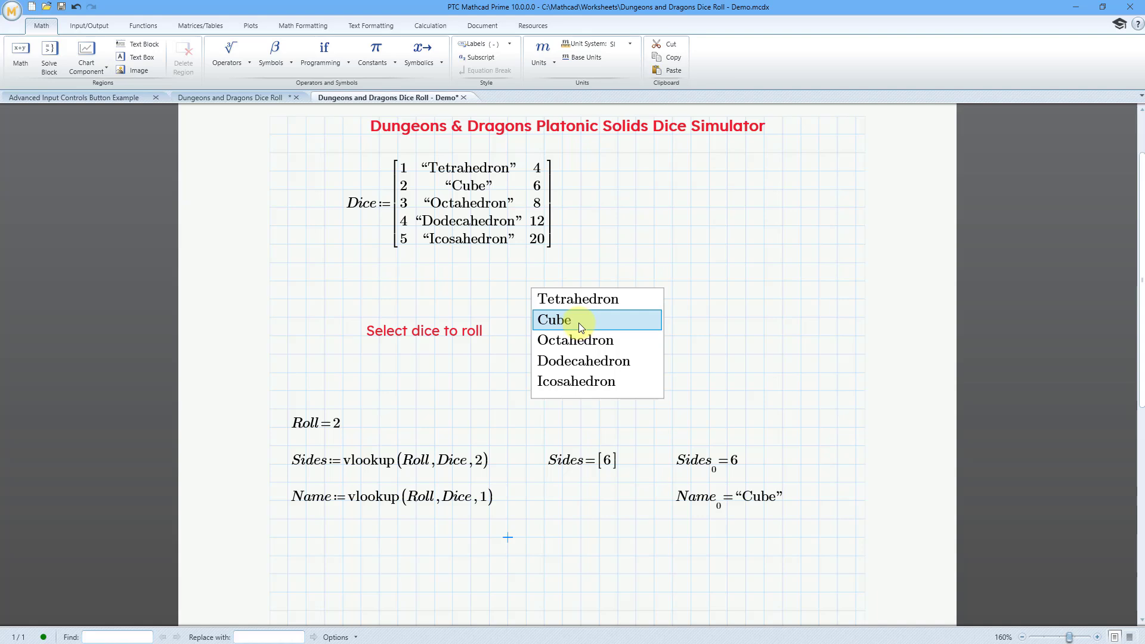
pyautogui.moveTo(468, 417)
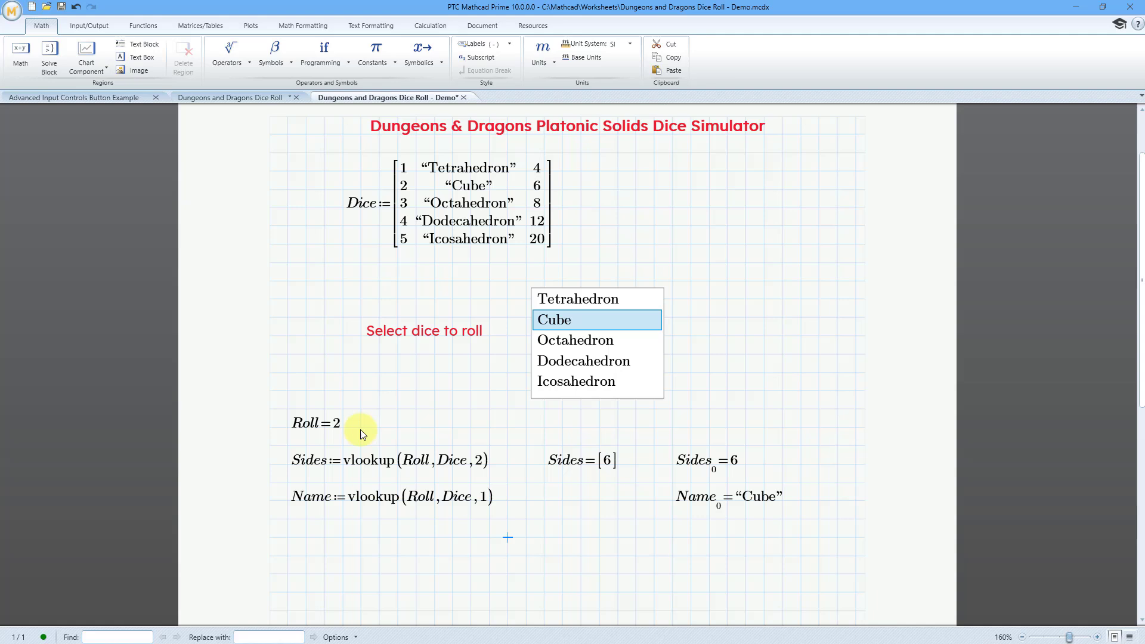
pyautogui.moveTo(408, 196)
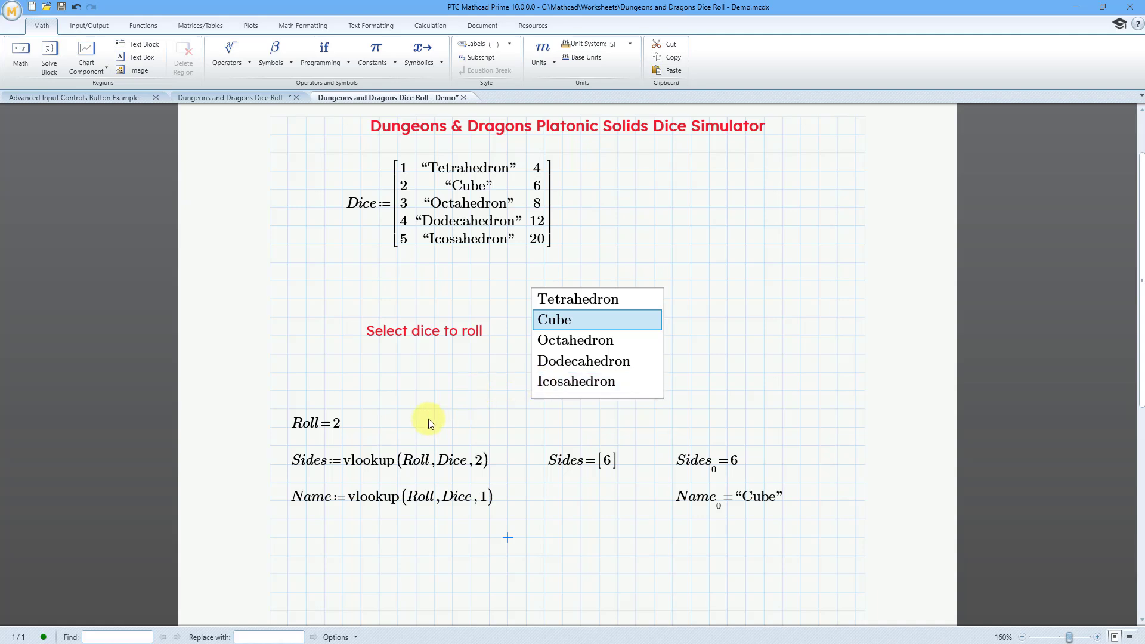
pyautogui.moveTo(361, 485)
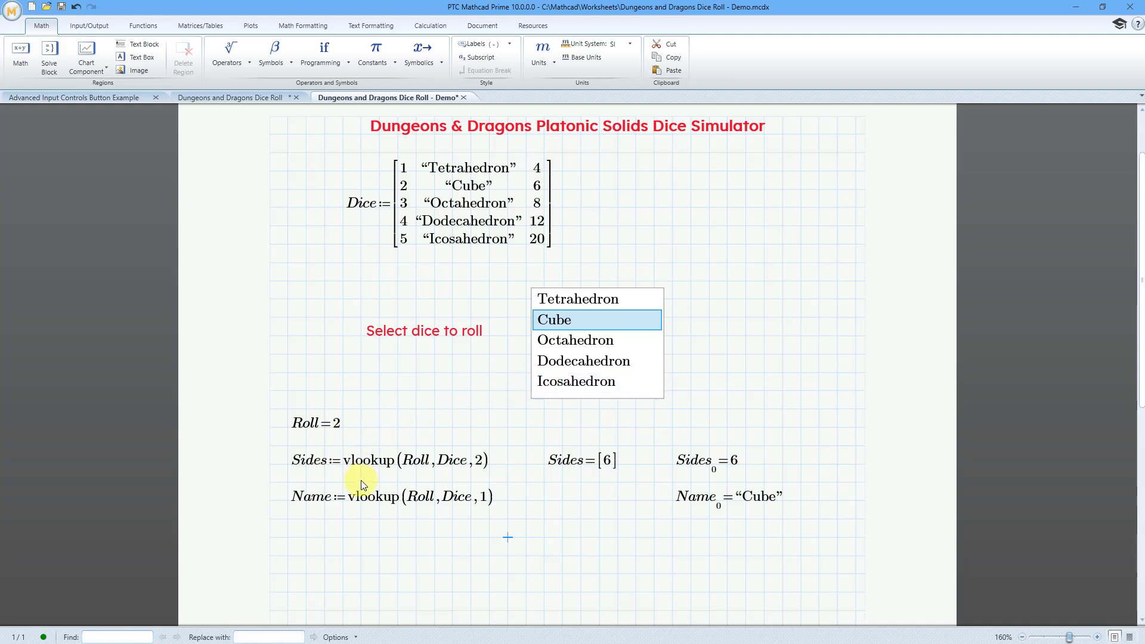
pyautogui.moveTo(378, 479)
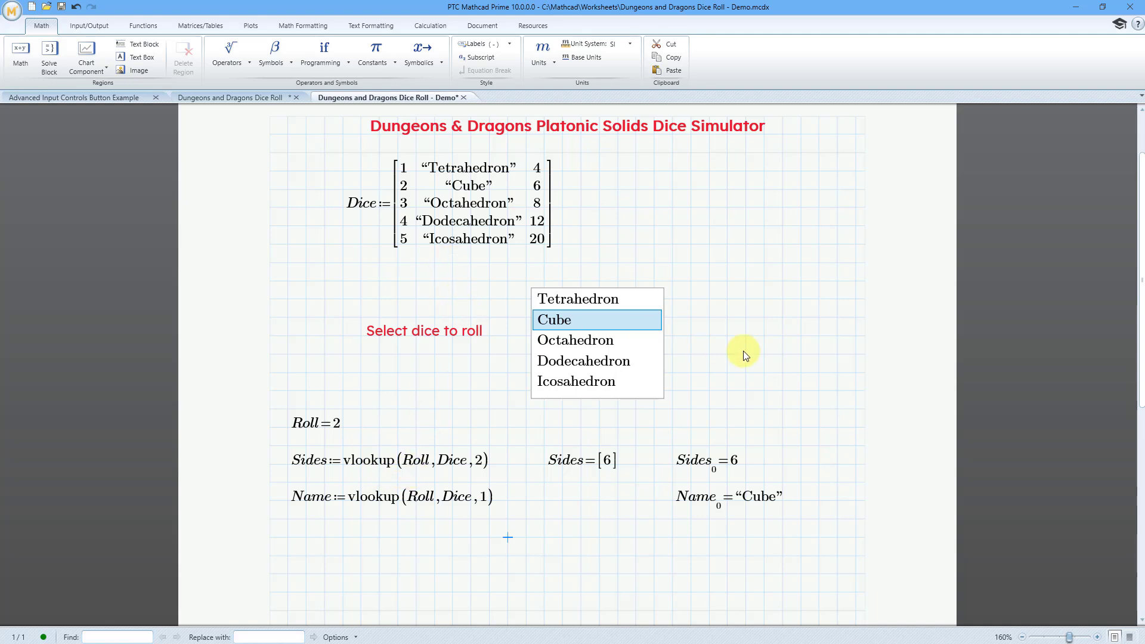
pyautogui.moveTo(744, 469)
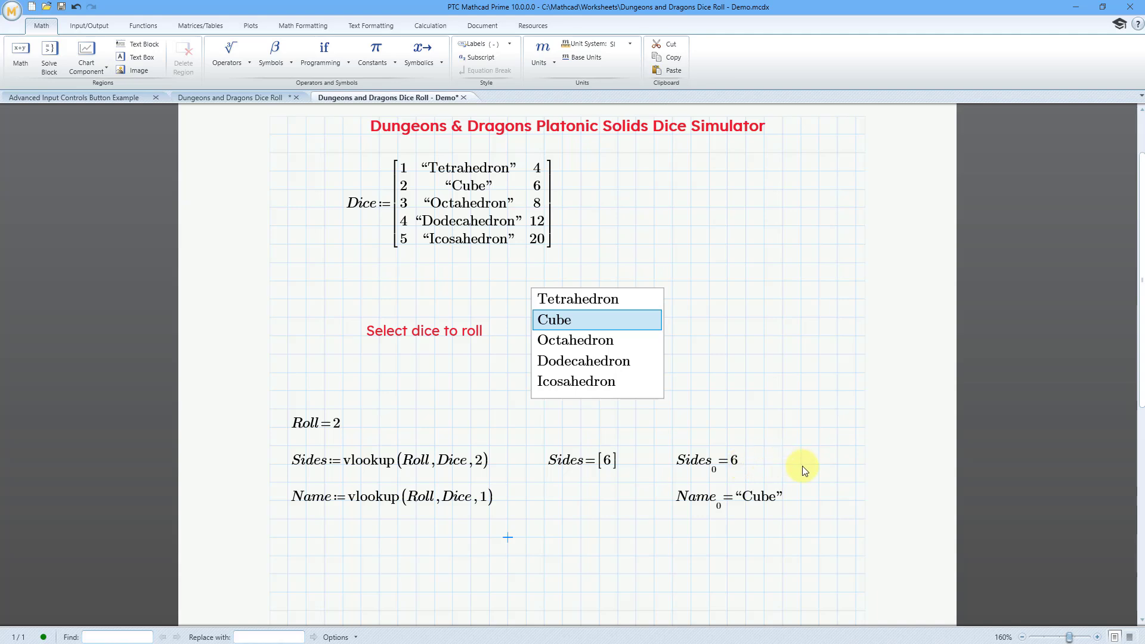
pyautogui.moveTo(787, 502)
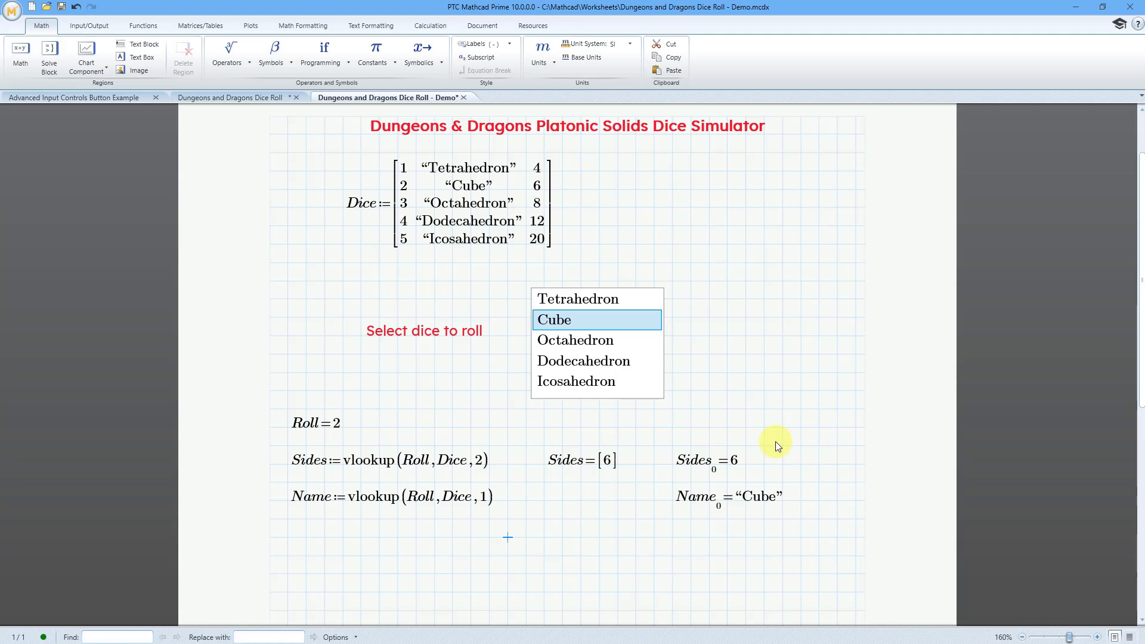
pyautogui.moveTo(167, 161)
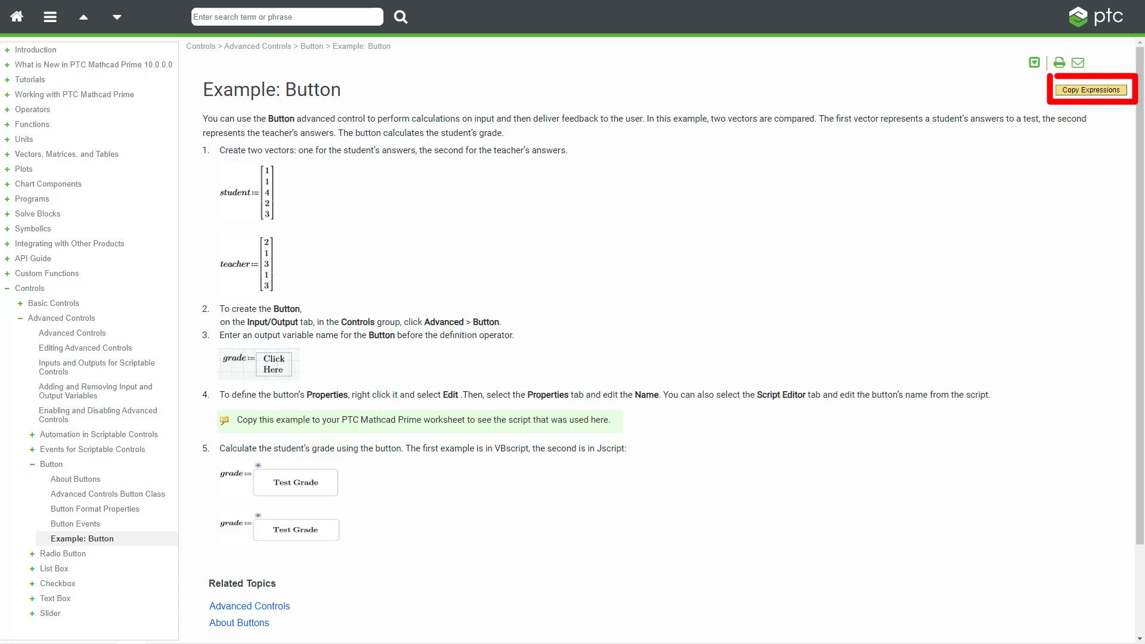
# - Copy the expressions from the Help 'Example: Button' page
pyautogui.click(1091, 90)
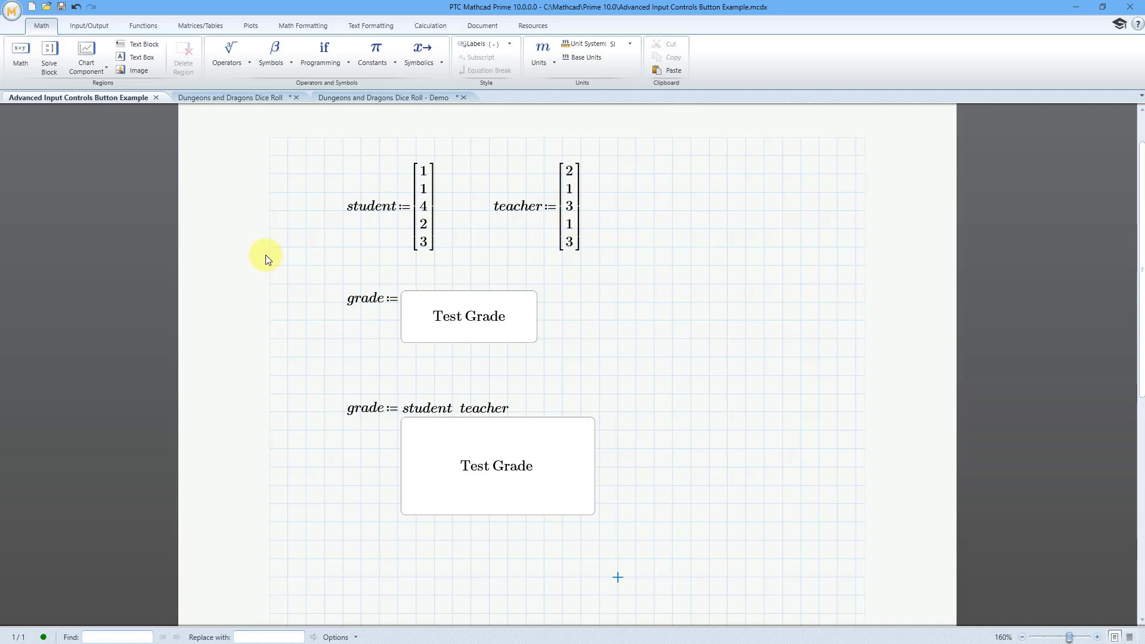
pyautogui.moveTo(318, 341)
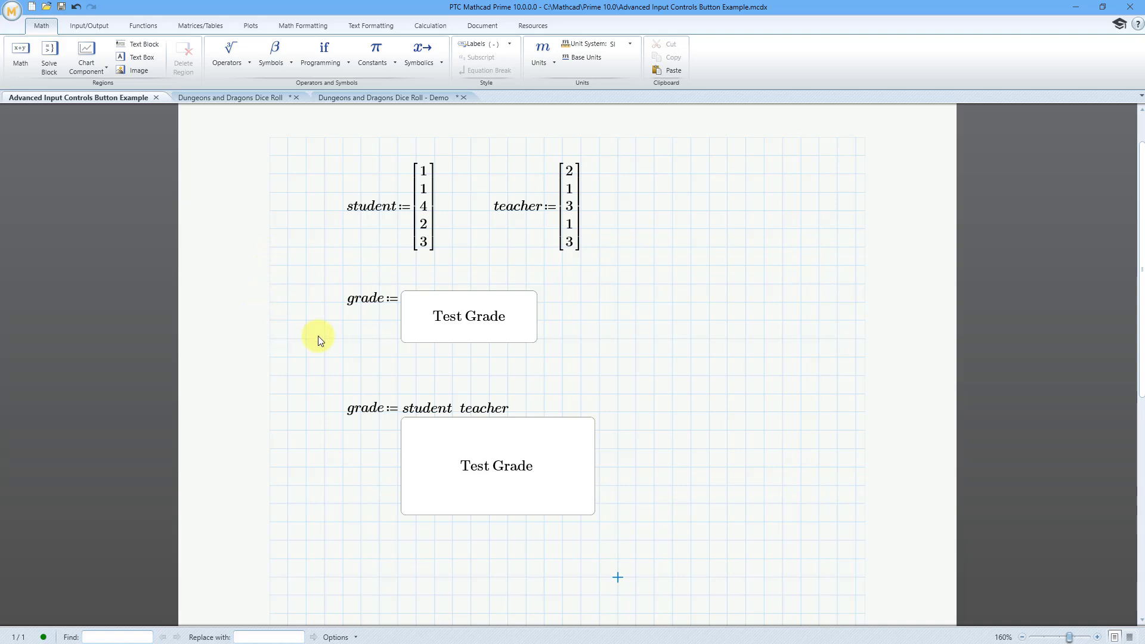
pyautogui.rightClick(468, 317)
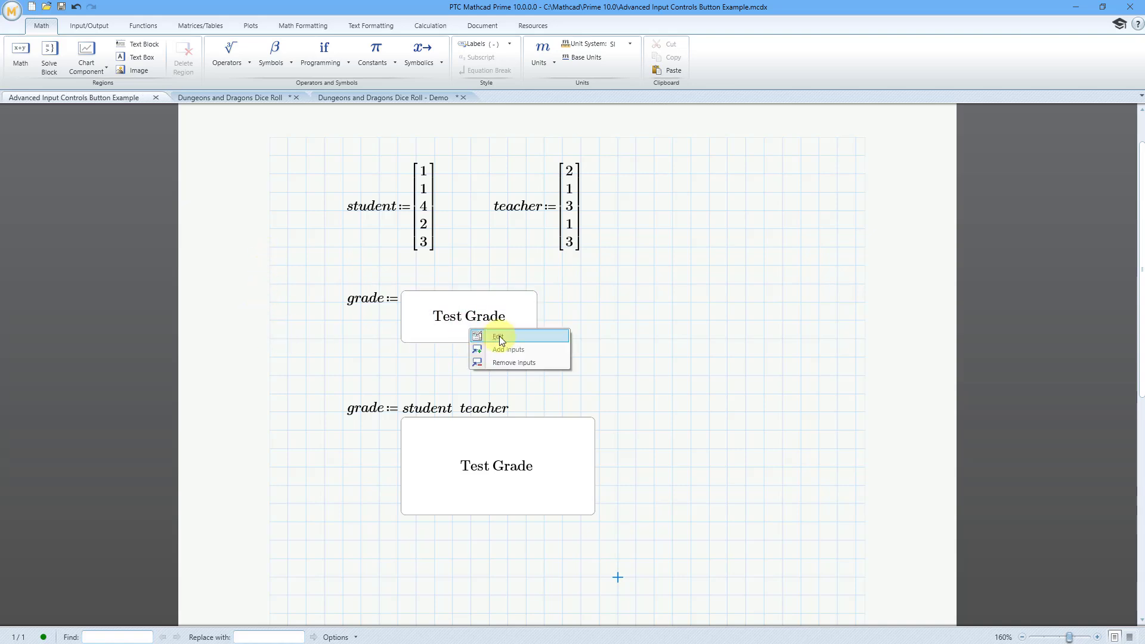
pyautogui.click(499, 336)
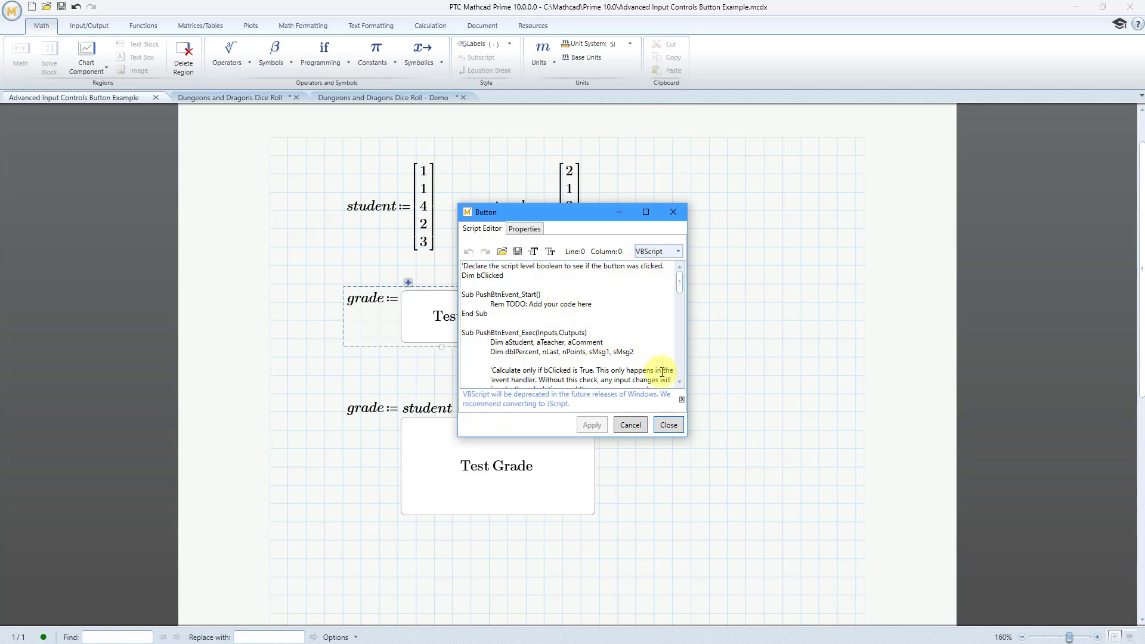
pyautogui.click(667, 425)
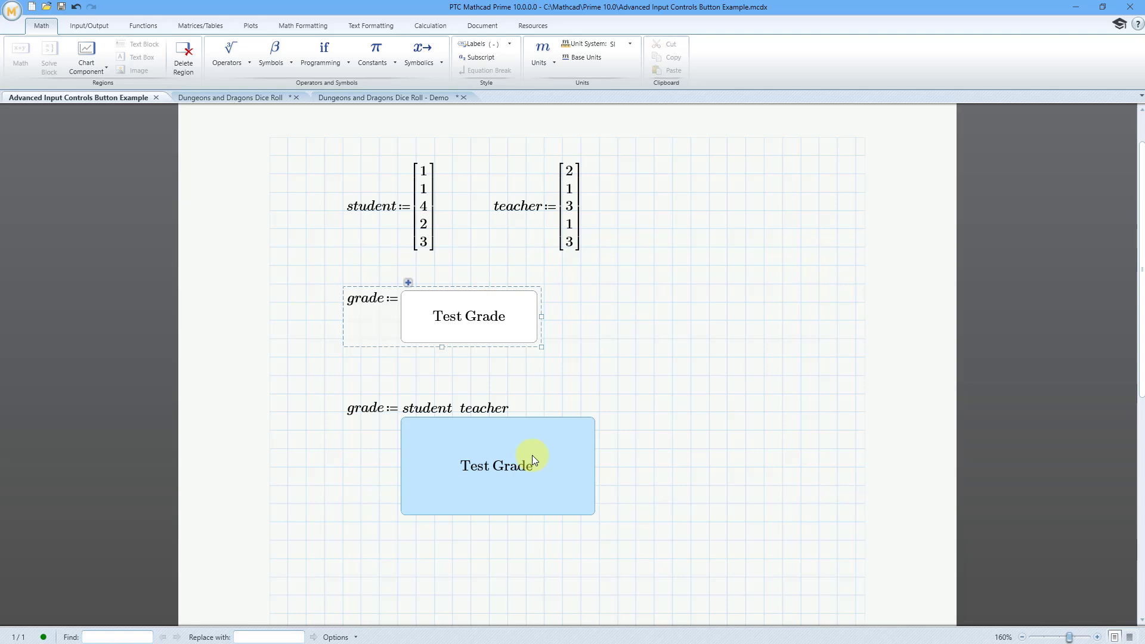
pyautogui.doubleClick(497, 466)
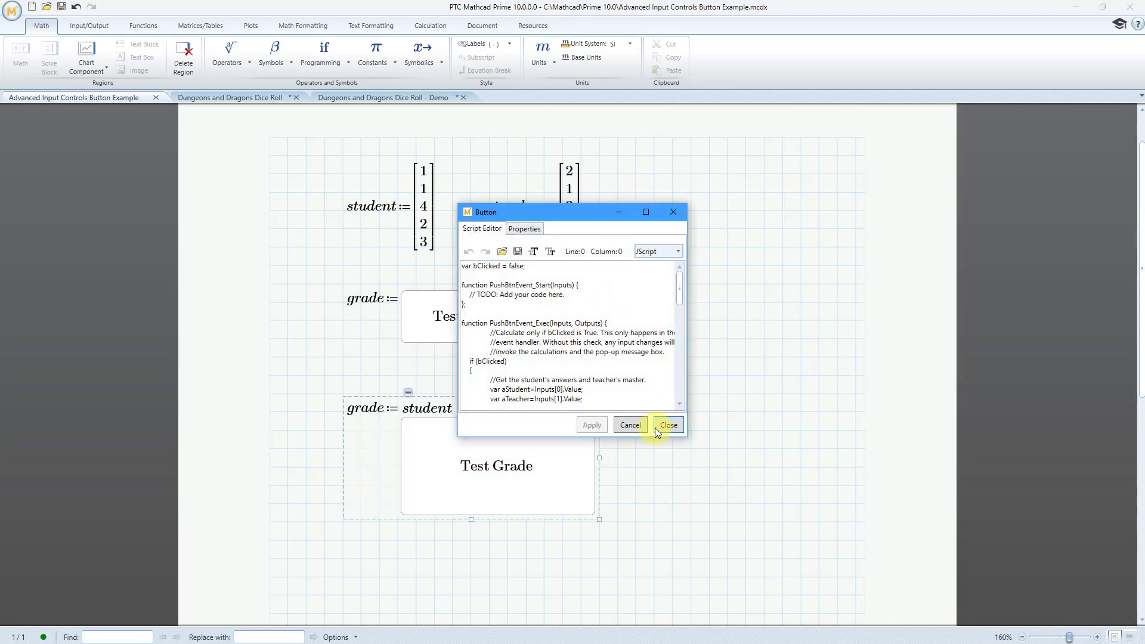
pyautogui.click(667, 424)
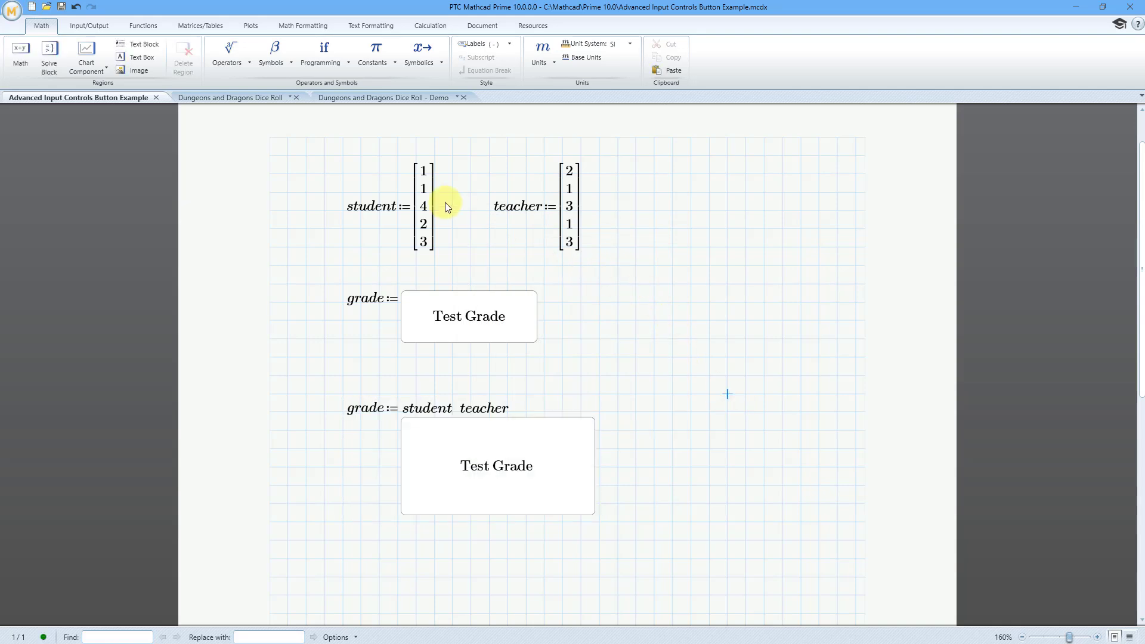
# - Return to the Dungeons and Dragons Dice Roll - Demo worksheet and show the Input/Output tools
pyautogui.click(383, 97)
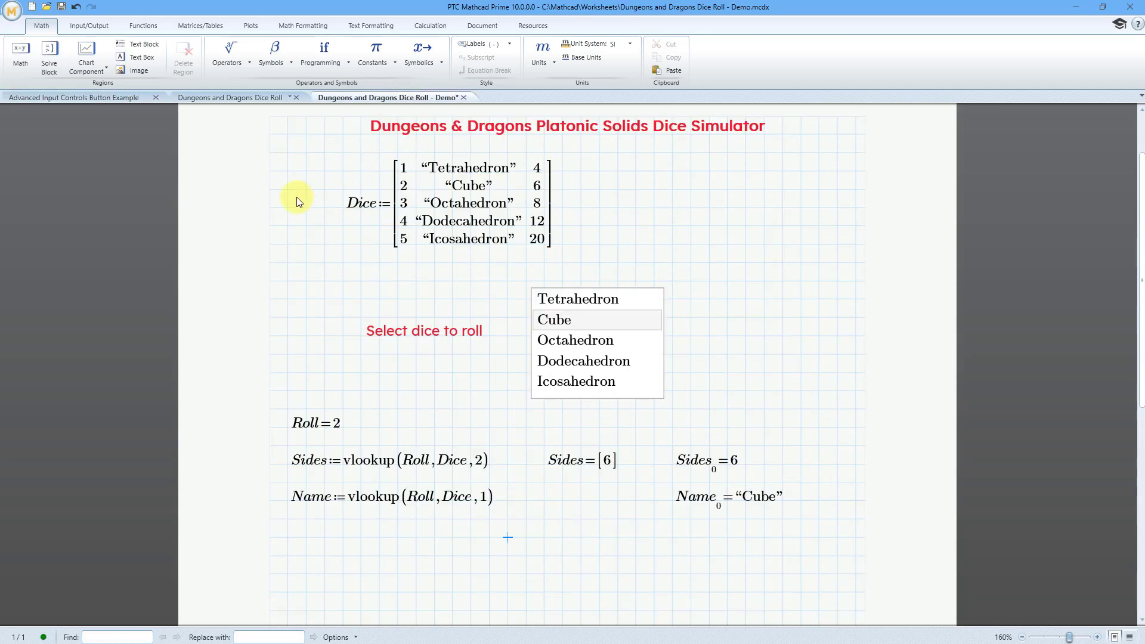
pyautogui.moveTo(634, 202)
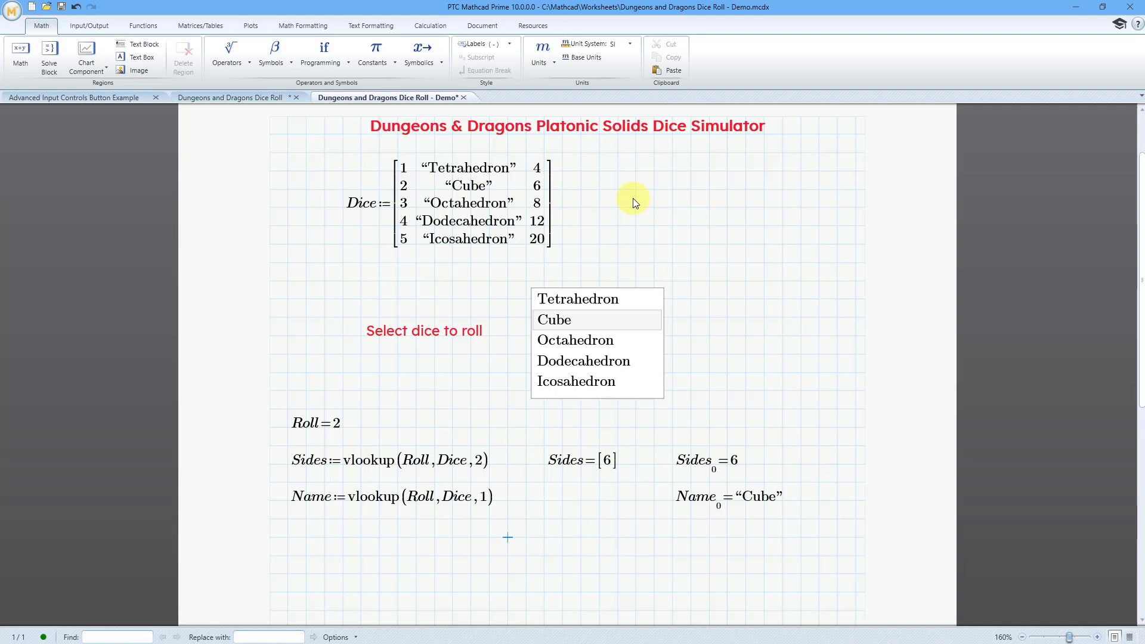
pyautogui.moveTo(582, 170)
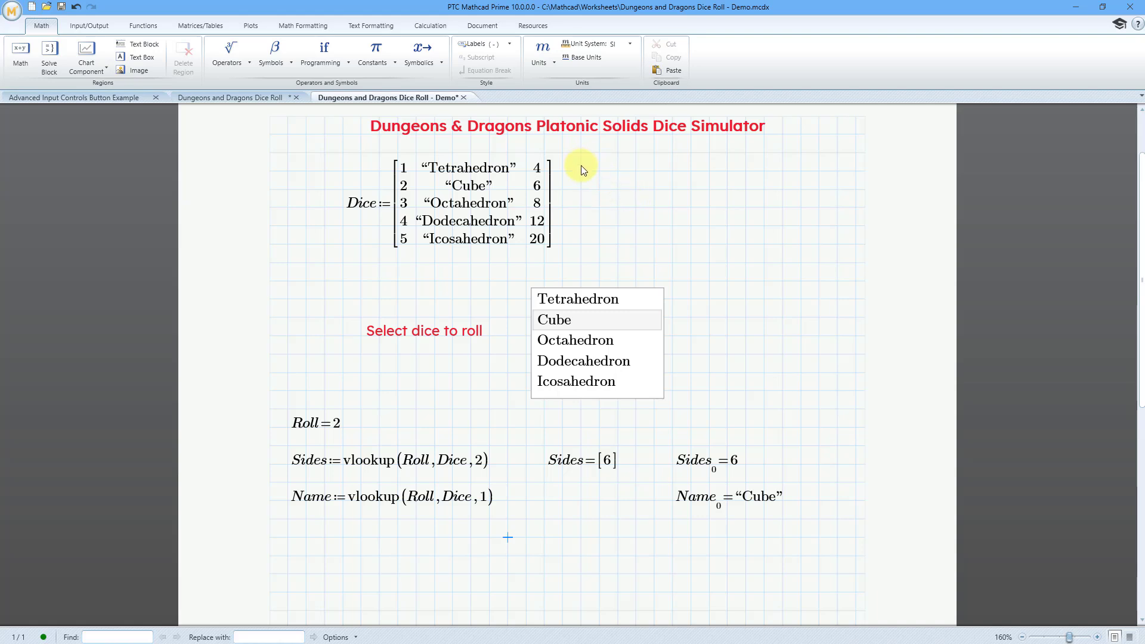
pyautogui.moveTo(494, 542)
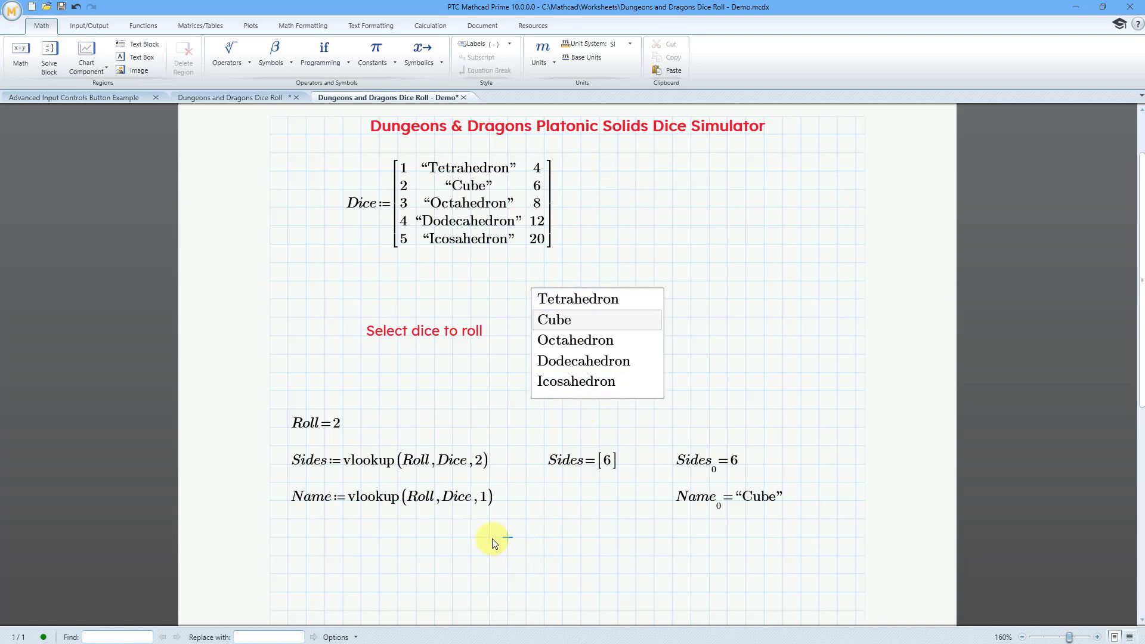
pyautogui.moveTo(508, 544)
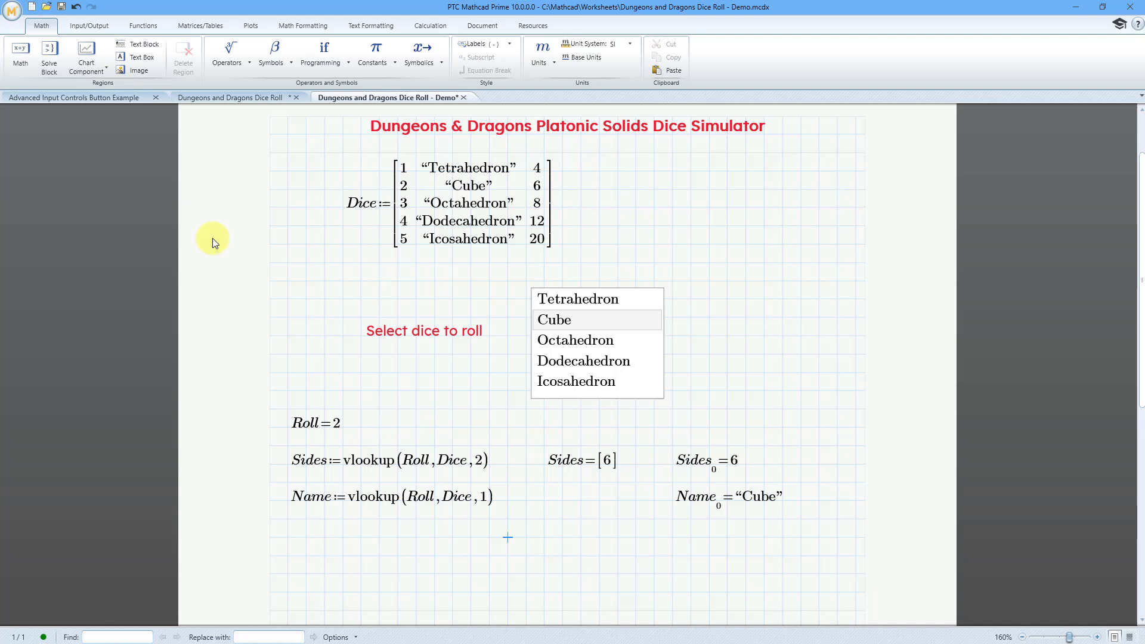
pyautogui.click(89, 25)
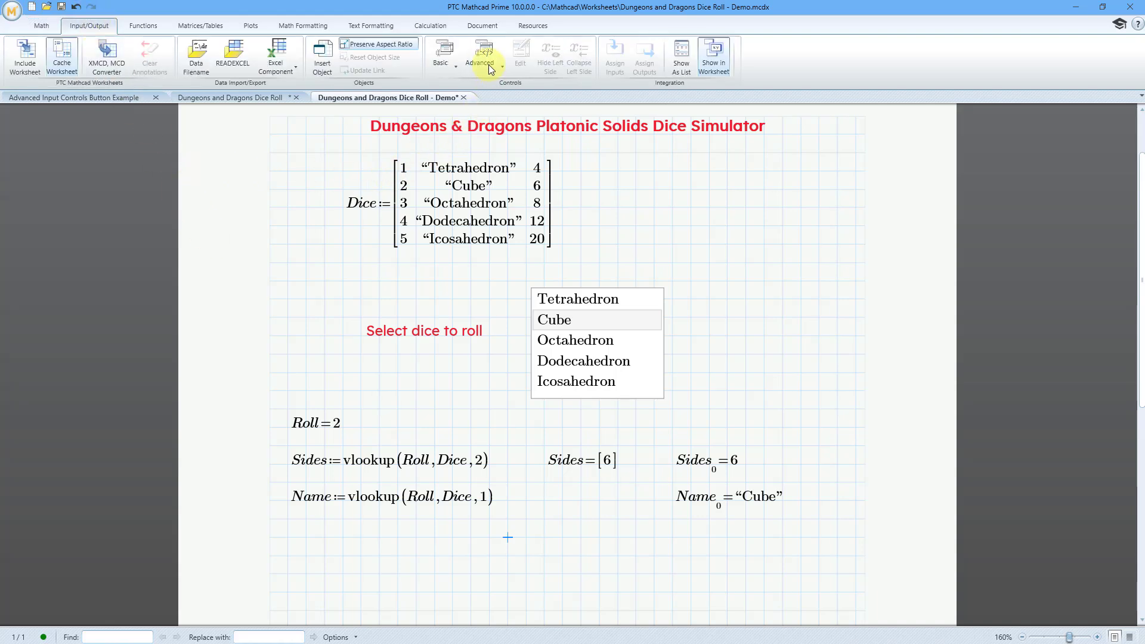
# - Insert an Advanced Button control below the Name formula, assigned to variable Throw
pyautogui.click(479, 55)
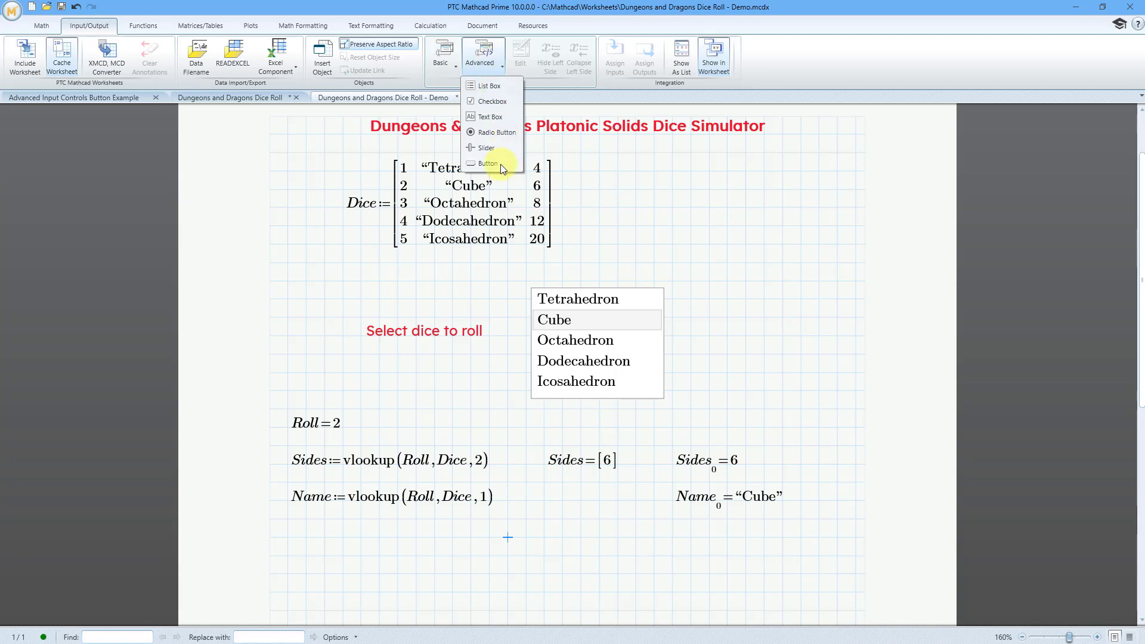
pyautogui.click(485, 163)
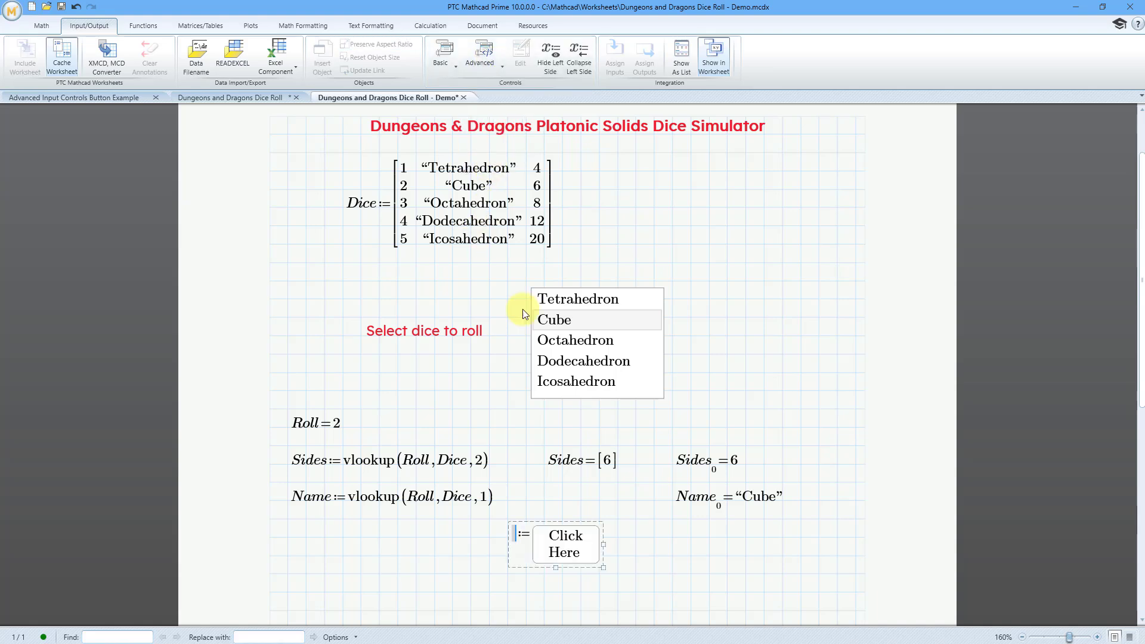
pyautogui.click(566, 544)
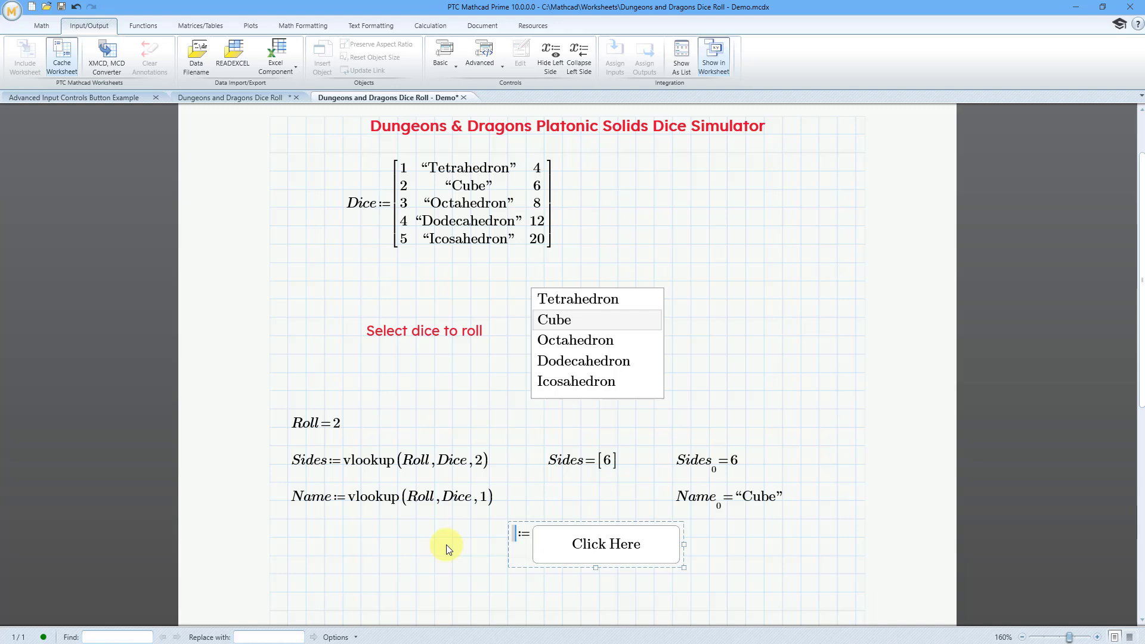
pyautogui.write('Throw')
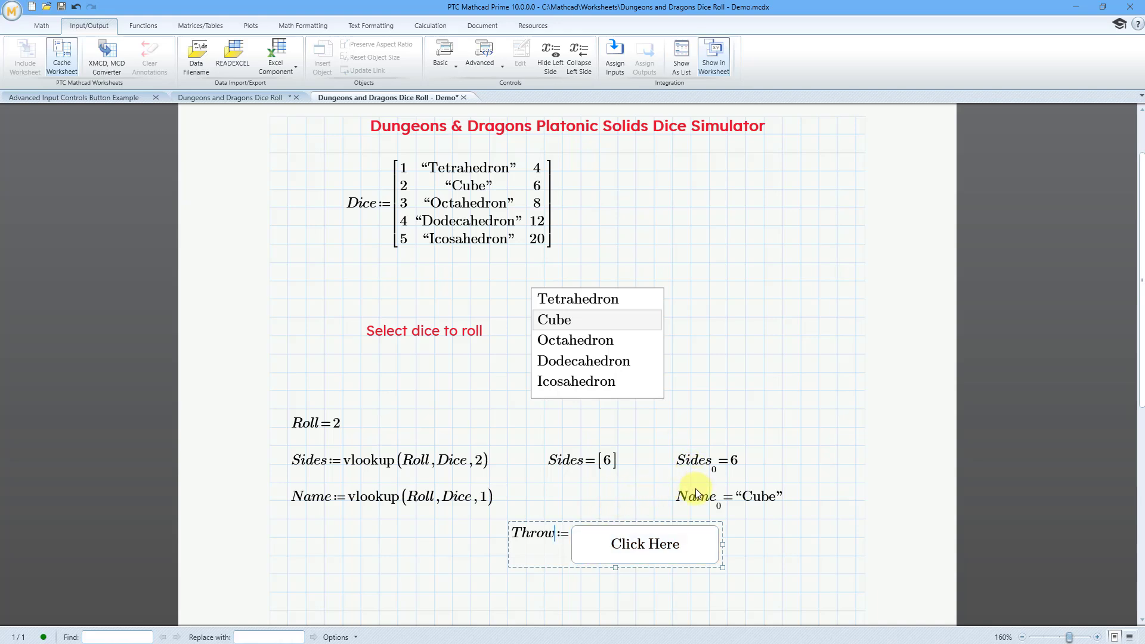
pyautogui.moveTo(674, 466)
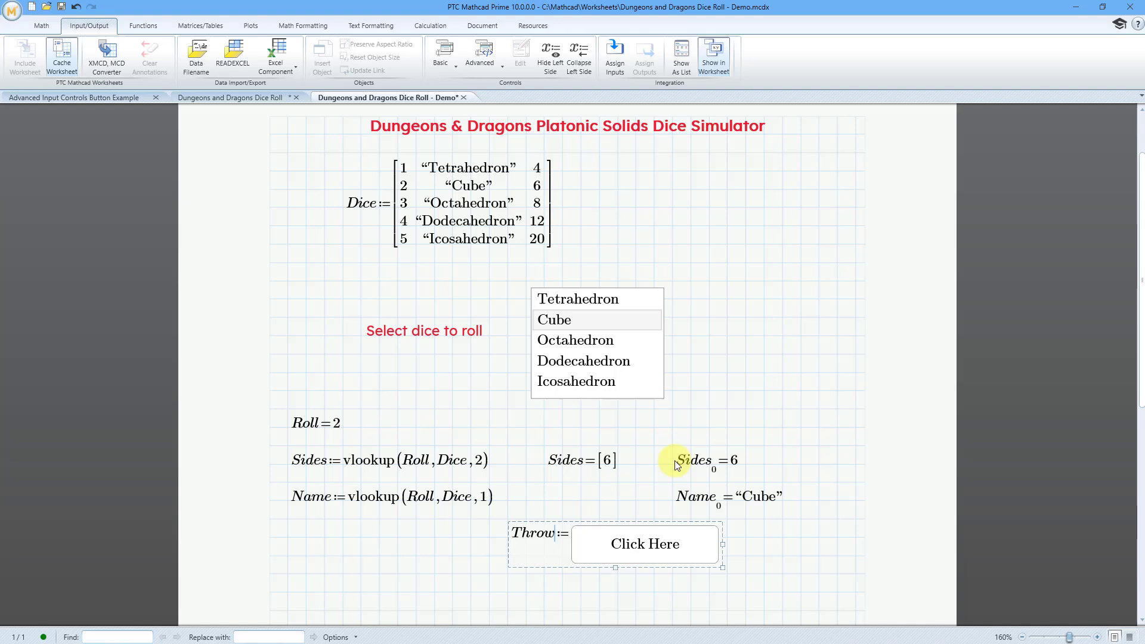
pyautogui.moveTo(646, 495)
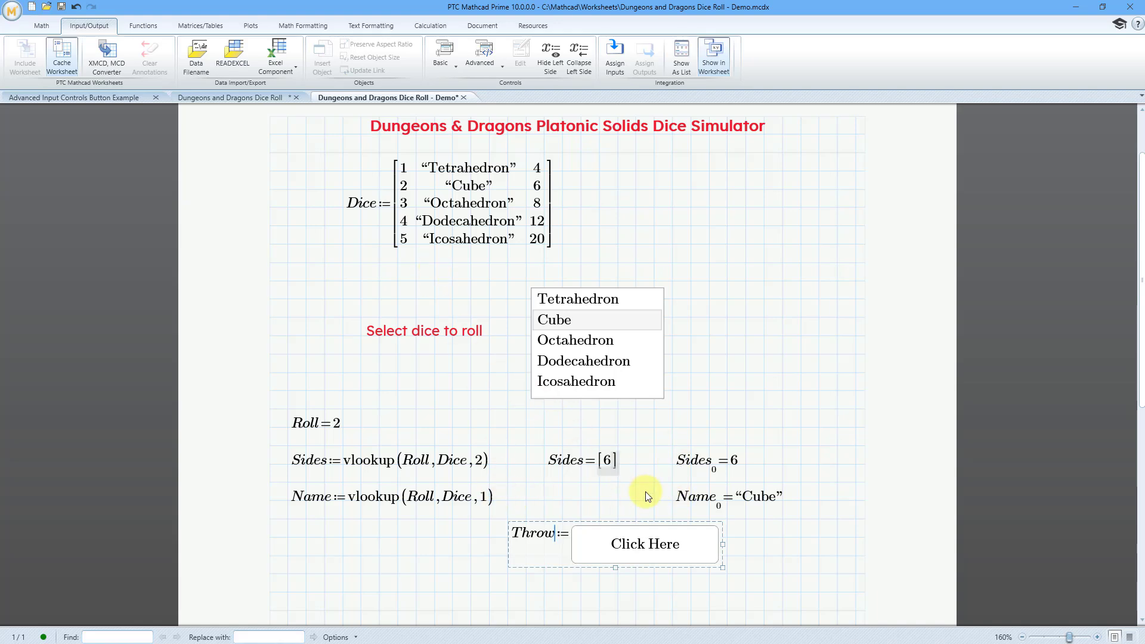
pyautogui.click(644, 544)
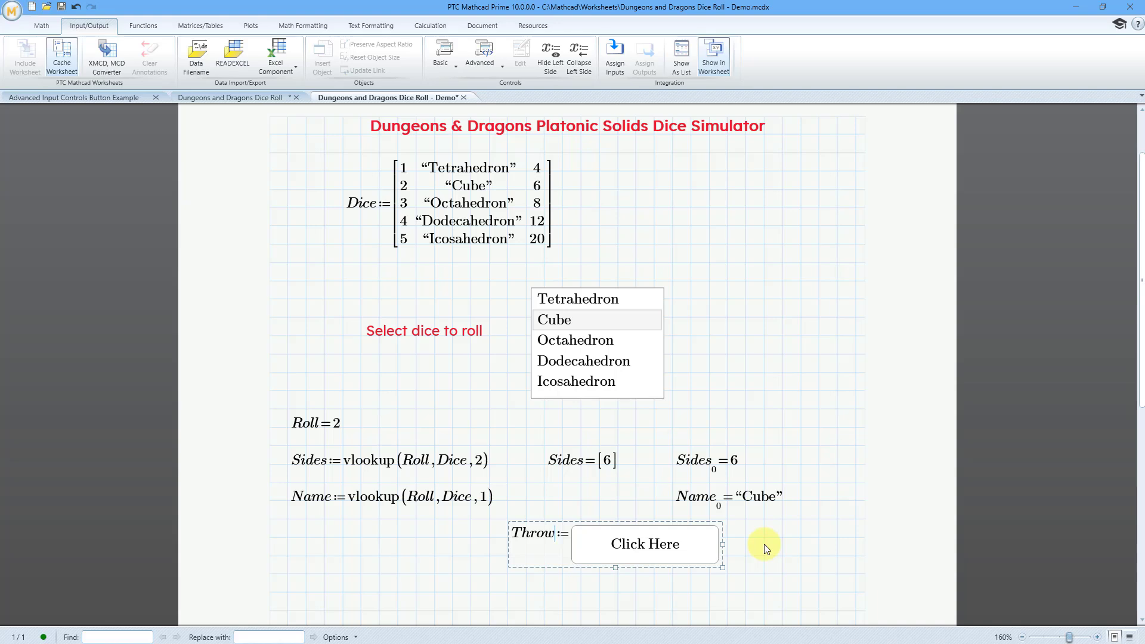
pyautogui.click(645, 544)
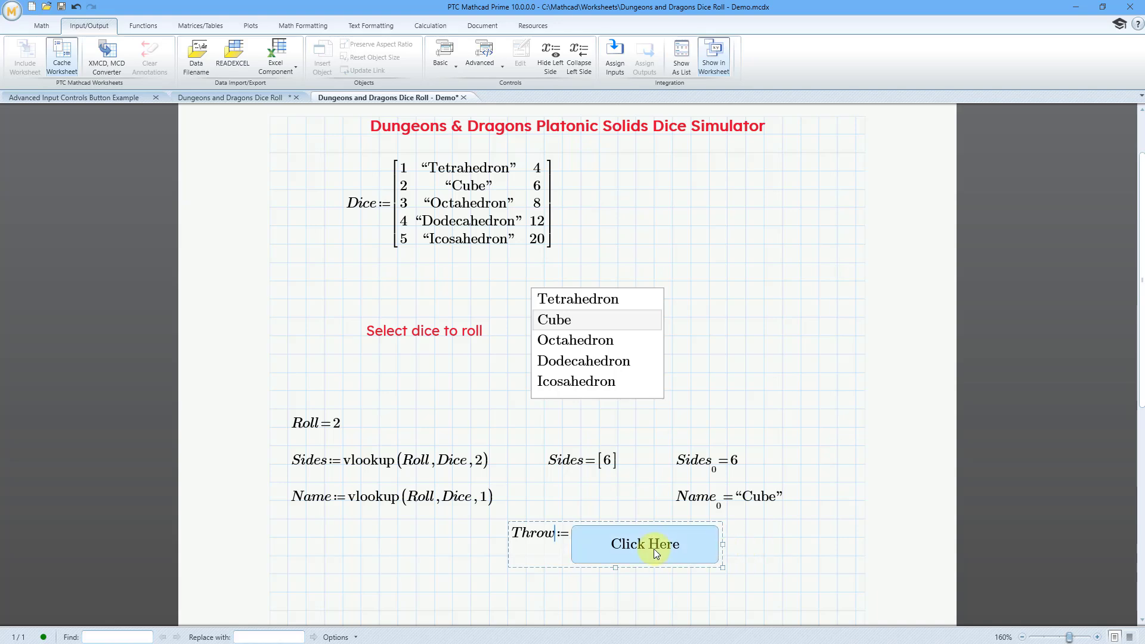
# - Add Sides and Name, each with subscript 0, as the Throw button's inputs
pyautogui.rightClick(652, 553)
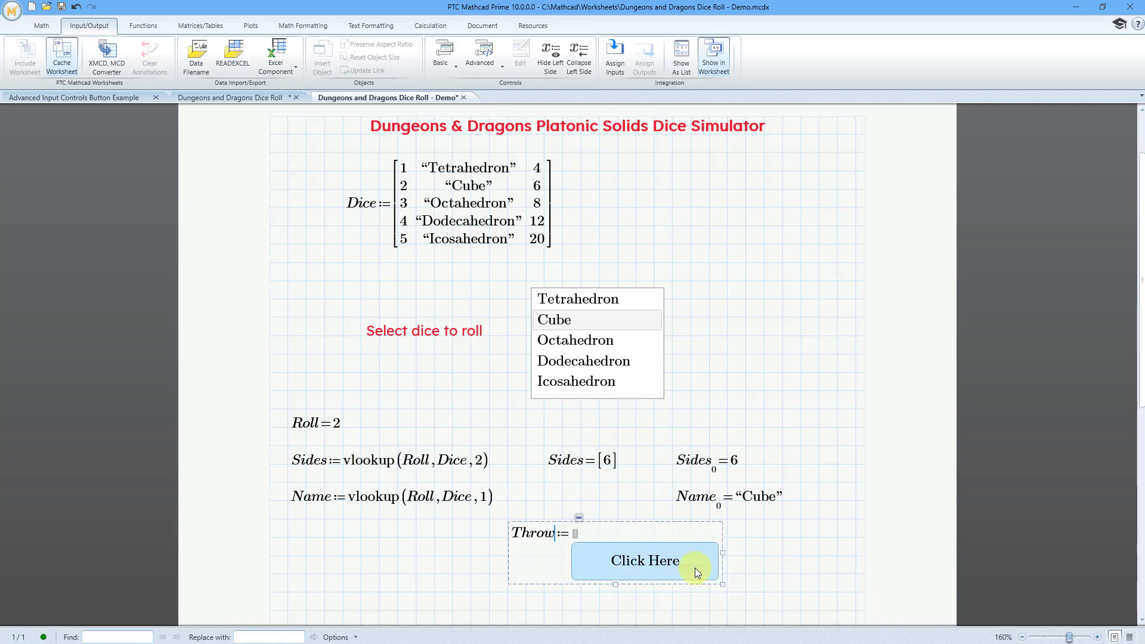
pyautogui.moveTo(671, 536)
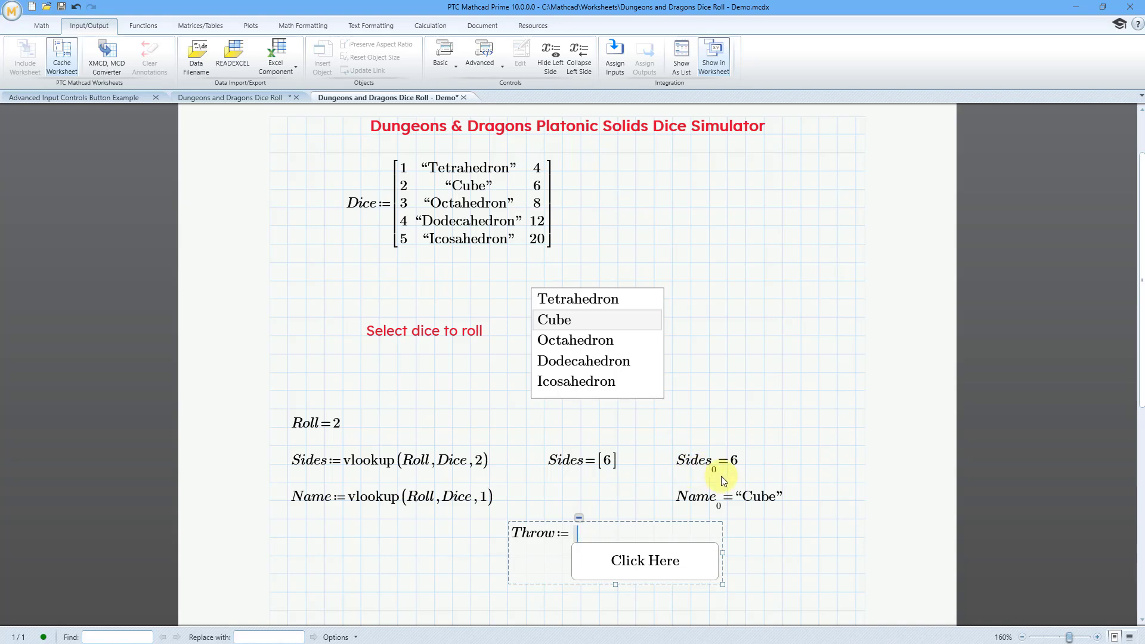
pyautogui.moveTo(765, 551)
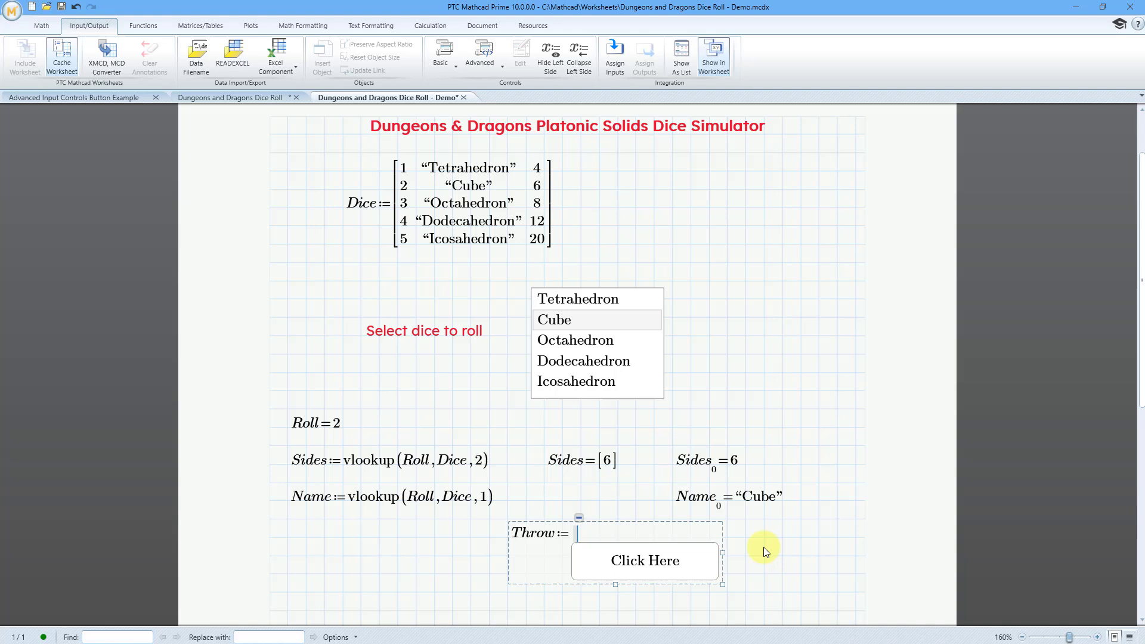
pyautogui.write('Sides')
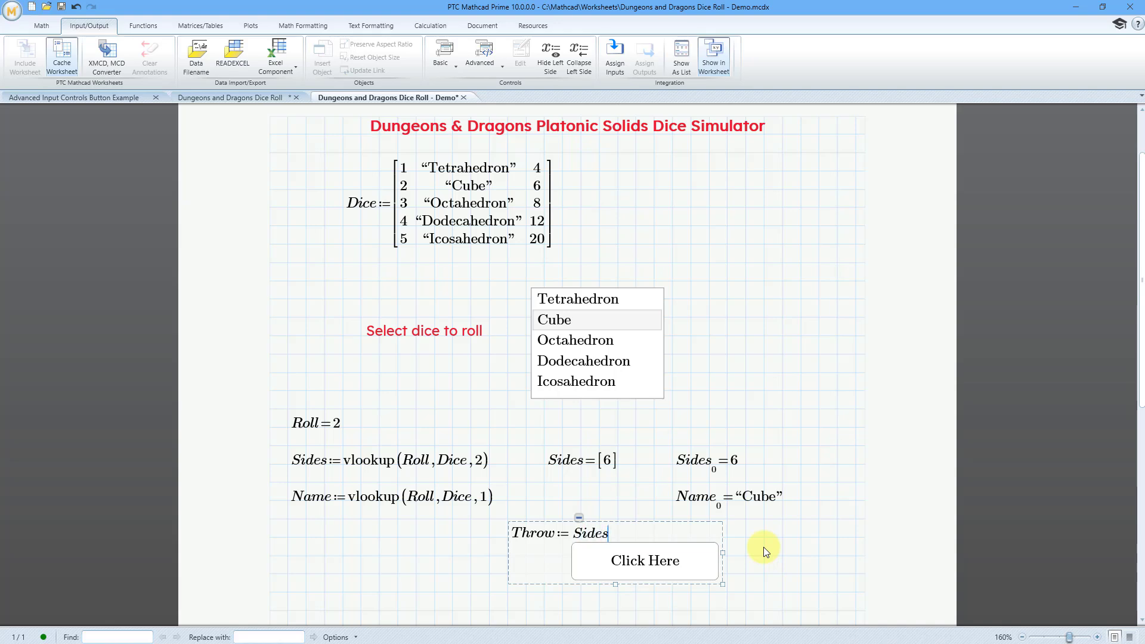
pyautogui.moveTo(282, 276)
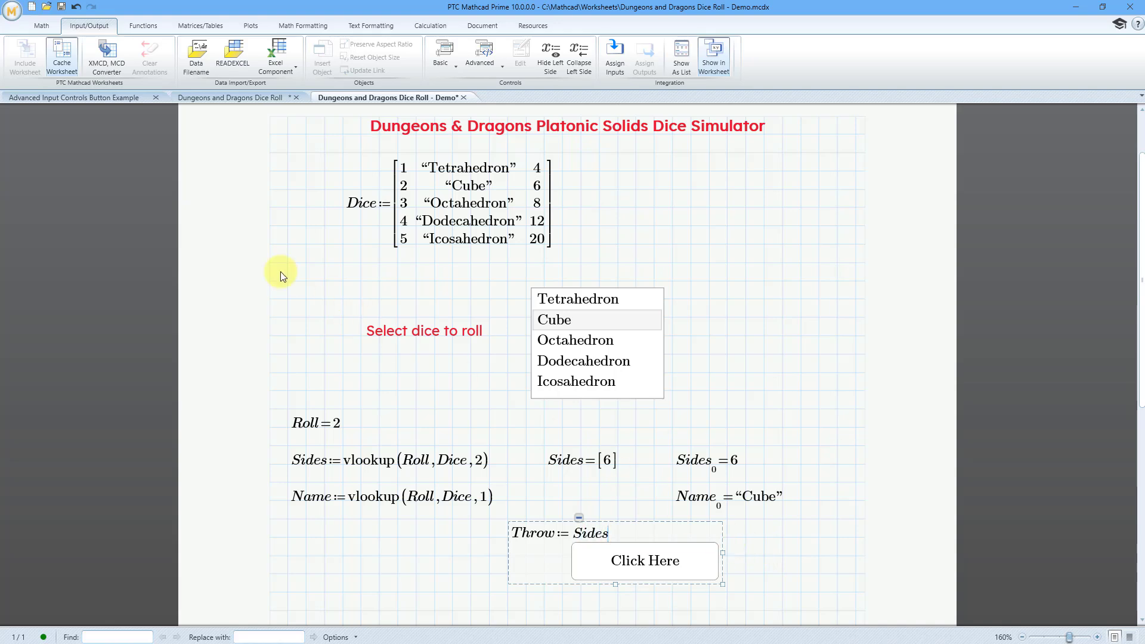
pyautogui.click(200, 26)
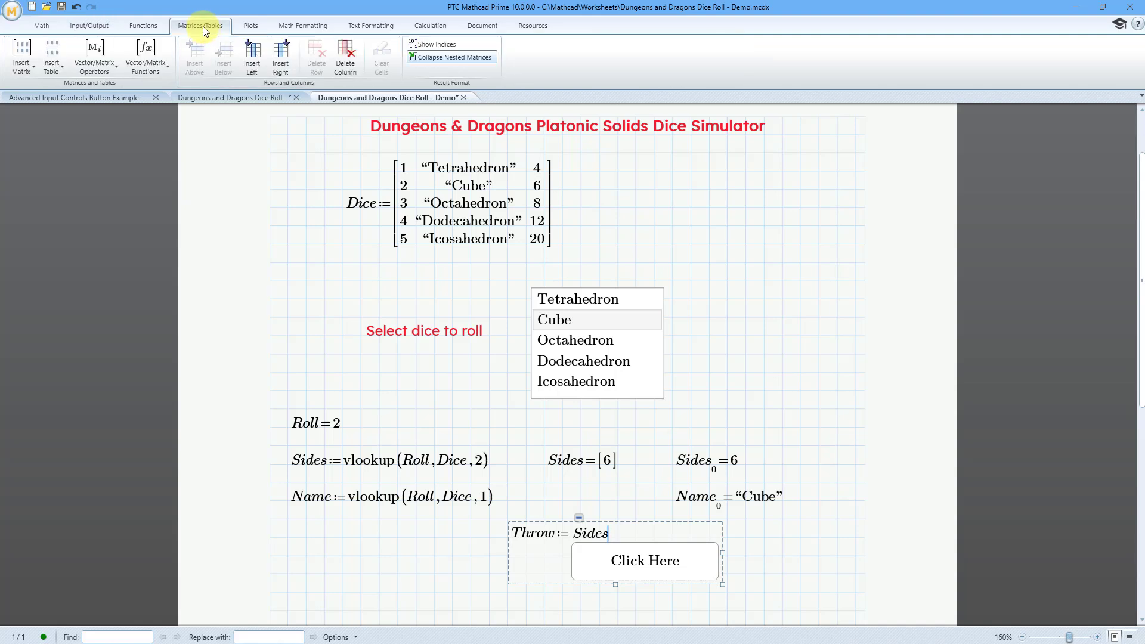
pyautogui.moveTo(119, 86)
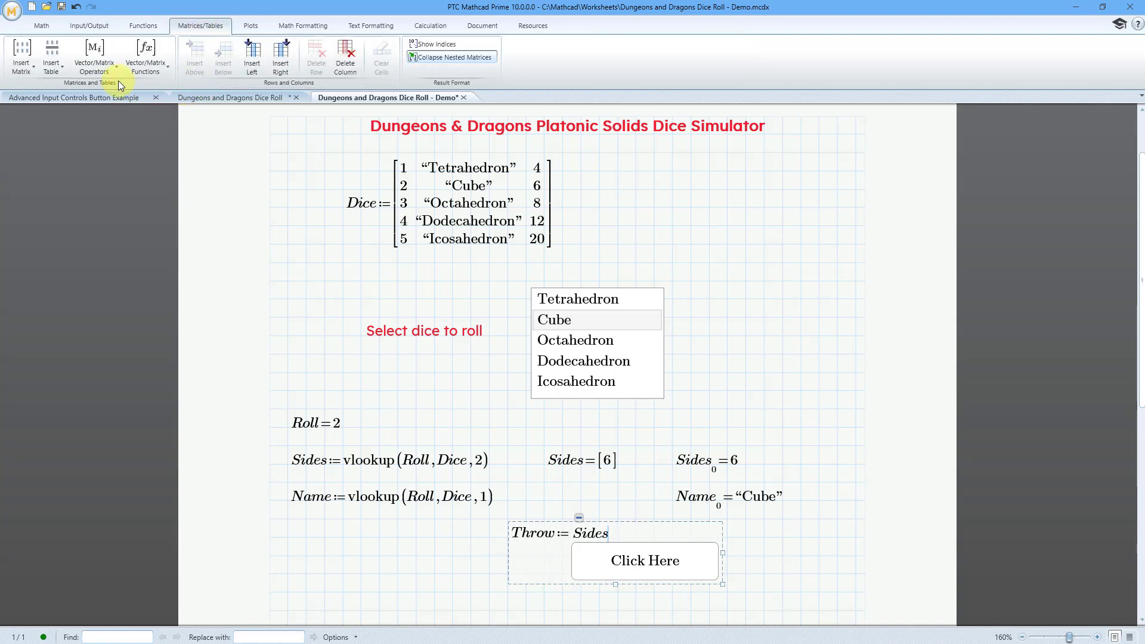
pyautogui.click(93, 57)
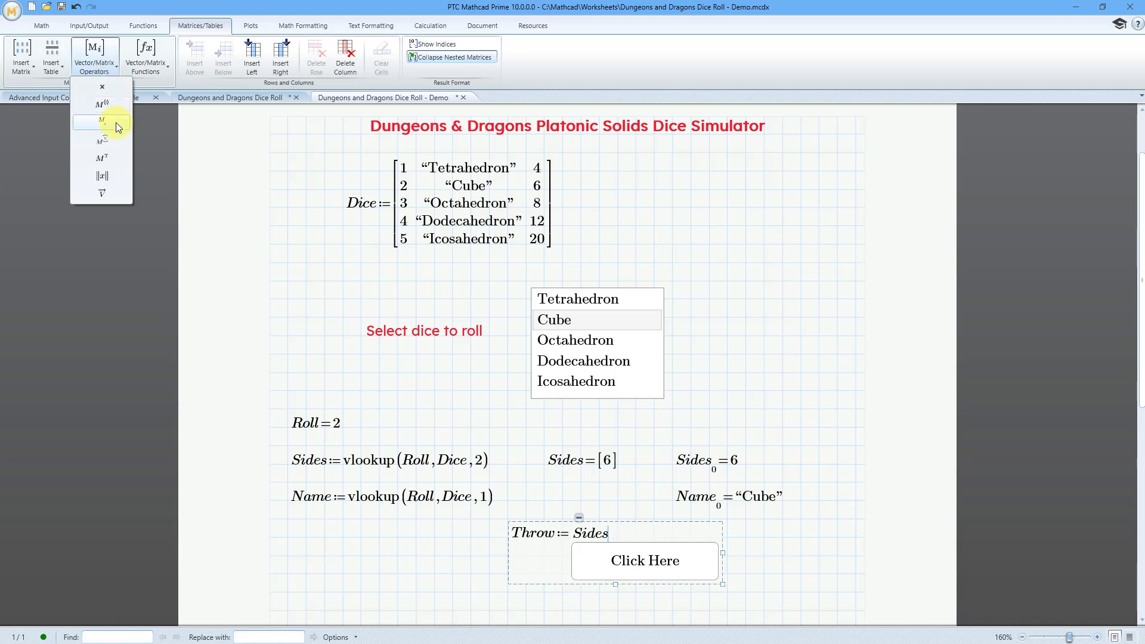
pyautogui.moveTo(102, 121)
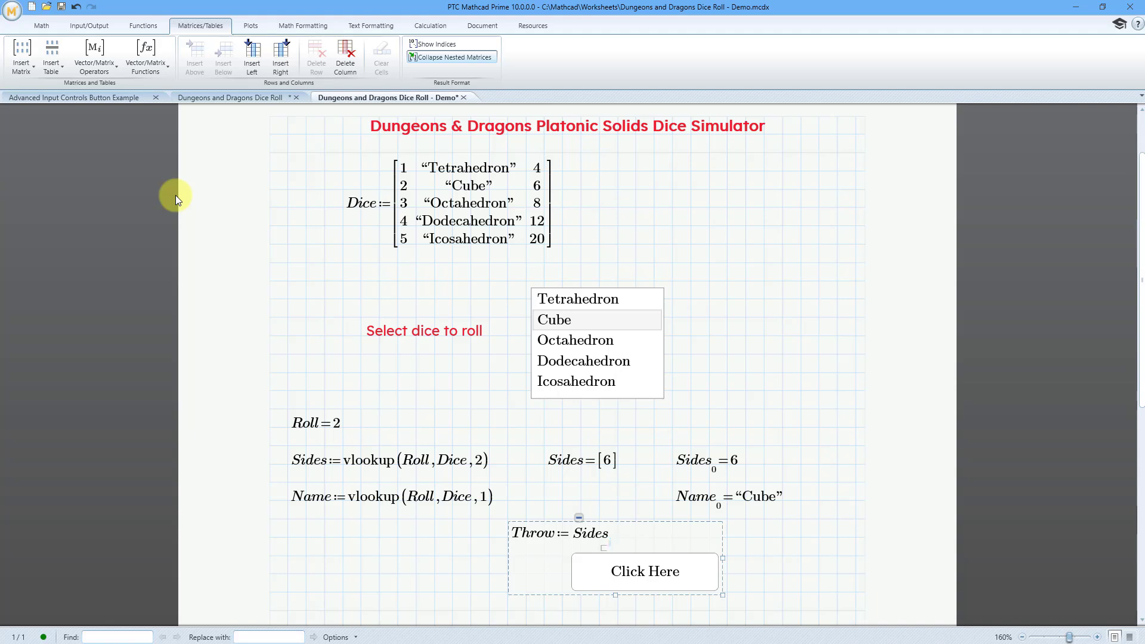
pyautogui.moveTo(538, 457)
pyautogui.write('0')
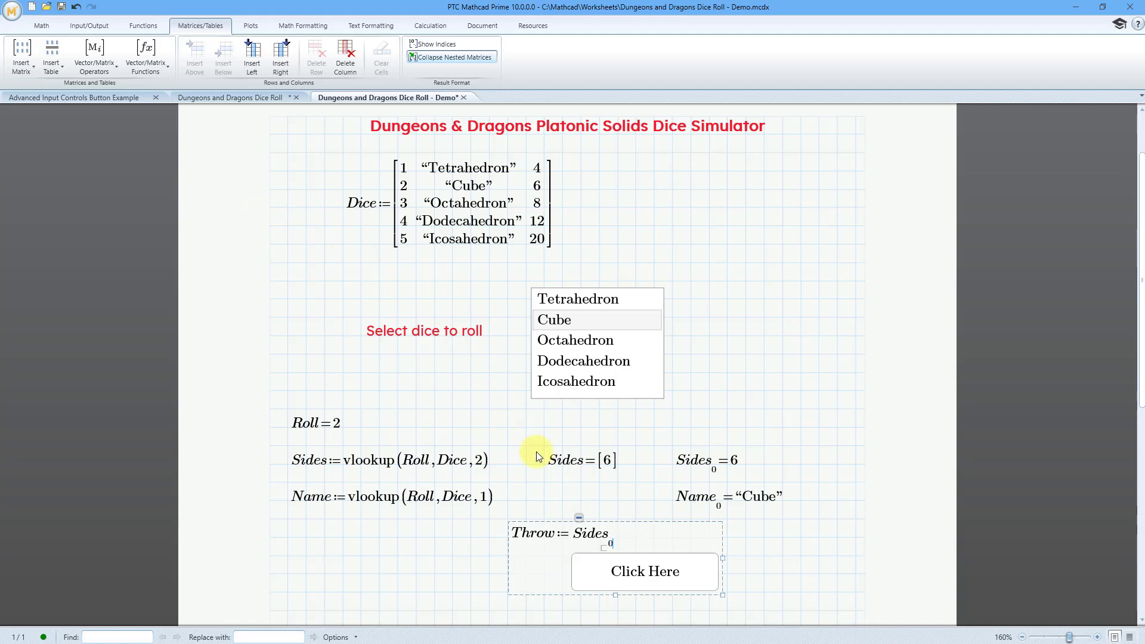
pyautogui.moveTo(566, 491)
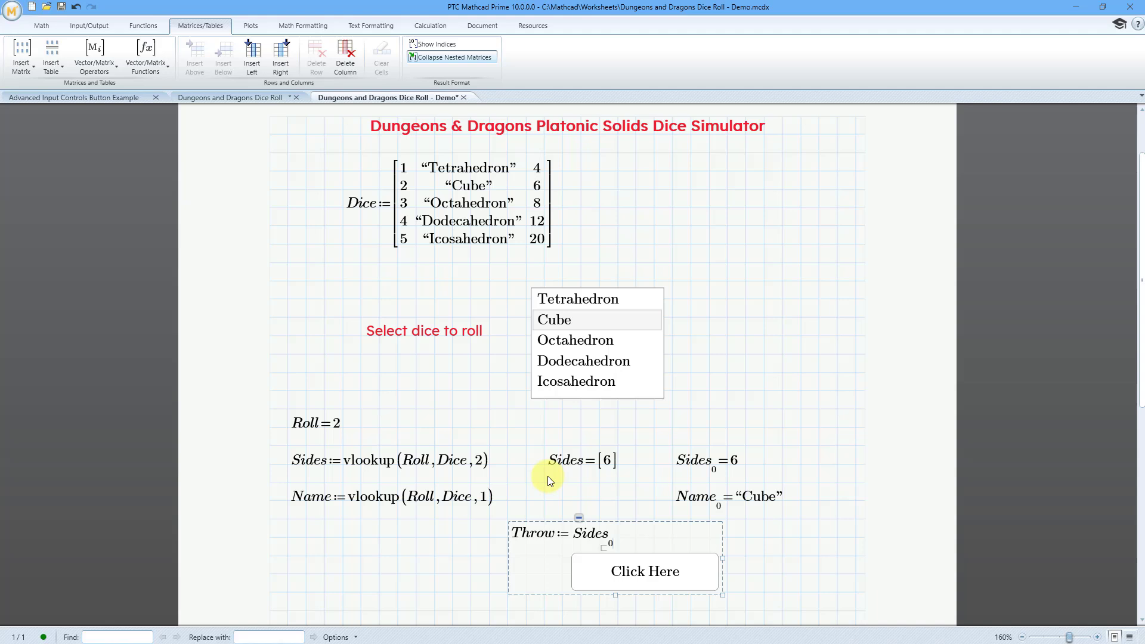
pyautogui.moveTo(614, 515)
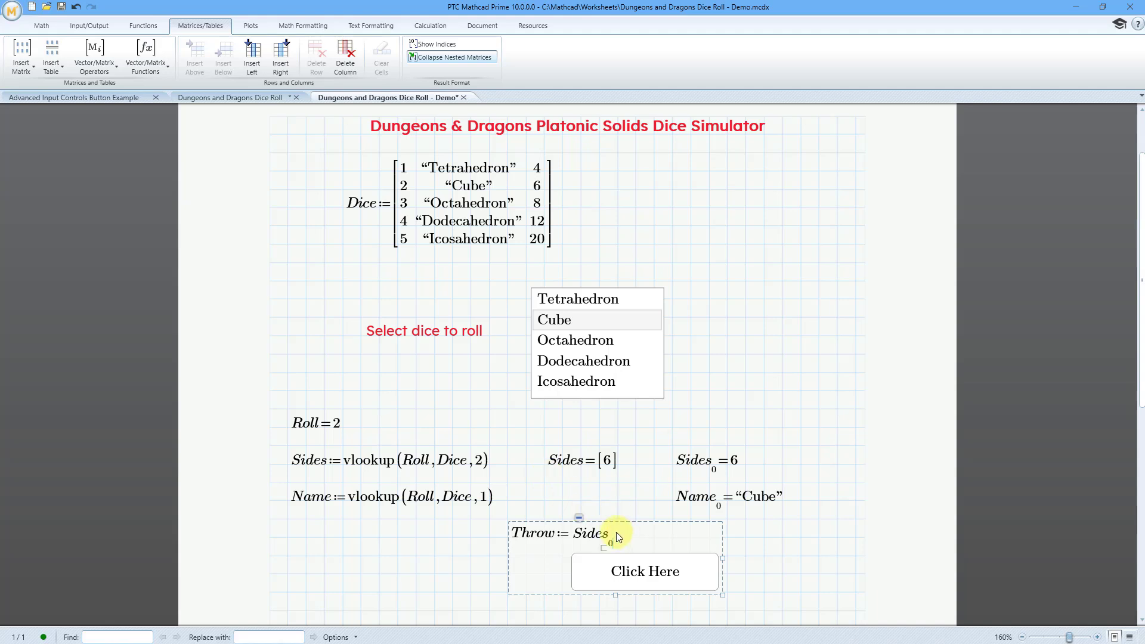
pyautogui.moveTo(430, 417)
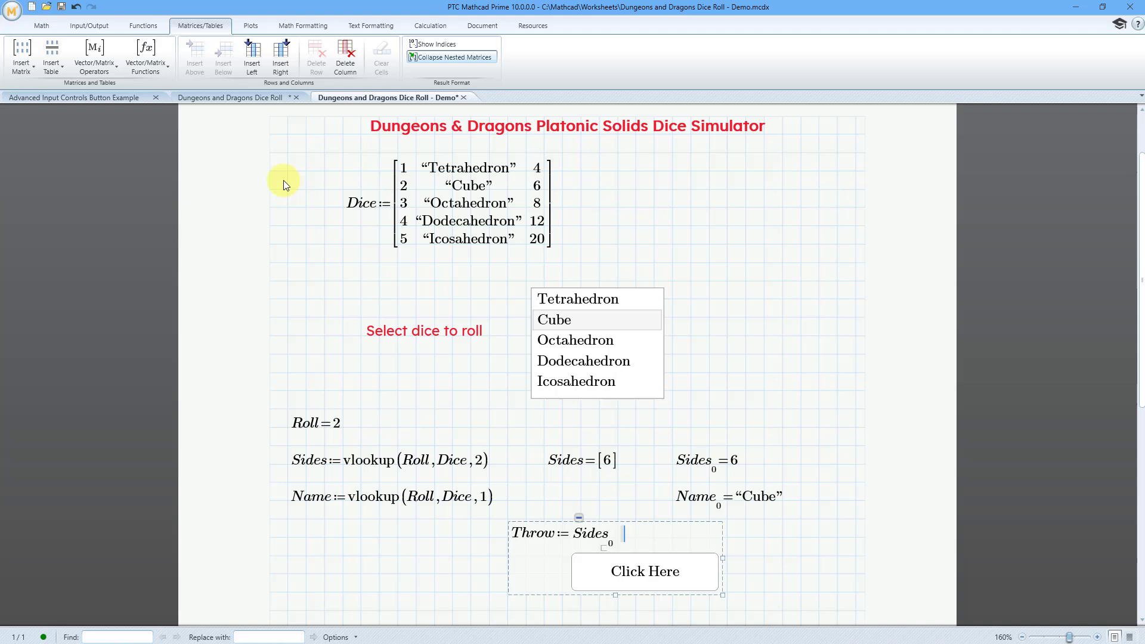
pyautogui.moveTo(494, 485)
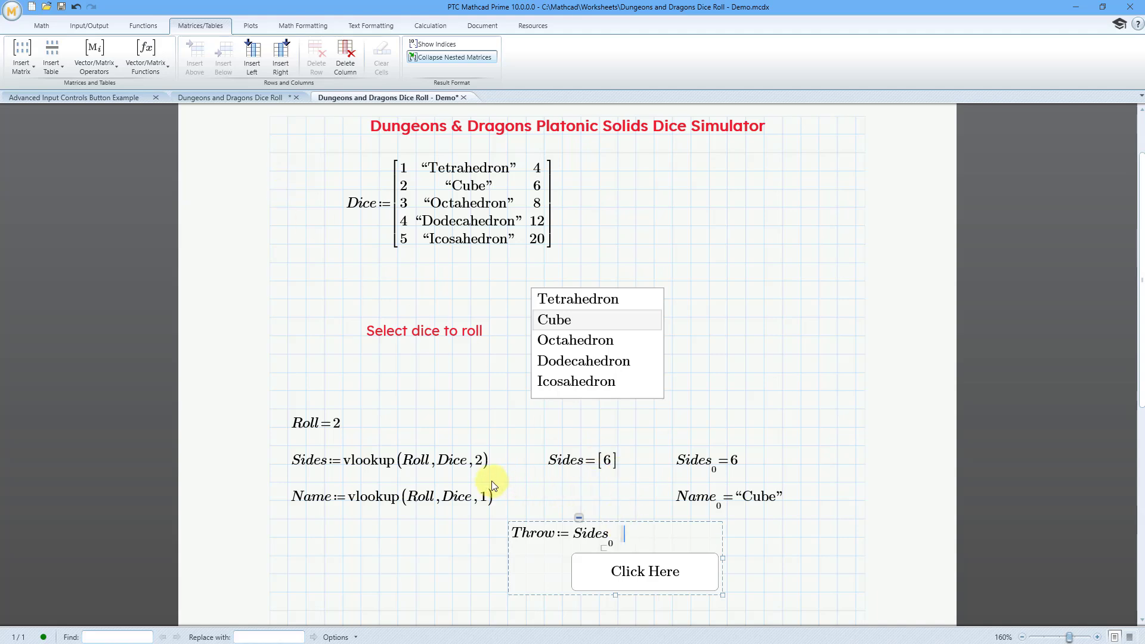
pyautogui.write('Name')
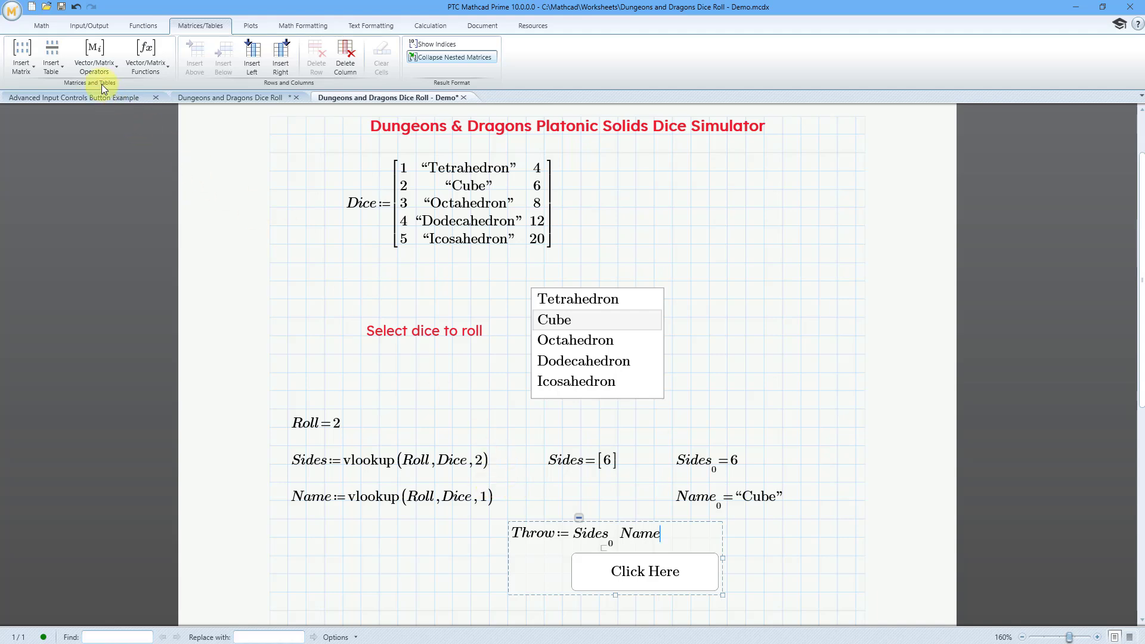
pyautogui.click(94, 58)
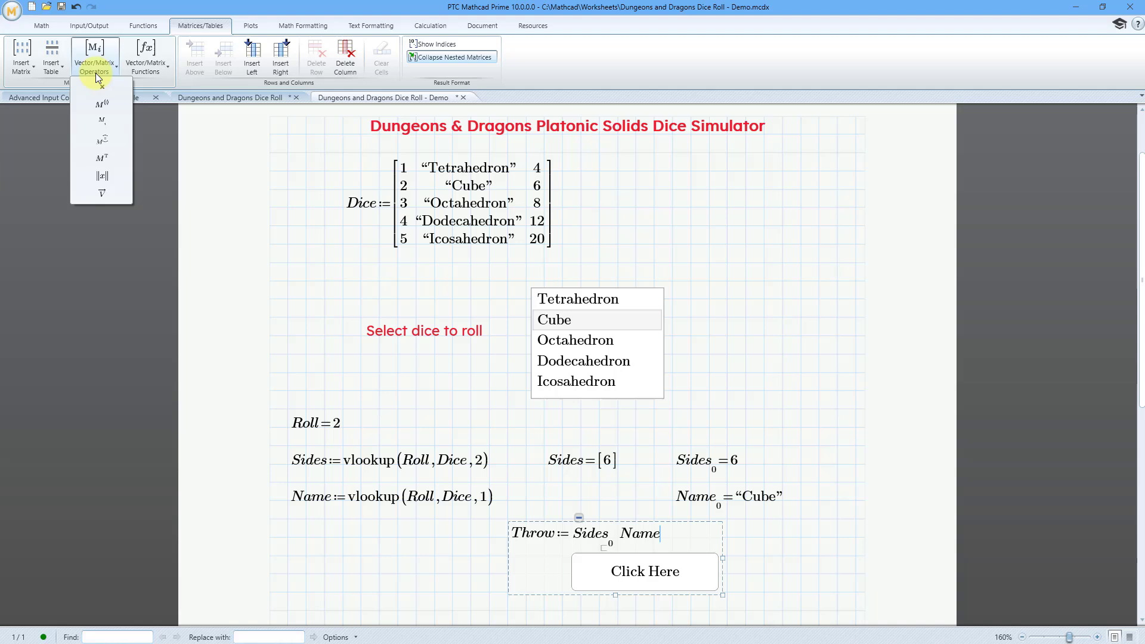
pyautogui.moveTo(102, 121)
pyautogui.write('0')
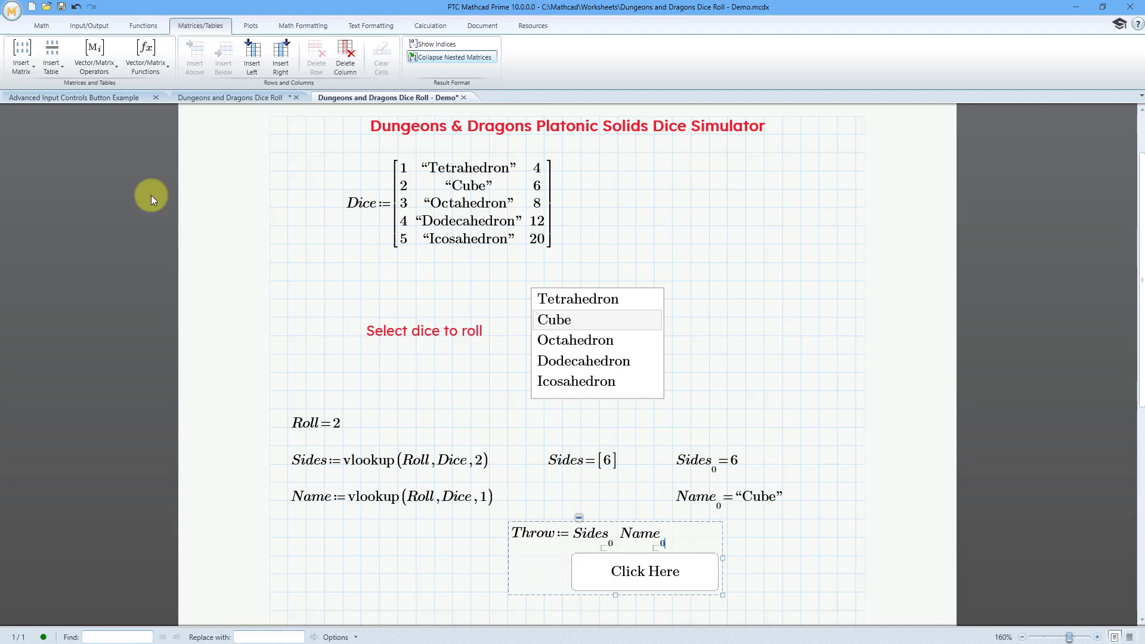
pyautogui.moveTo(146, 232)
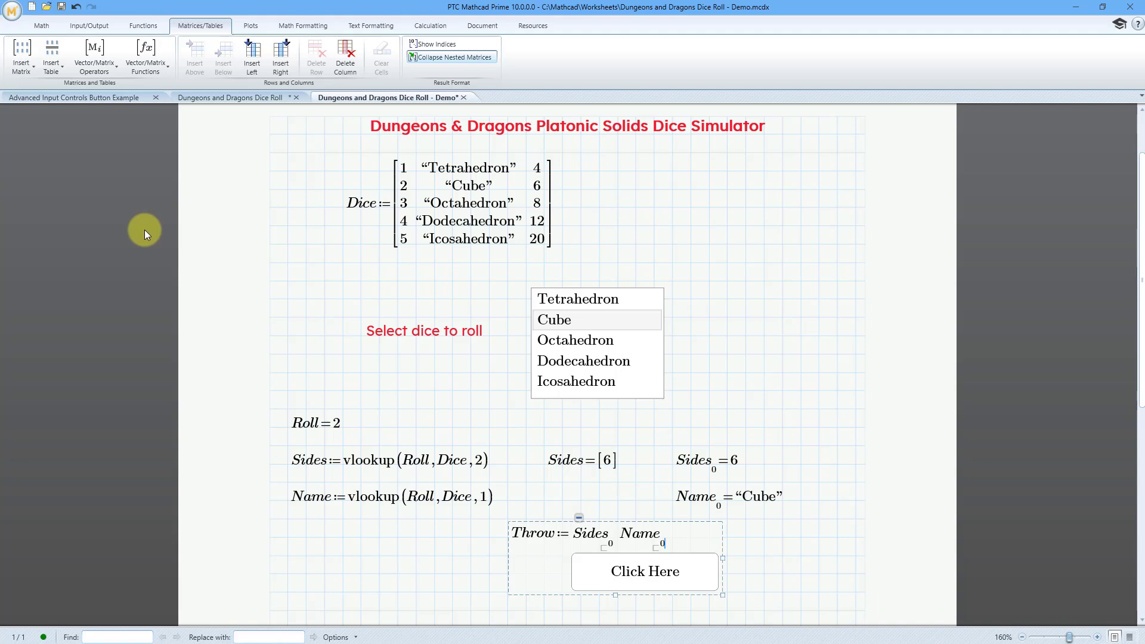
pyautogui.moveTo(658, 206)
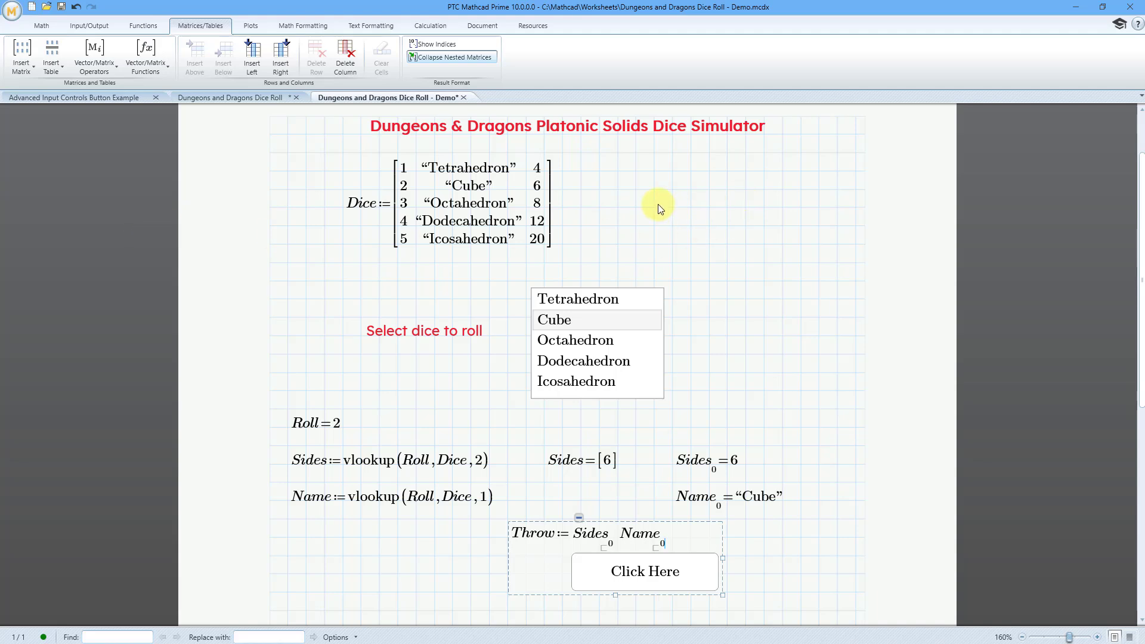
# - Evaluate ORIGIN = 0 to the right of the Dice matrix
pyautogui.click(429, 25)
pyautogui.write('ORIGIN')
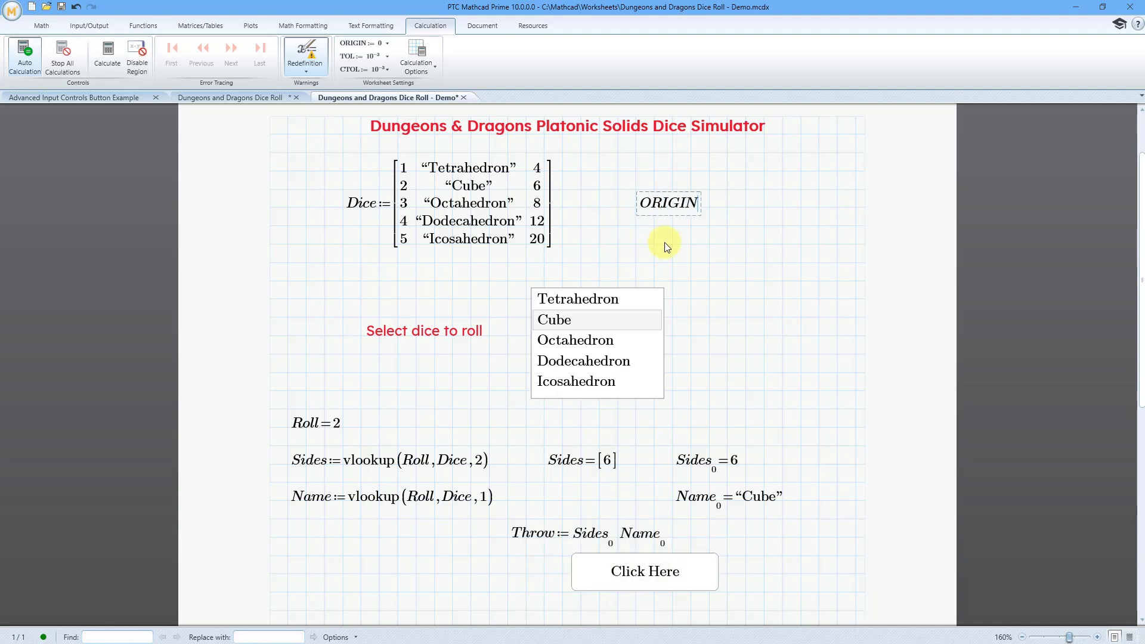
pyautogui.click(667, 202)
pyautogui.write('=0')
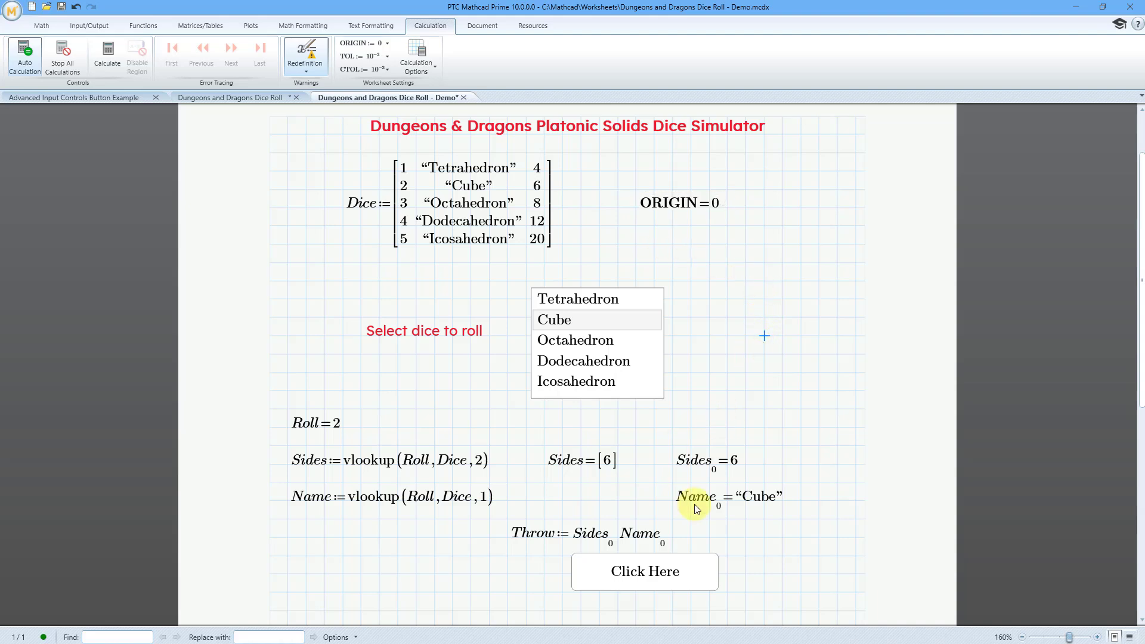
pyautogui.scroll(-3)
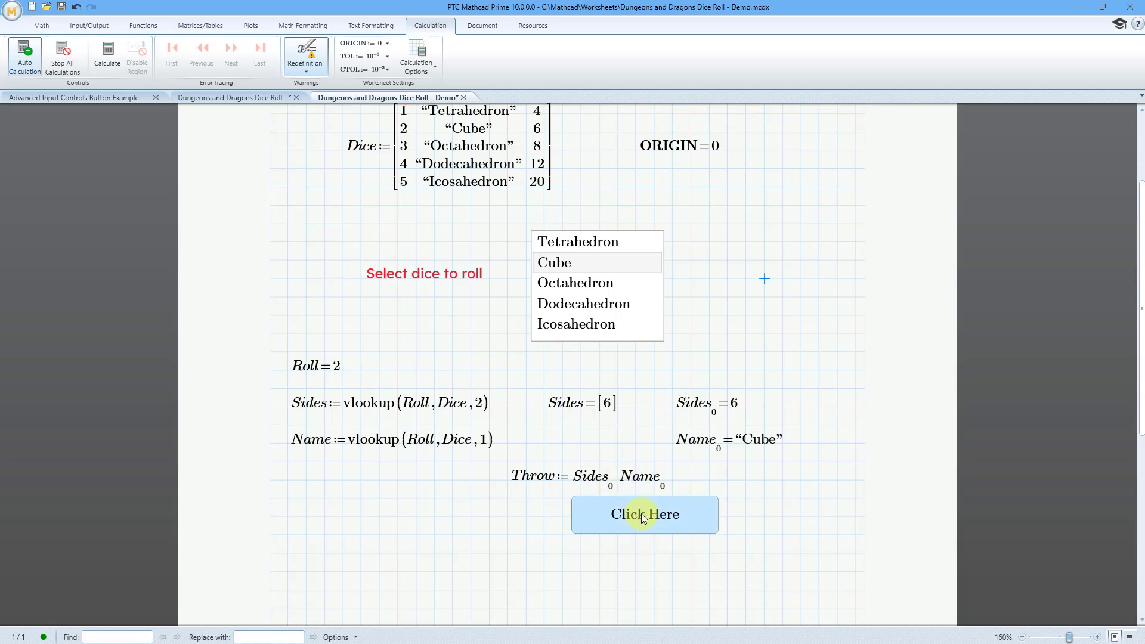
# - Relabel the button 'Roll the Dice!' from the script editor's Properties tab
pyautogui.rightClick(644, 514)
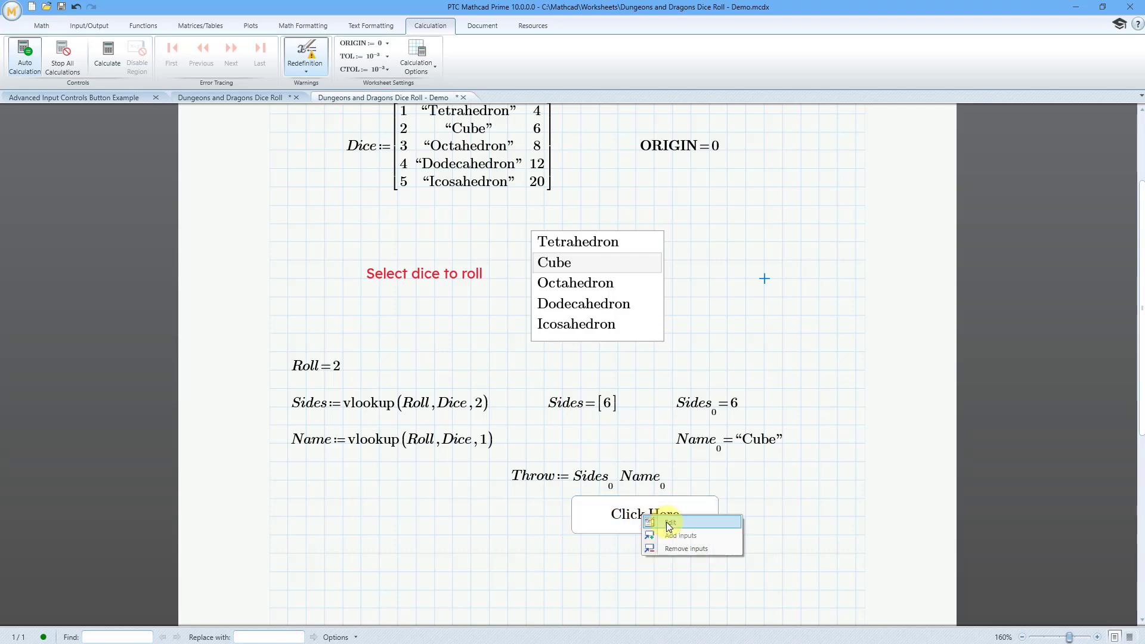
pyautogui.click(671, 523)
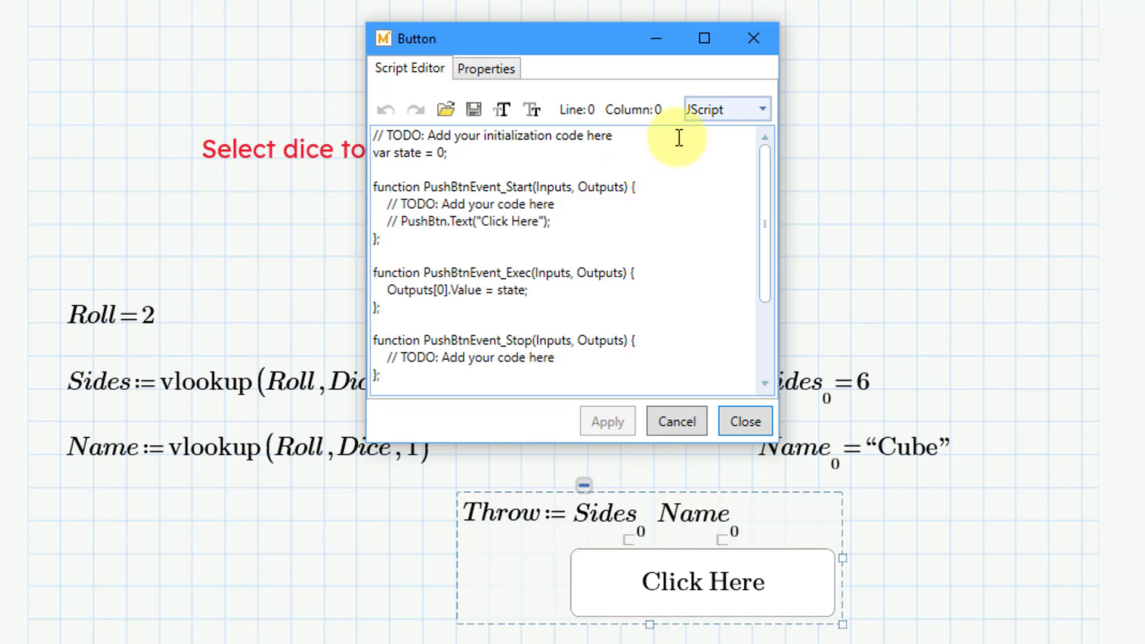
pyautogui.moveTo(544, 102)
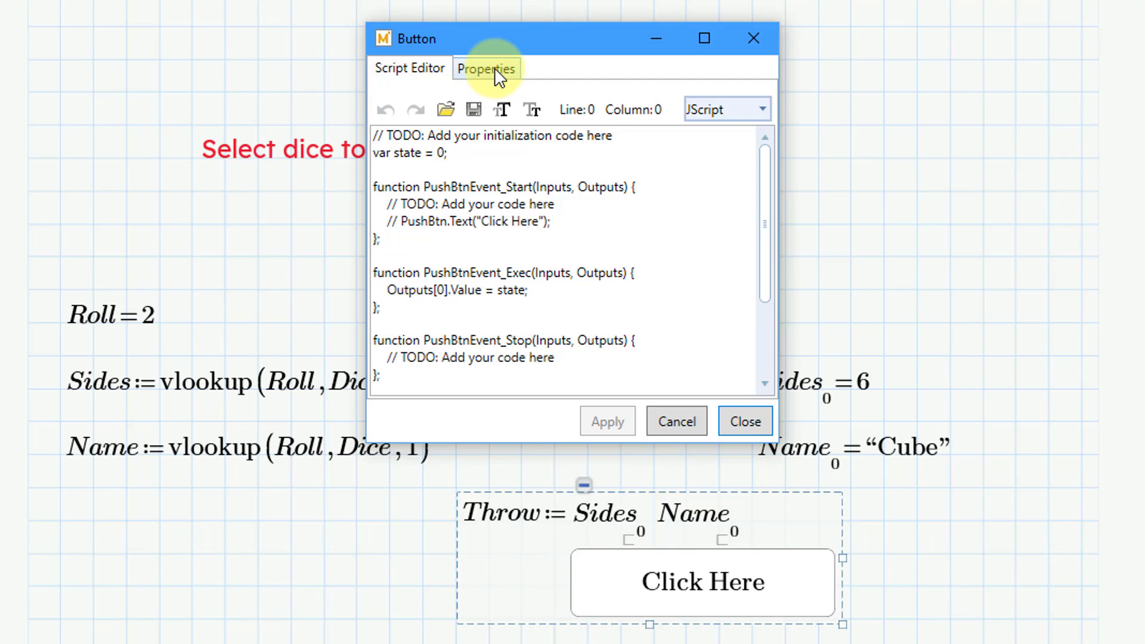
pyautogui.click(486, 68)
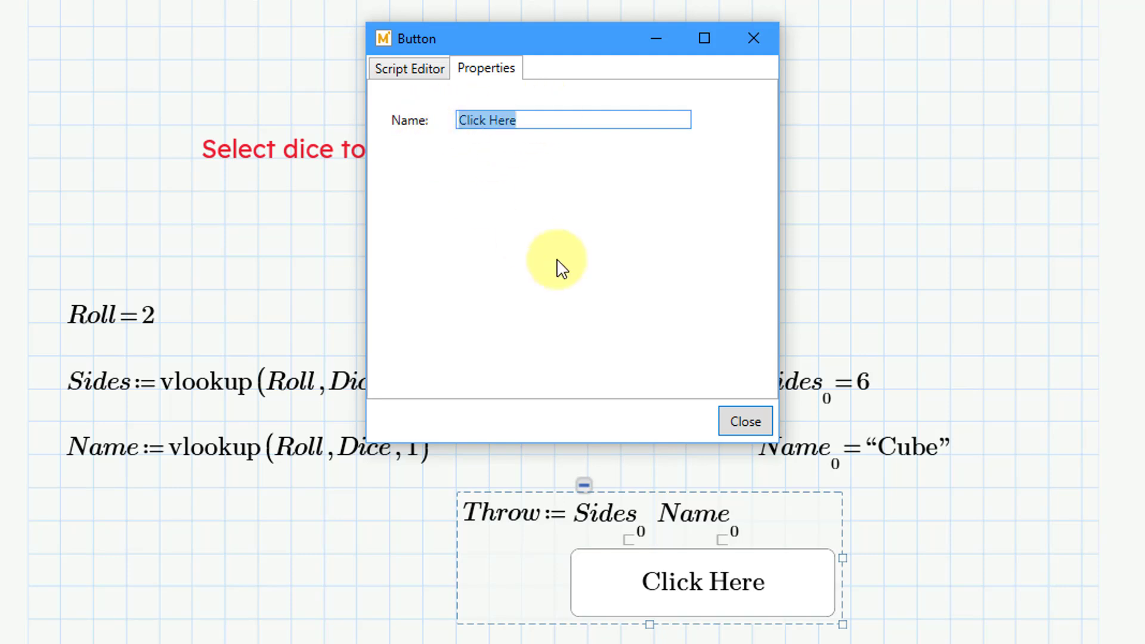
pyautogui.write('Roll th')
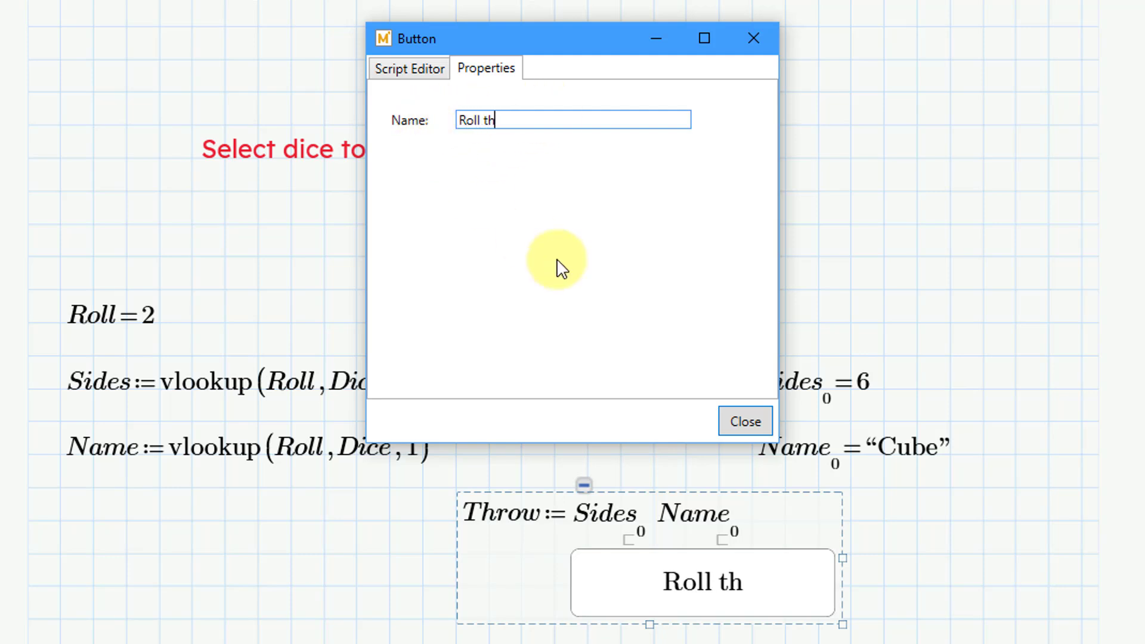
pyautogui.write('e Dice!')
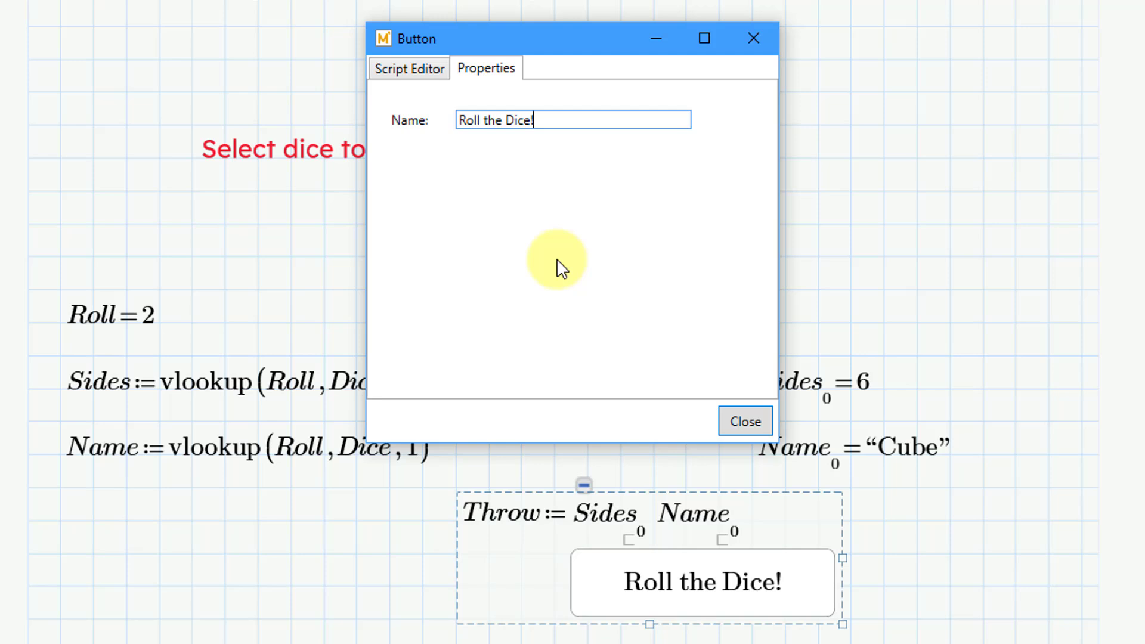
pyautogui.click(408, 68)
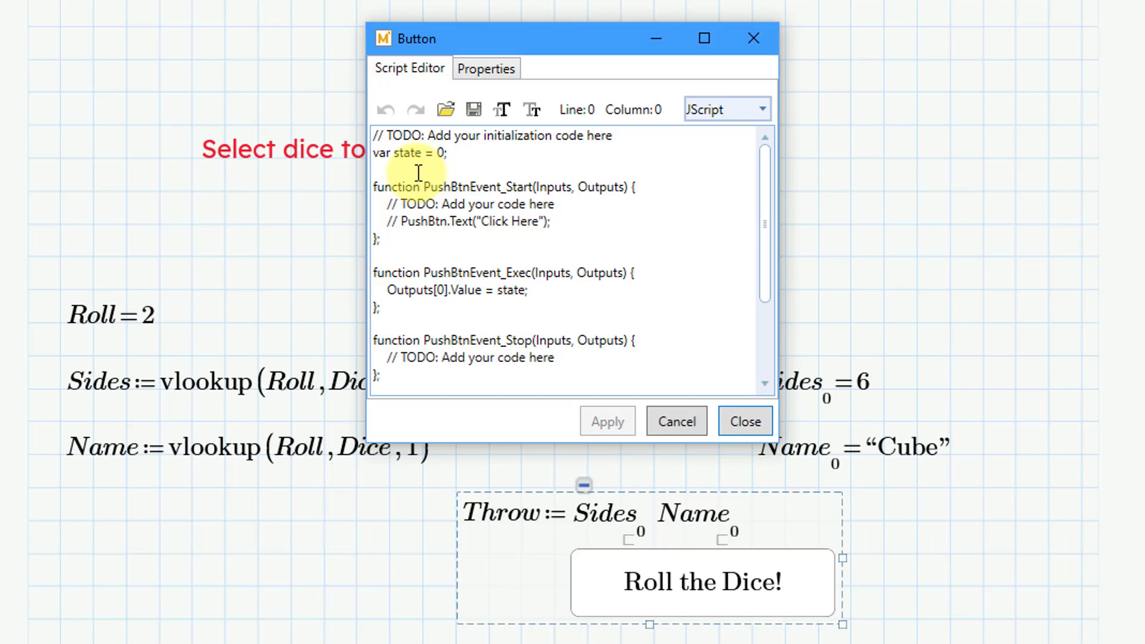
pyautogui.moveTo(501, 162)
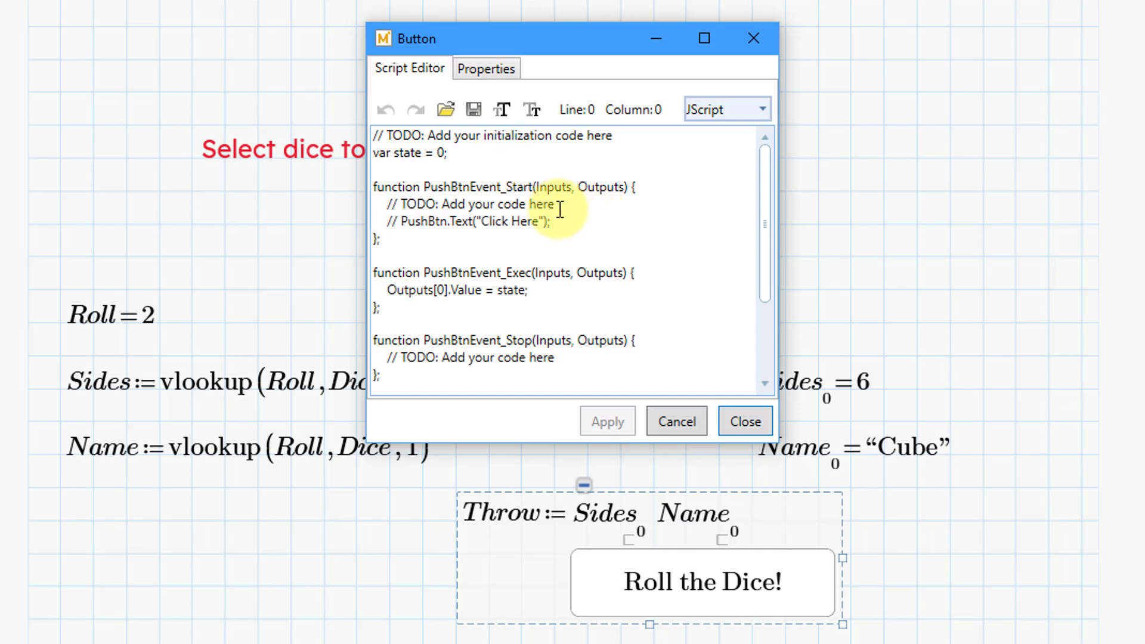
pyautogui.moveTo(670, 221)
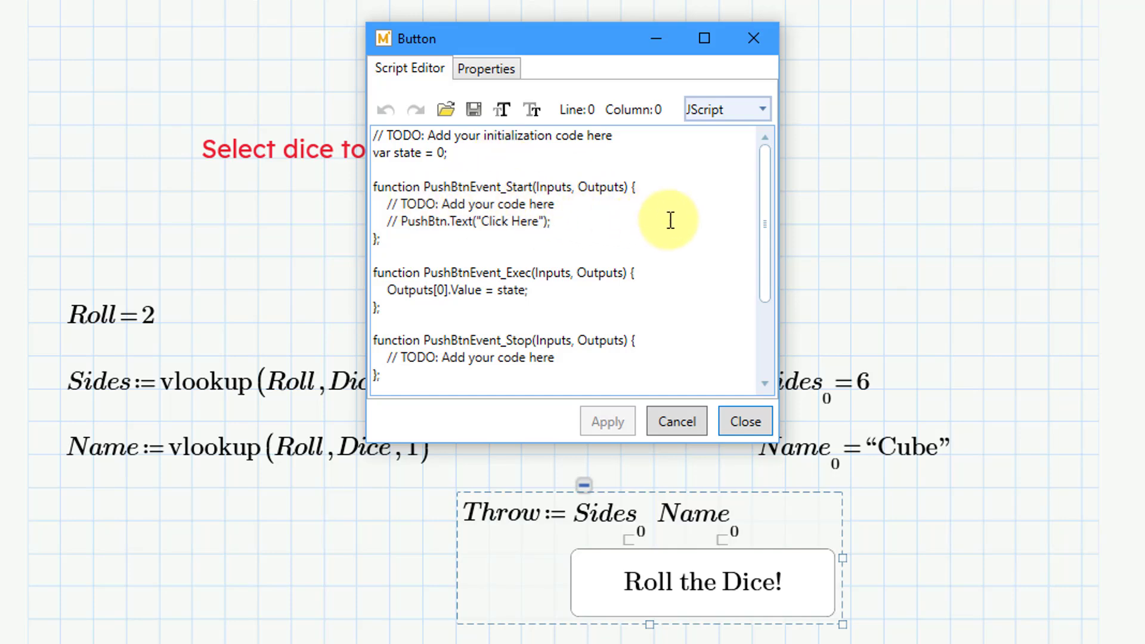
pyautogui.moveTo(674, 221)
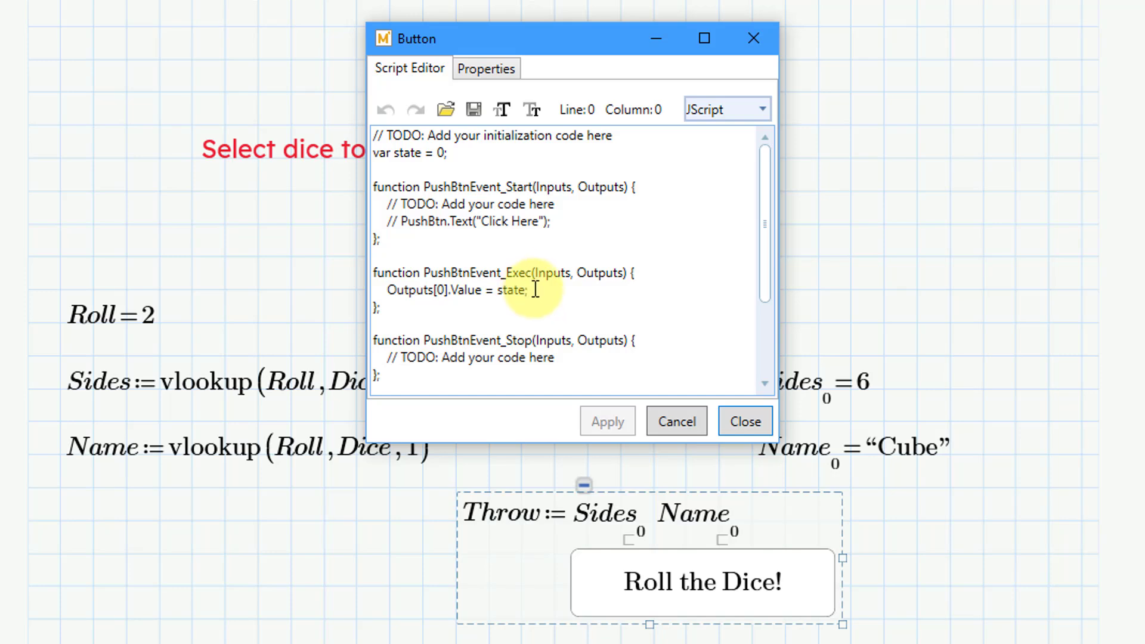
pyautogui.moveTo(572, 292)
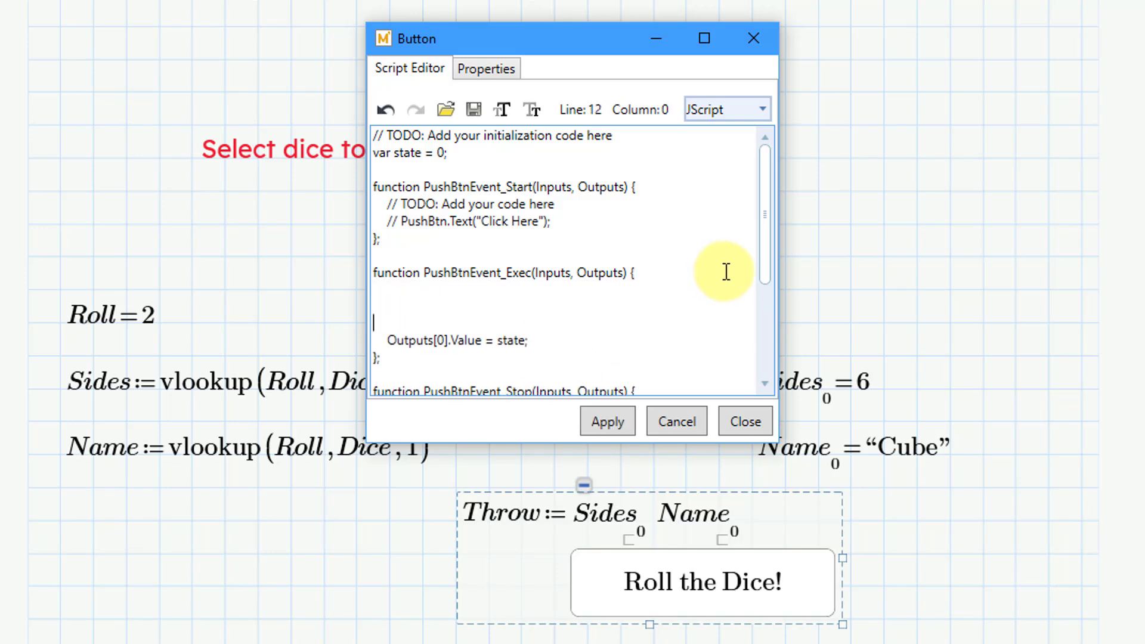
# - Open an if(state) { block inside the script's Exec function
pyautogui.scroll(-3)
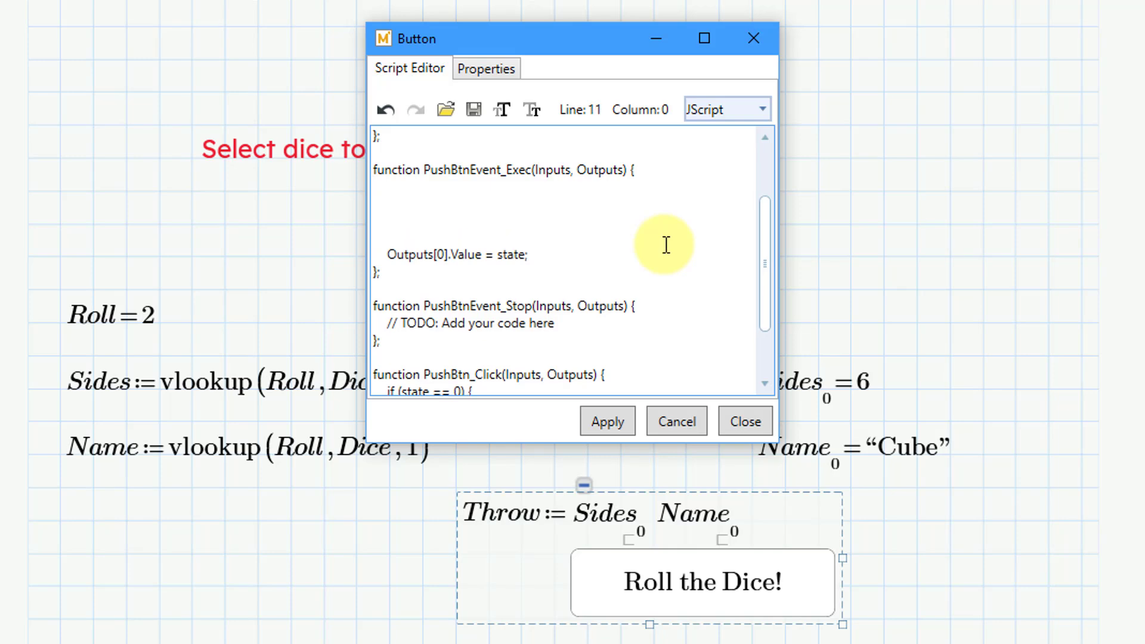
pyautogui.click(373, 203)
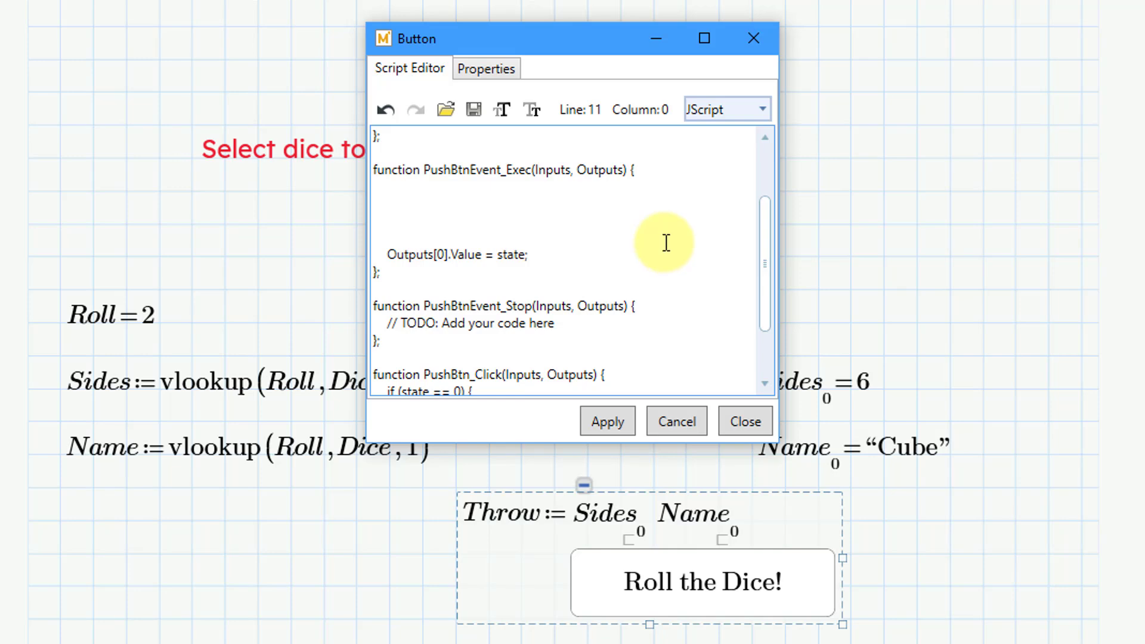
pyautogui.scroll(3)
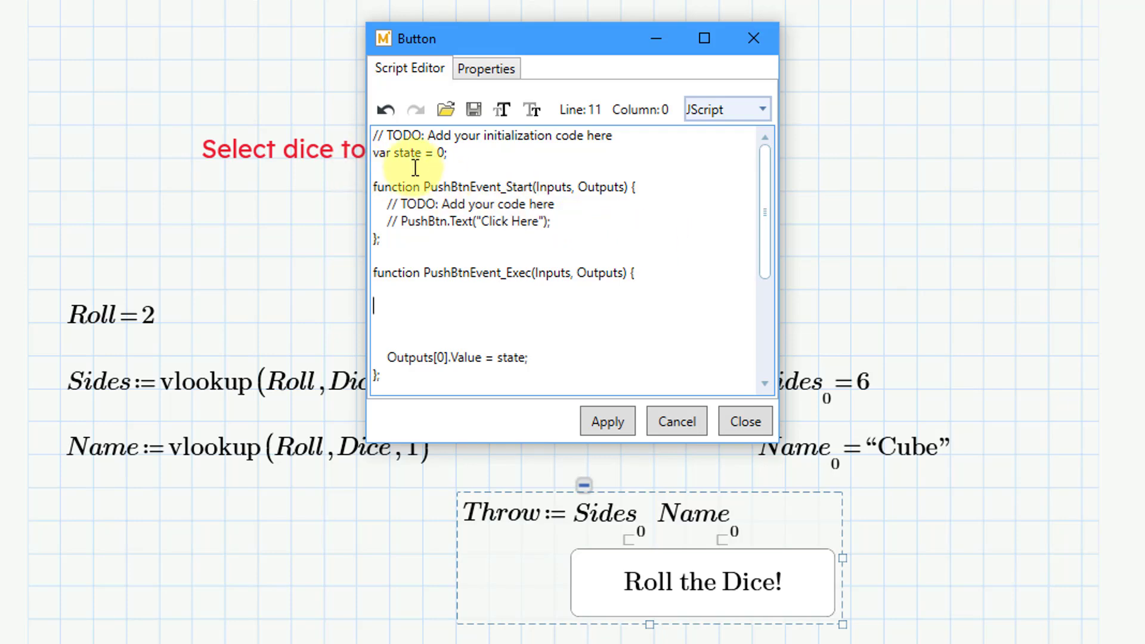
pyautogui.scroll(-3)
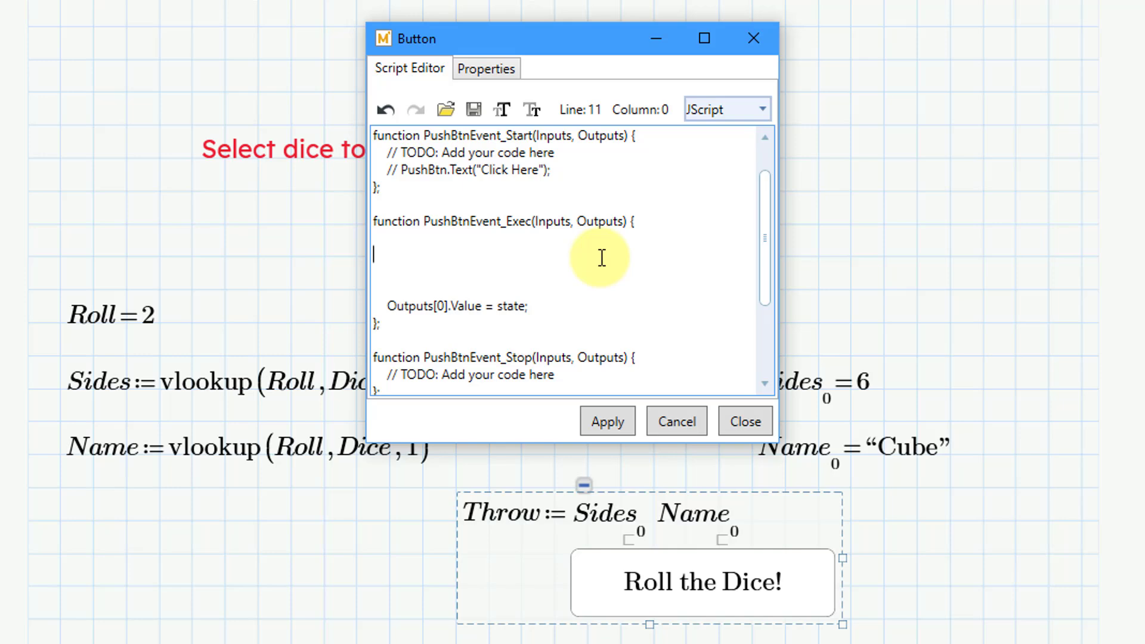
pyautogui.write('if(sta')
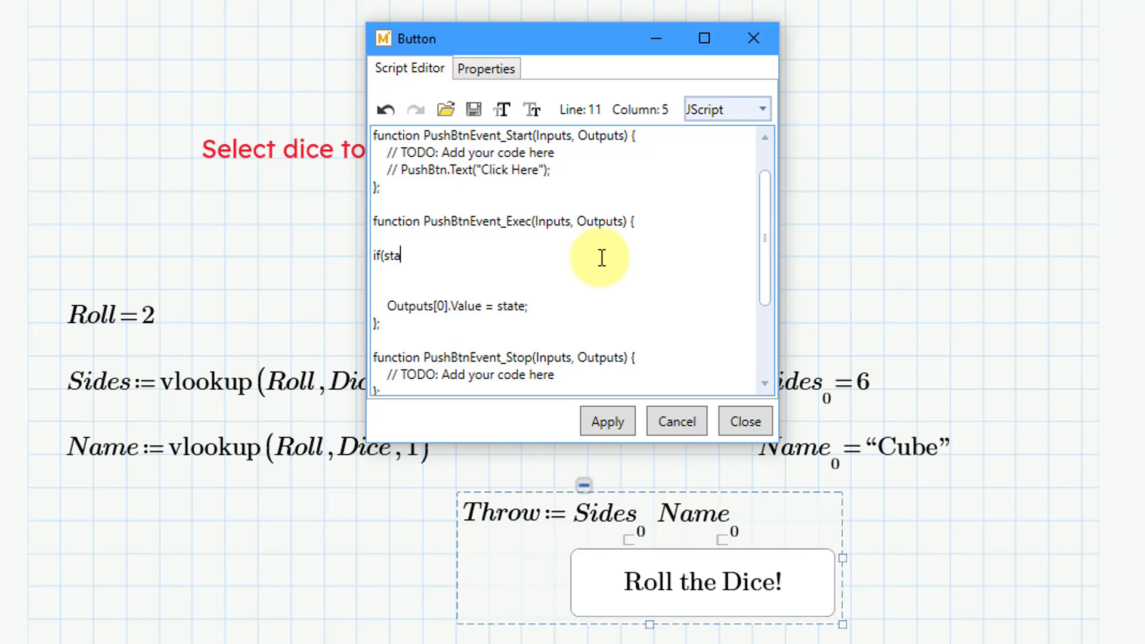
pyautogui.write('te)')
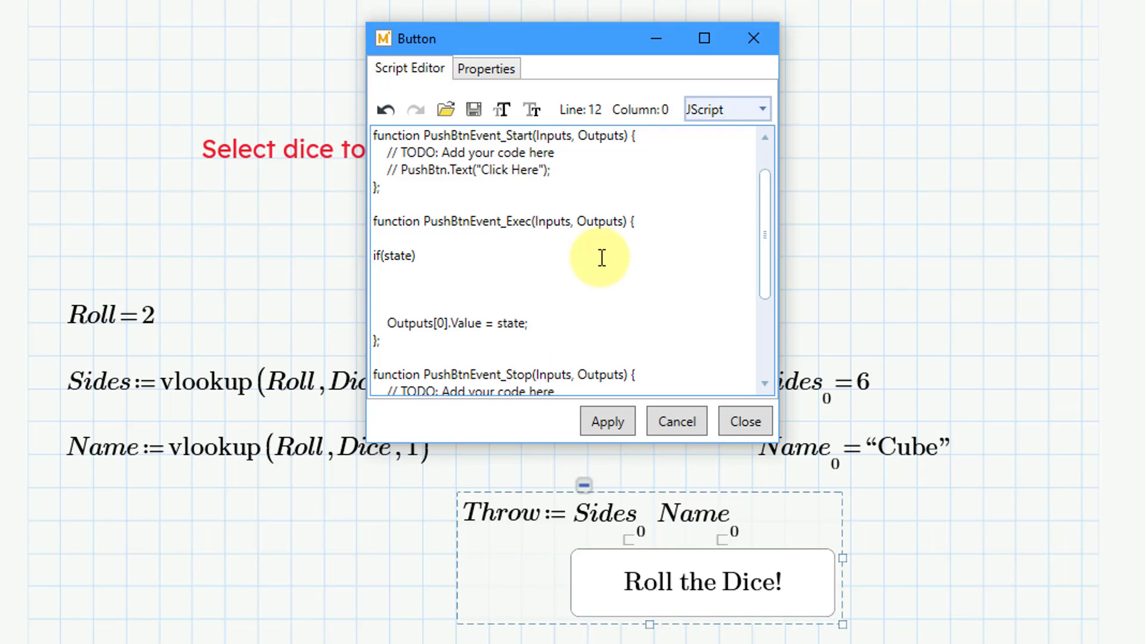
pyautogui.write('{')
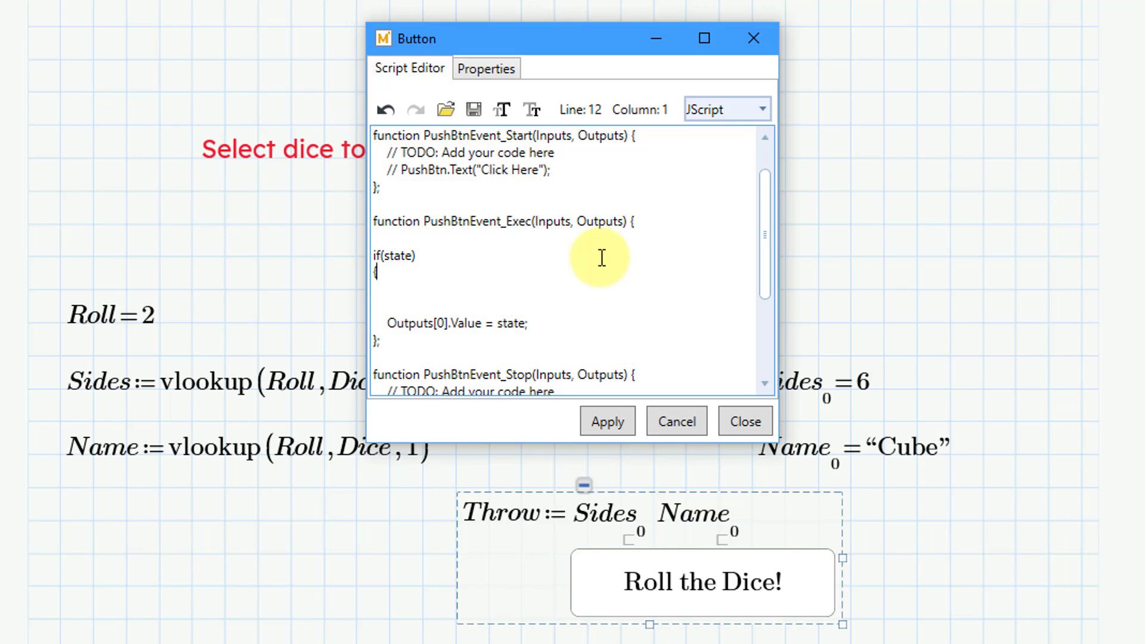
pyautogui.press('enter')
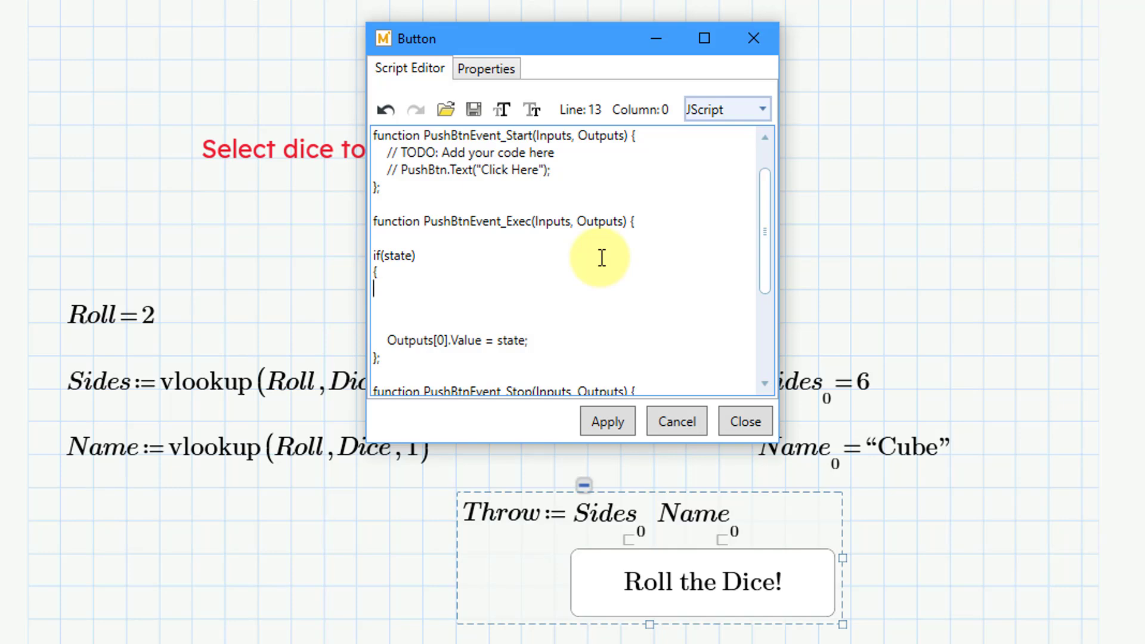
# - Declare var S=Inputs[0].Value inside the if block
pyautogui.write('var')
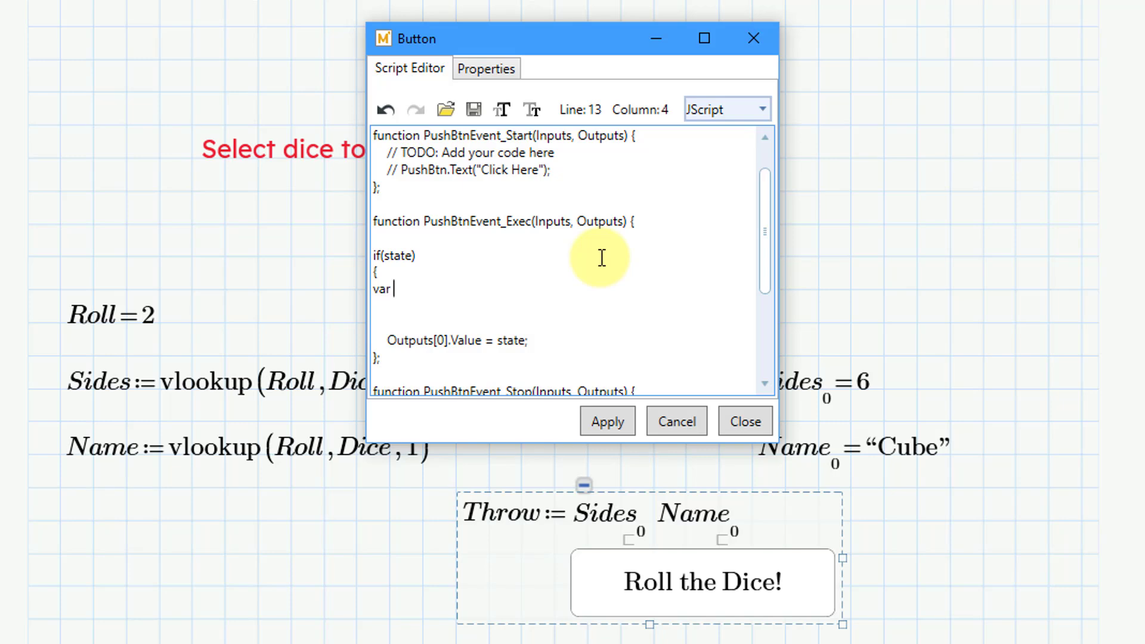
pyautogui.write('S')
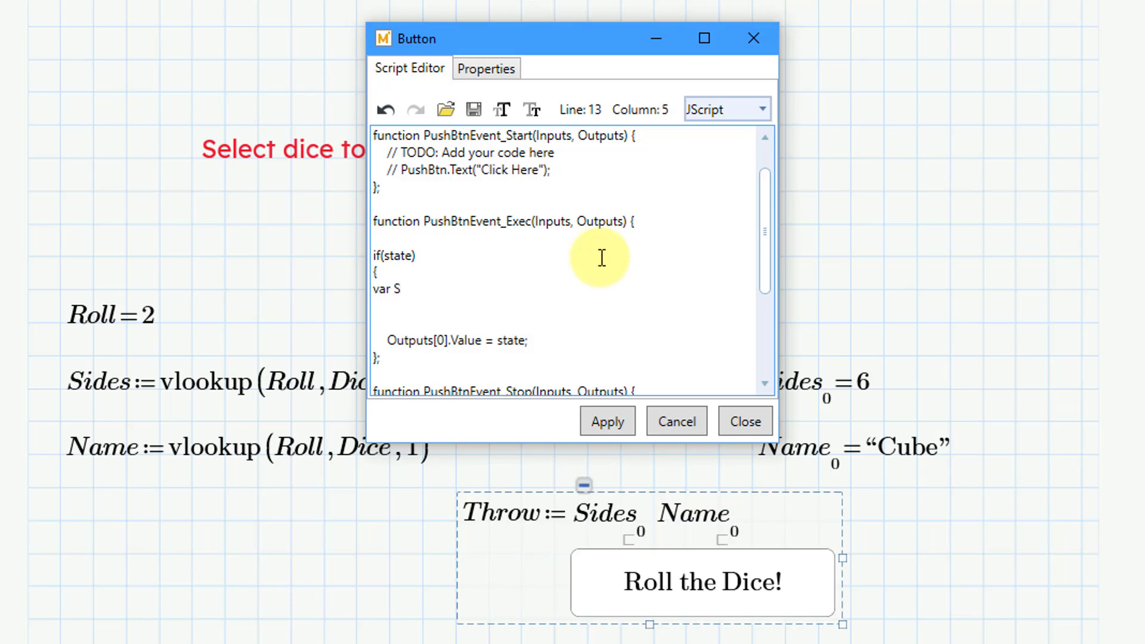
pyautogui.write('=')
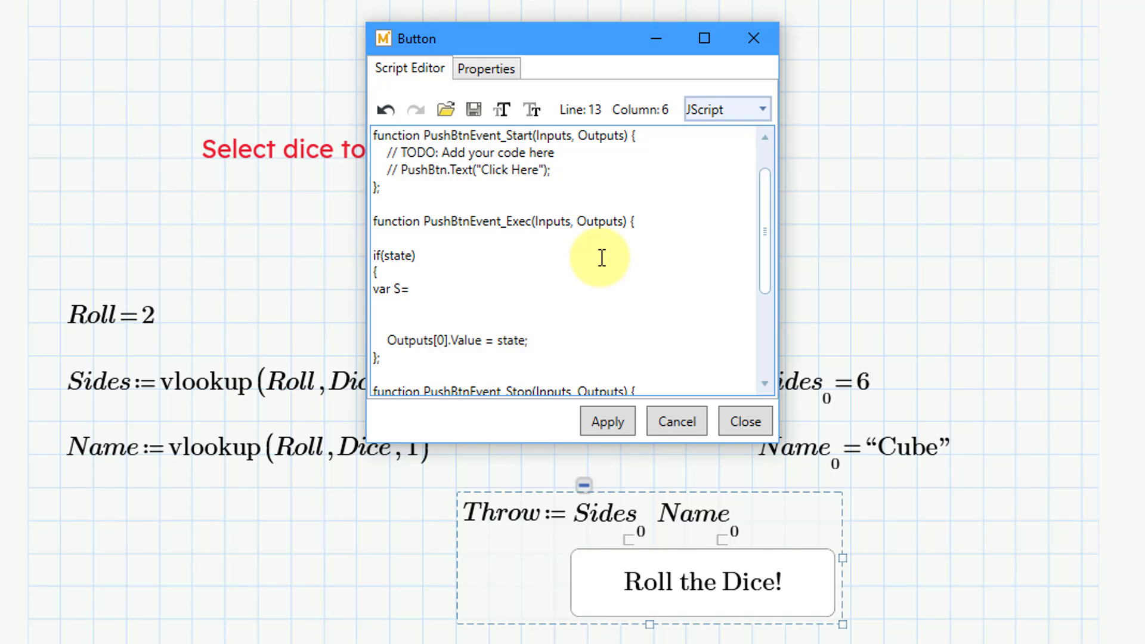
pyautogui.write('Inputs')
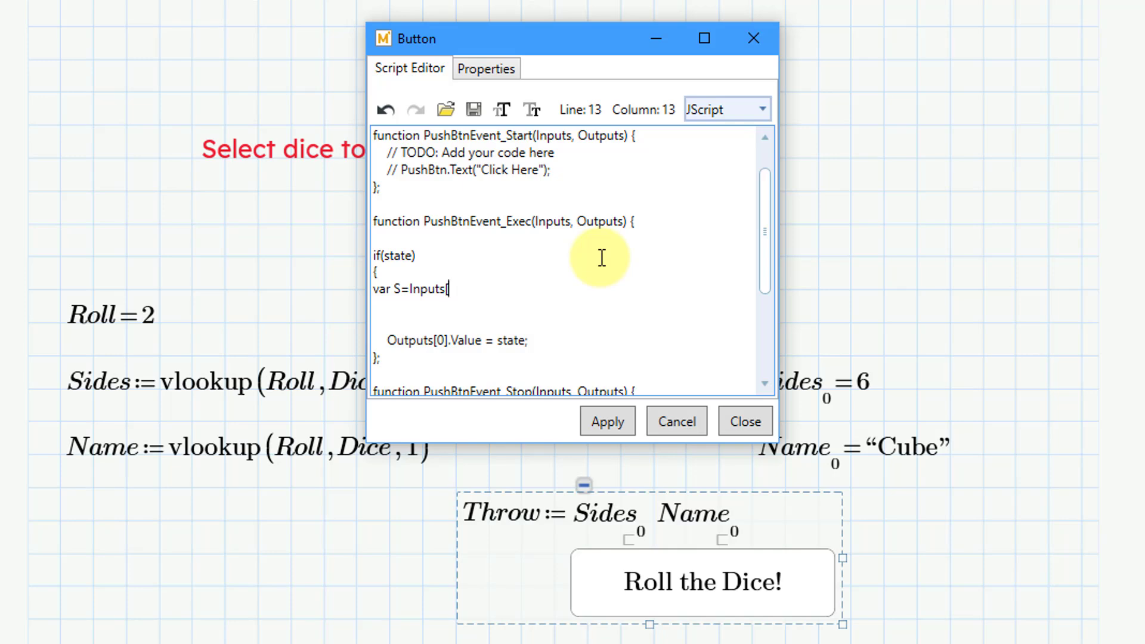
pyautogui.write('[0]')
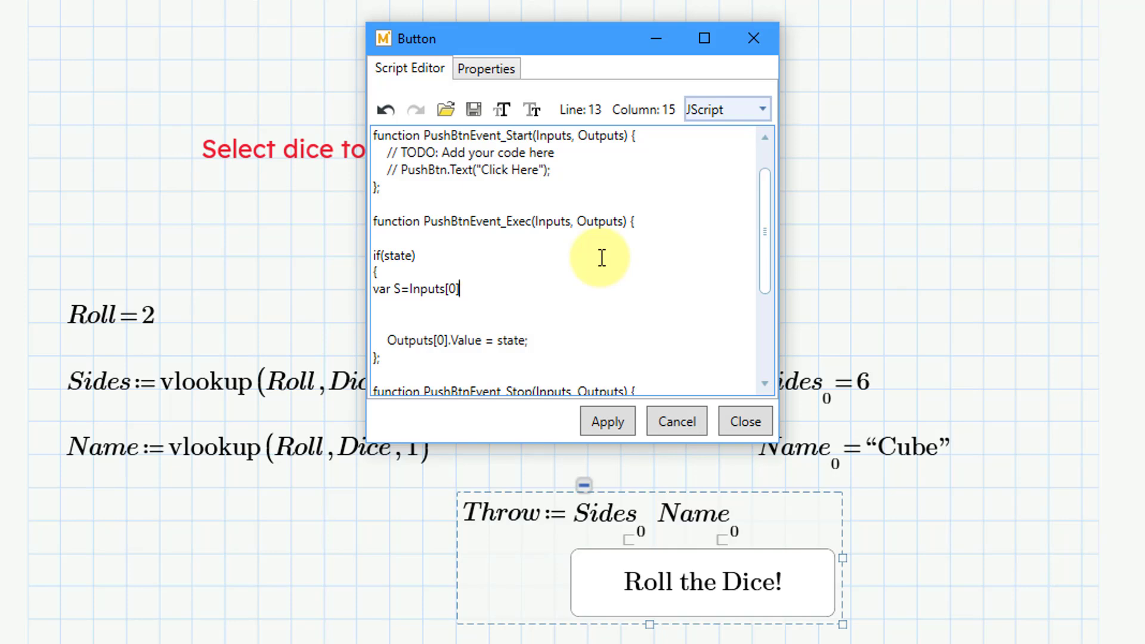
pyautogui.write('.Valu')
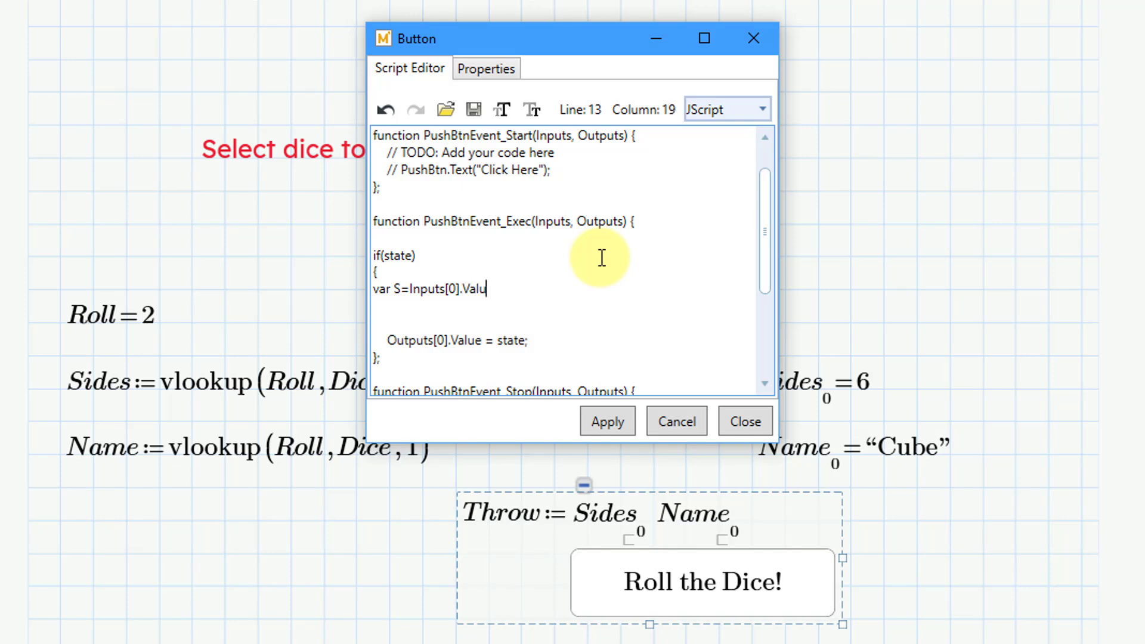
pyautogui.write('e;')
pyautogui.click(565, 306)
pyautogui.write('var')
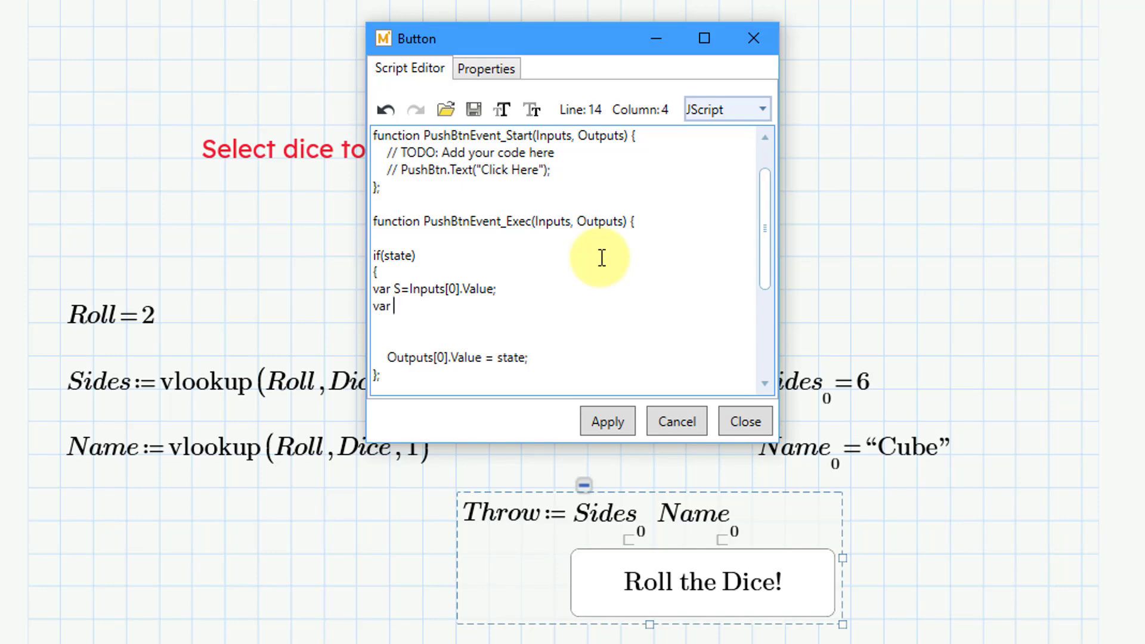
# - Declare N=Inputs[1].Value; for the die's name
pyautogui.write('N')
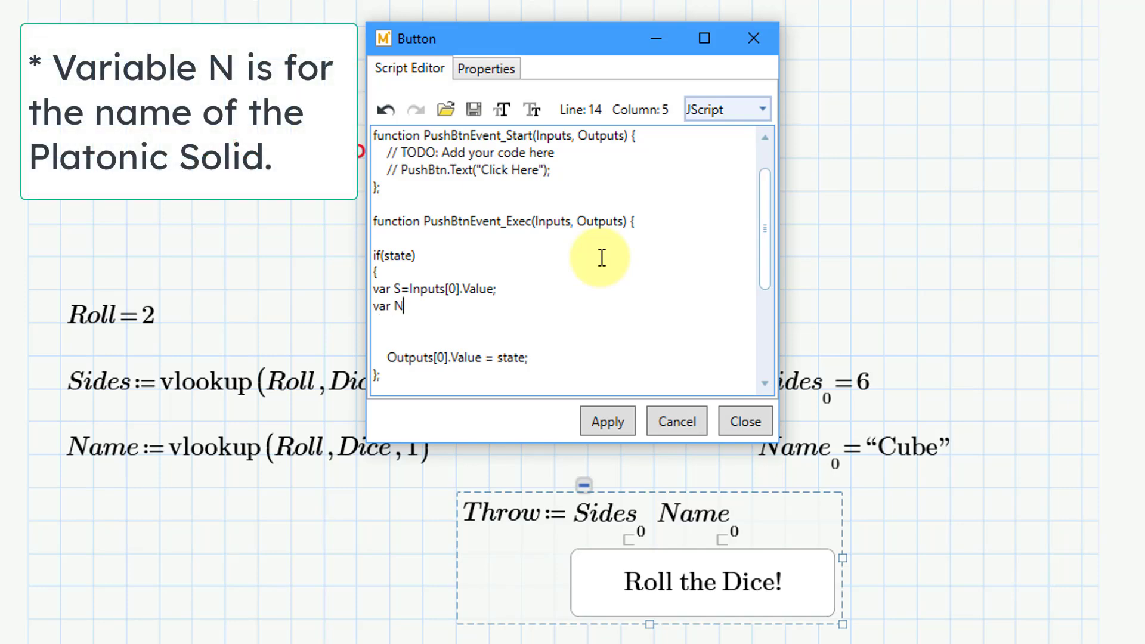
pyautogui.write('=')
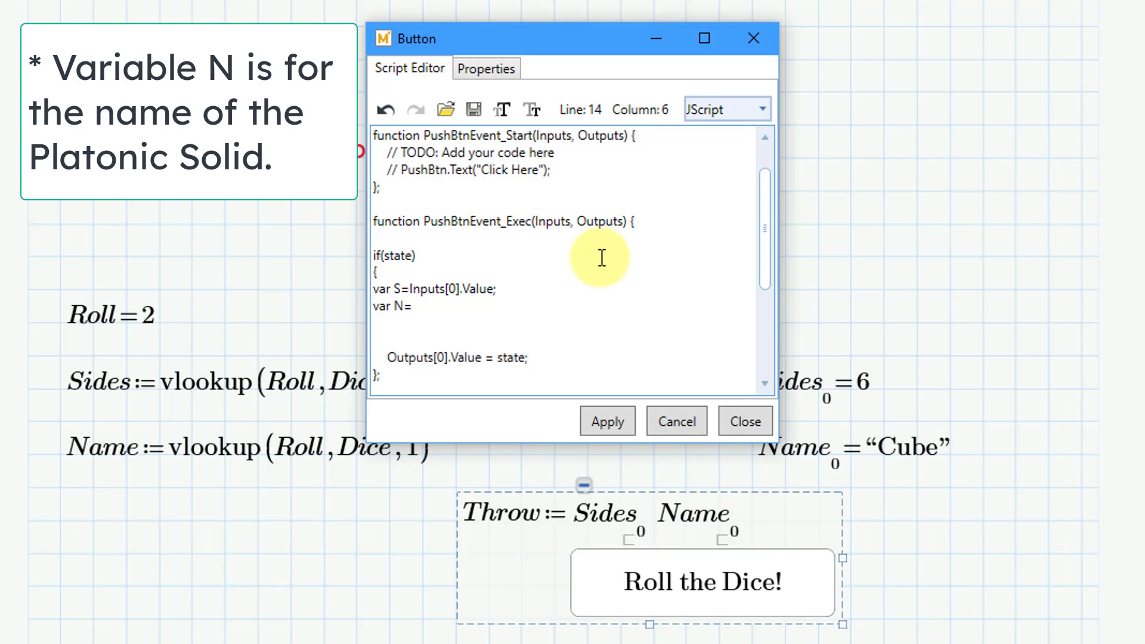
pyautogui.write('Input')
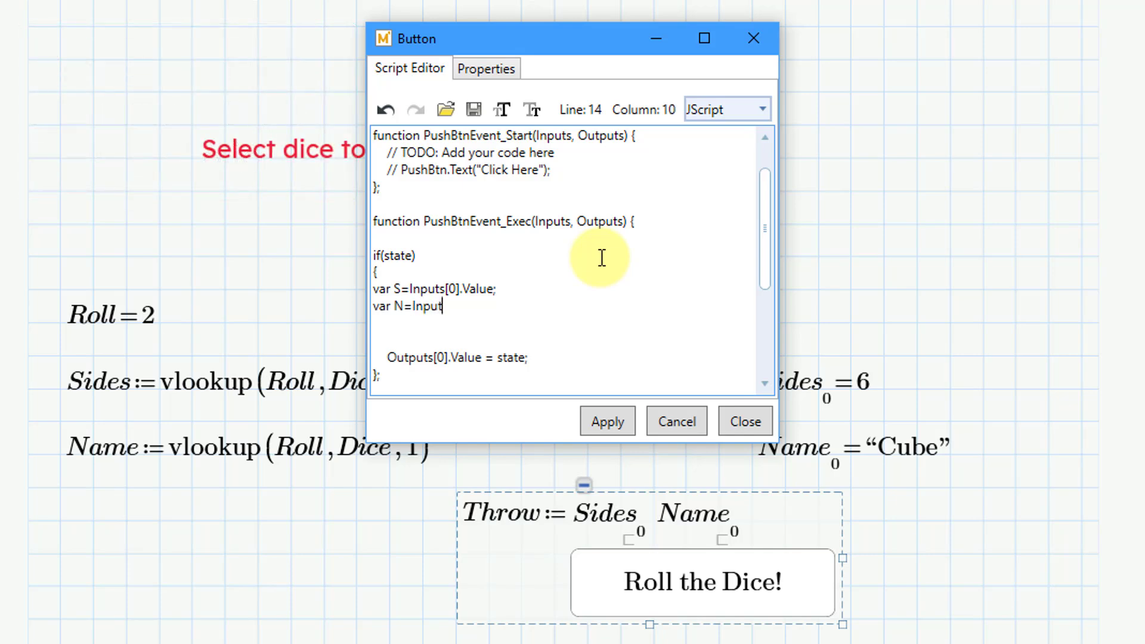
pyautogui.write('s[')
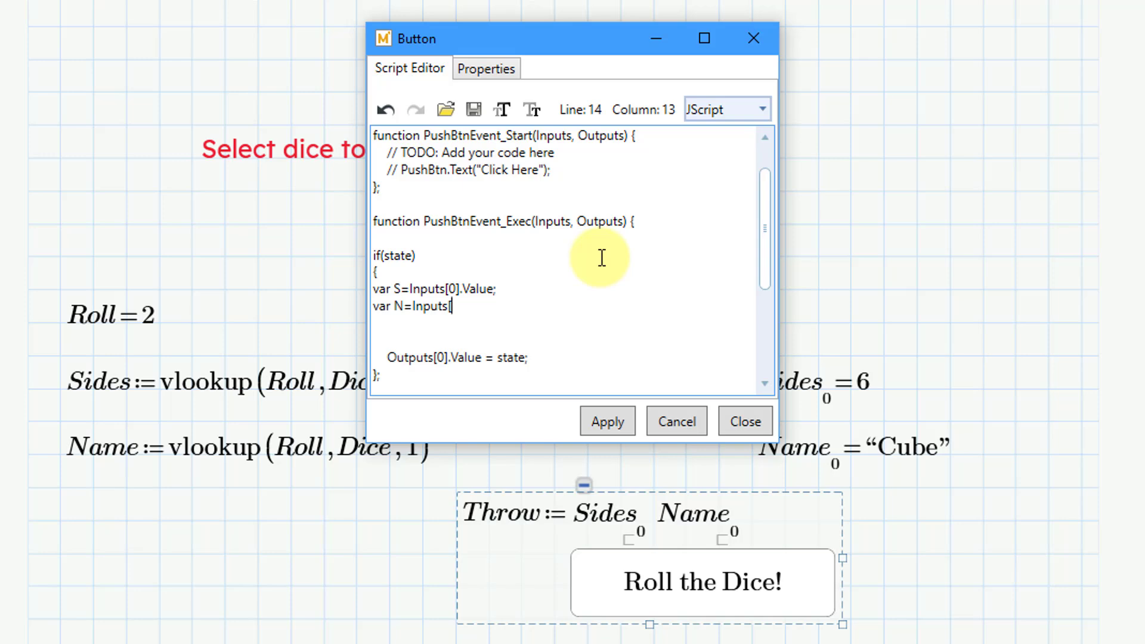
pyautogui.write('1]')
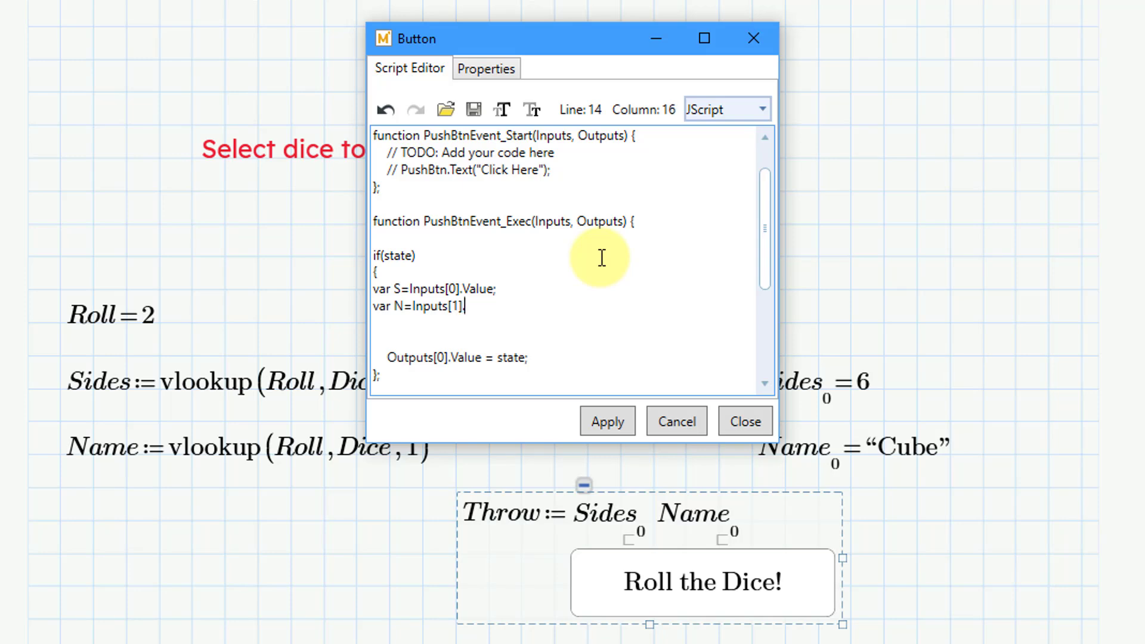
pyautogui.write('.Value')
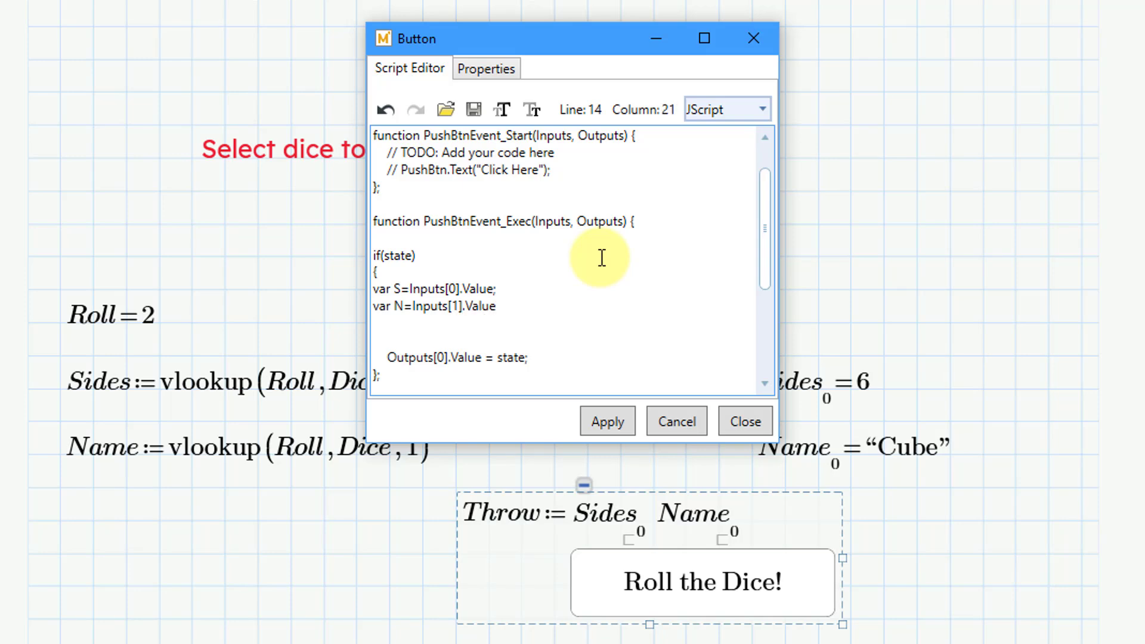
pyautogui.write(';')
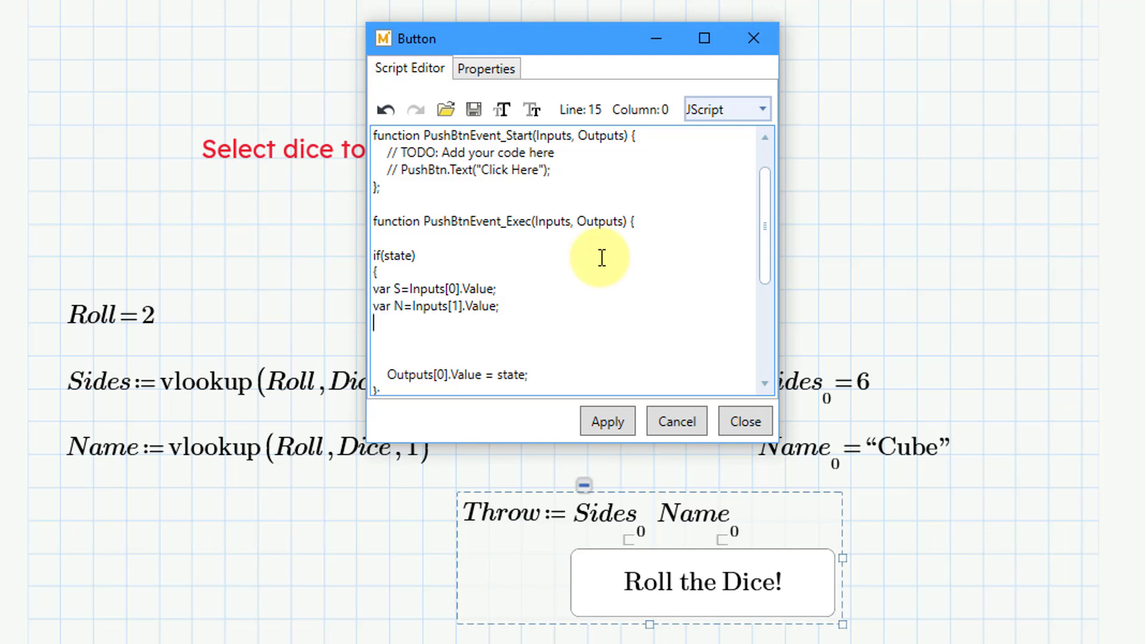
# - Add the script line var R=Math.ceil(Math.random() * S);
pyautogui.write('var')
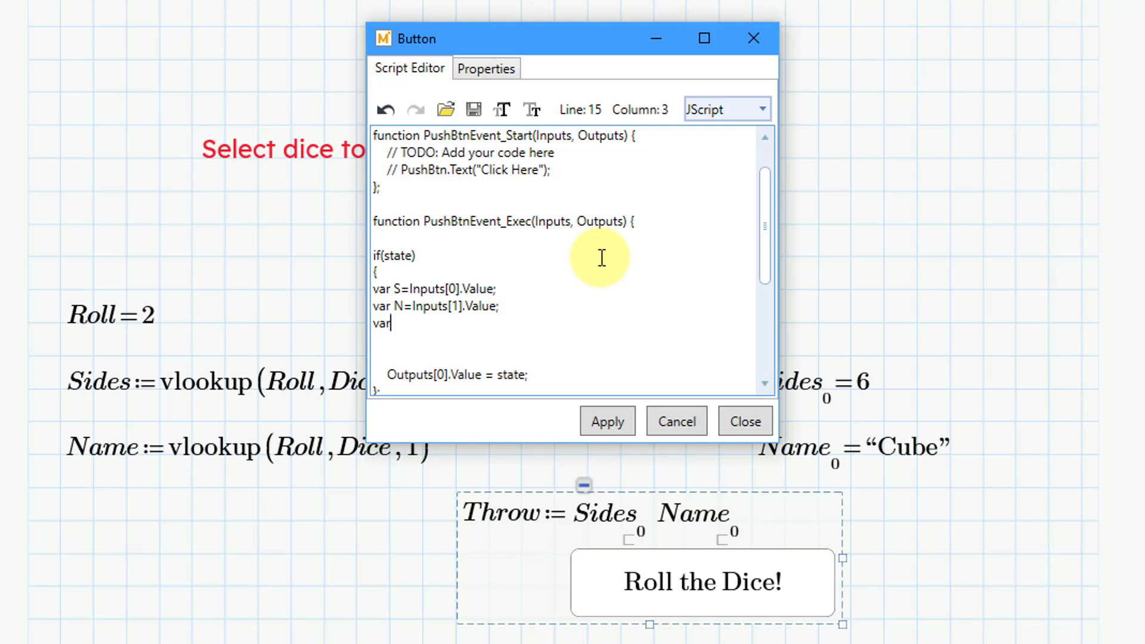
pyautogui.write('R')
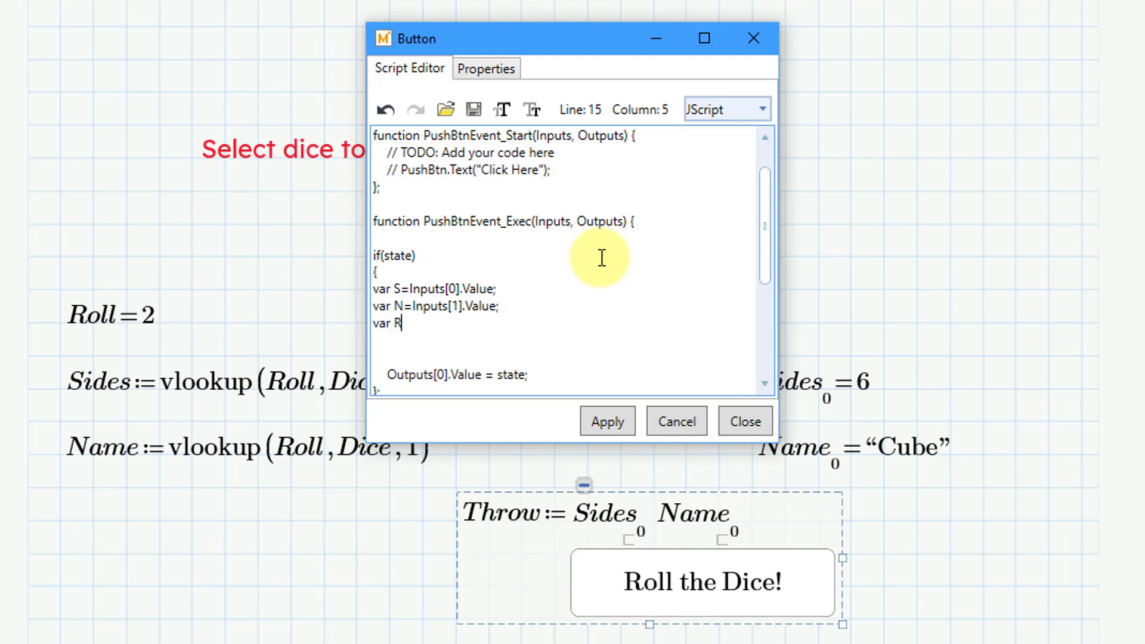
pyautogui.write('=')
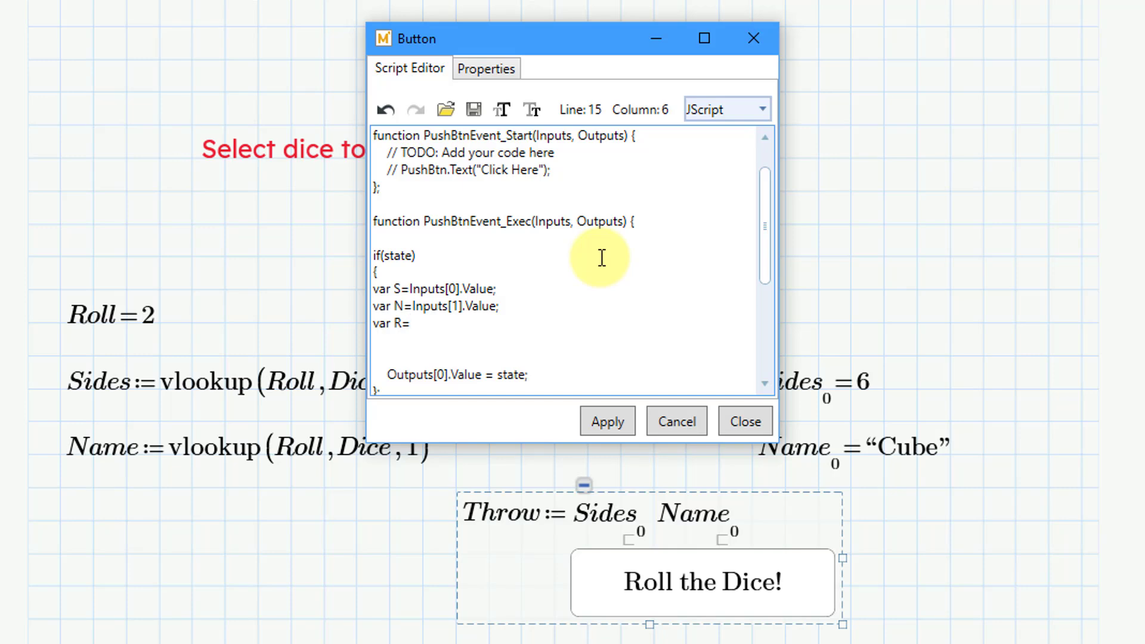
pyautogui.write('Math')
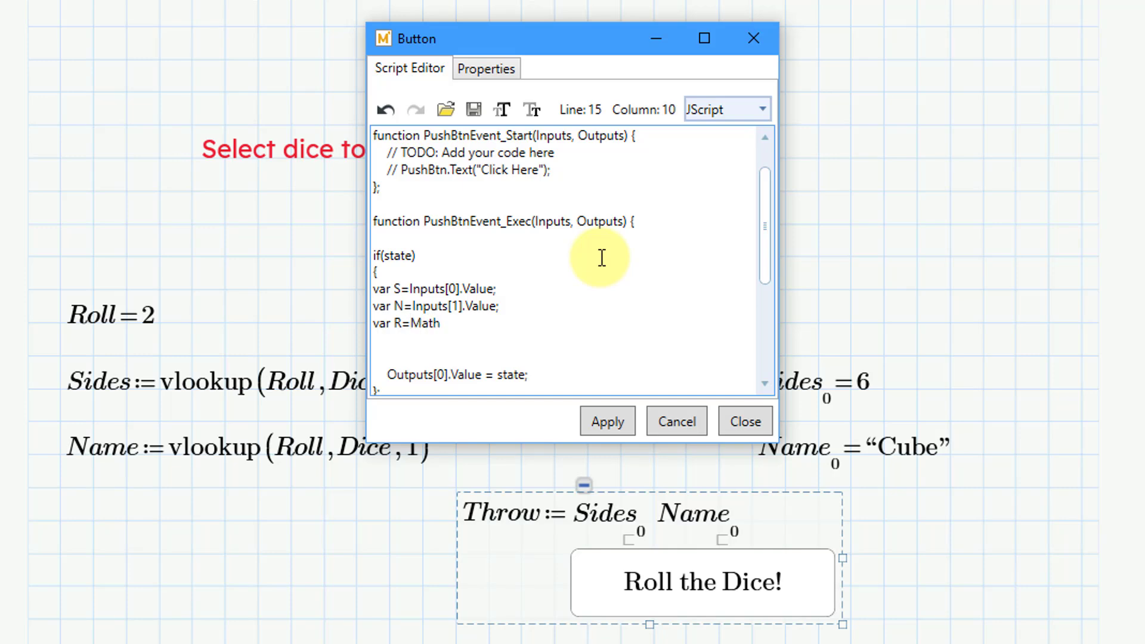
pyautogui.write('.ceil')
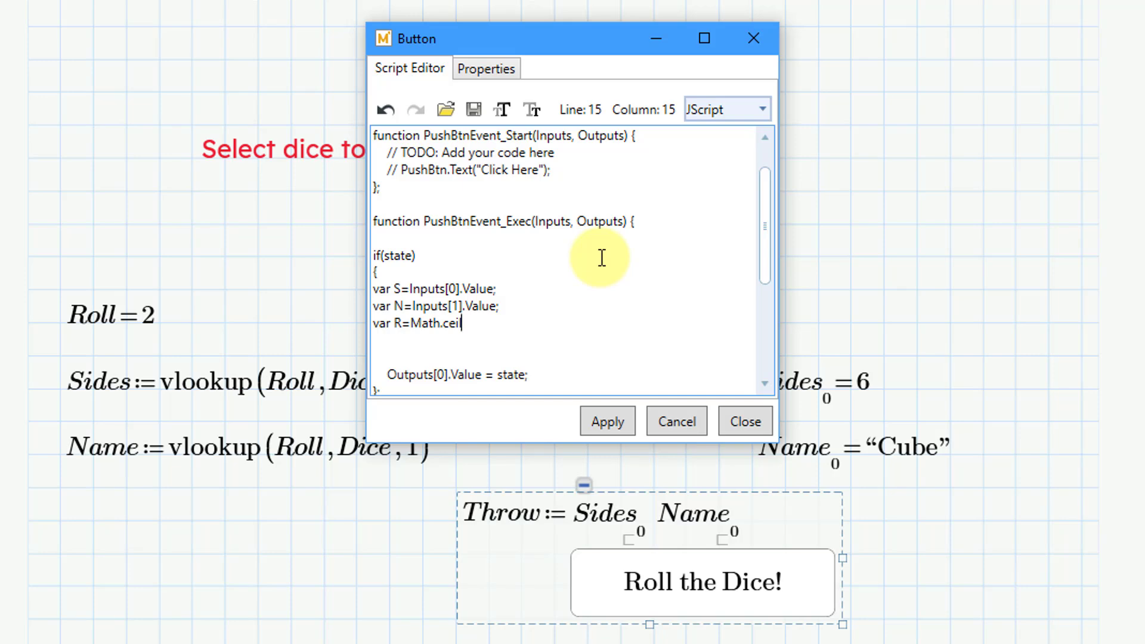
pyautogui.write('(')
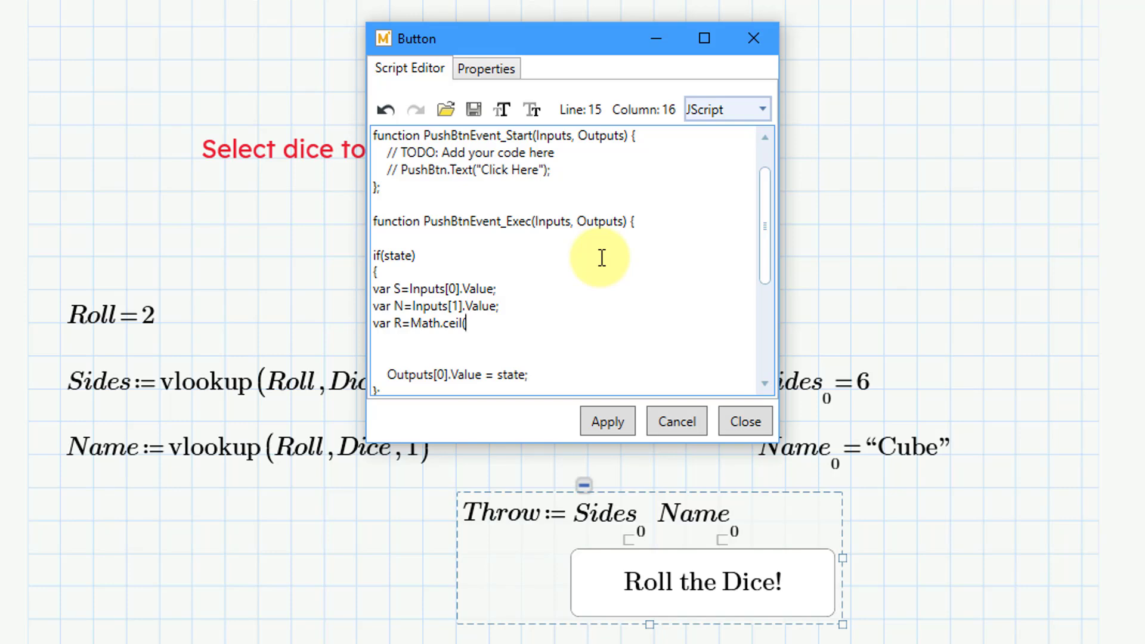
pyautogui.write('Math.ra')
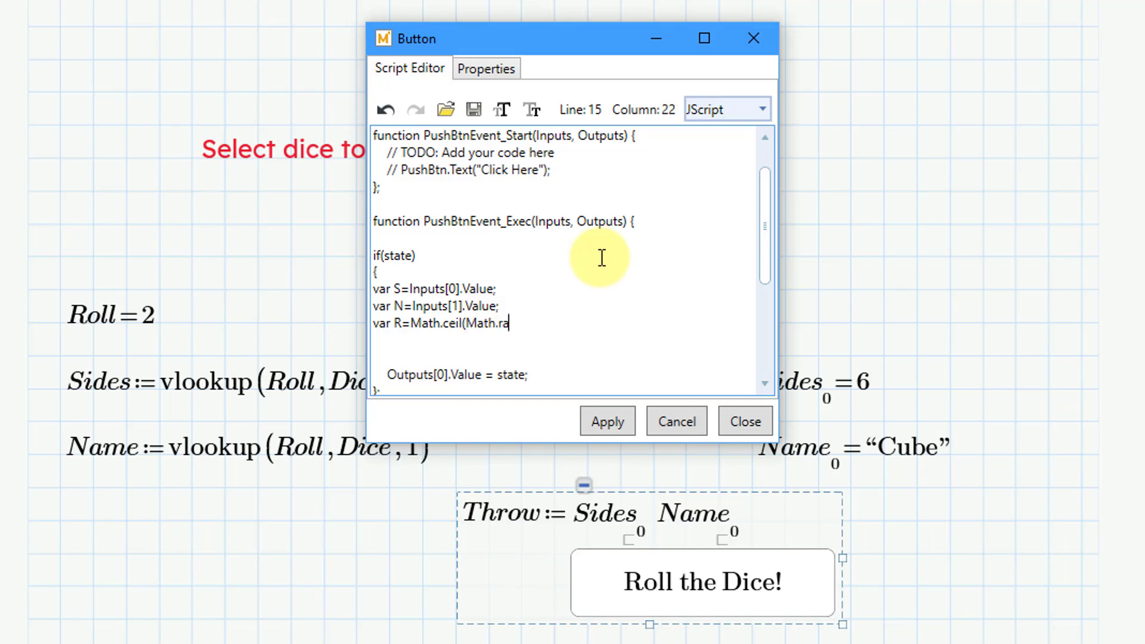
pyautogui.write('ndom')
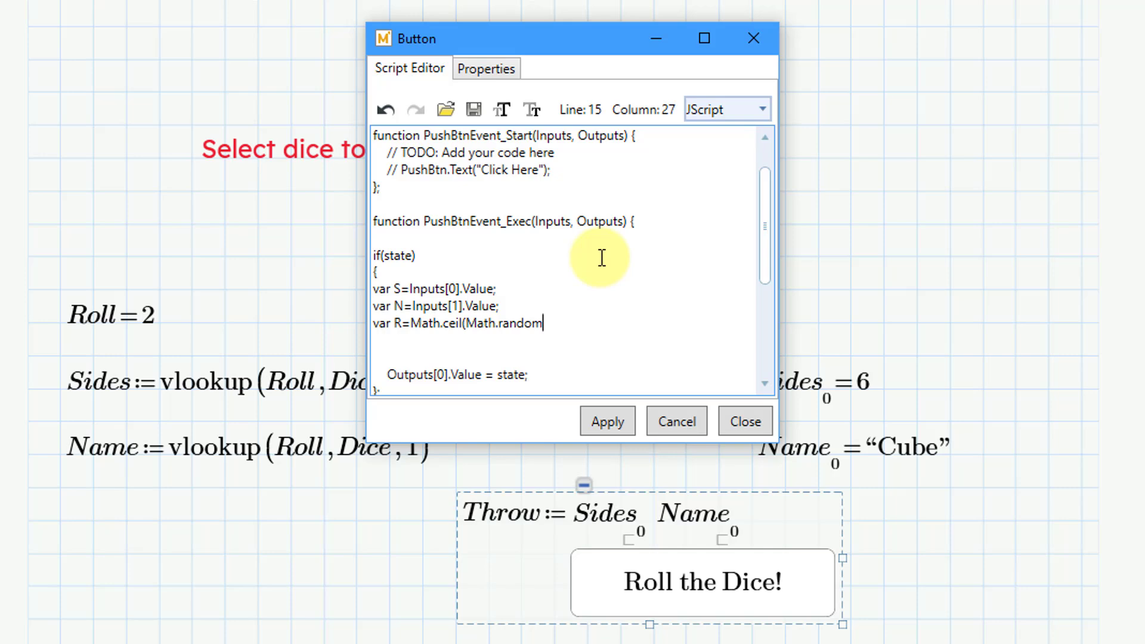
pyautogui.write('() *')
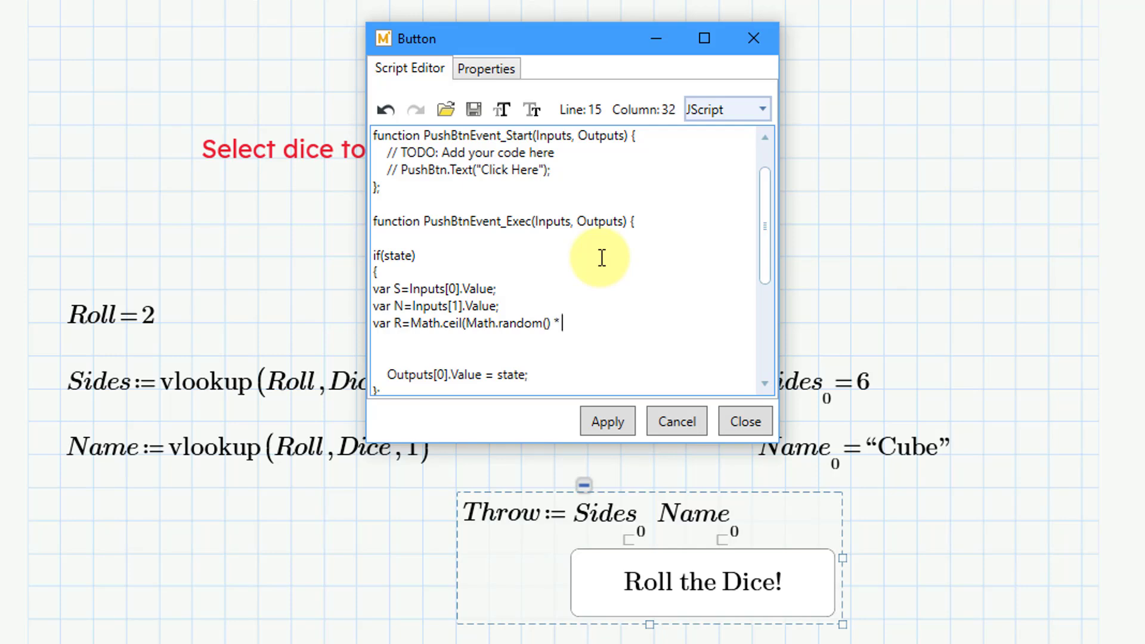
pyautogui.write('S')
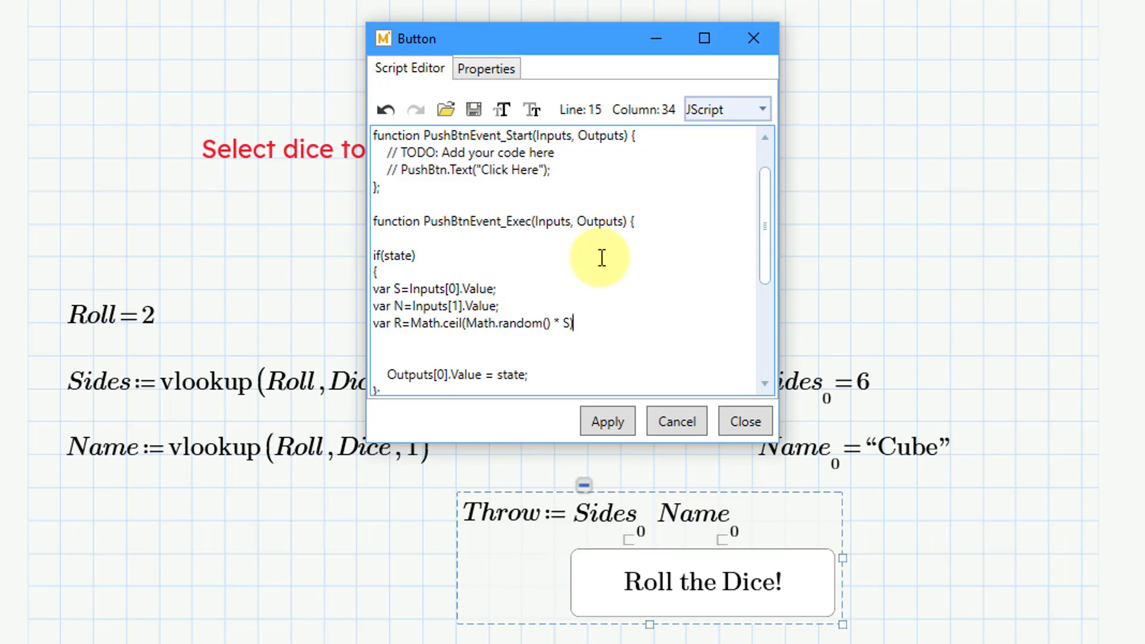
pyautogui.write(')')
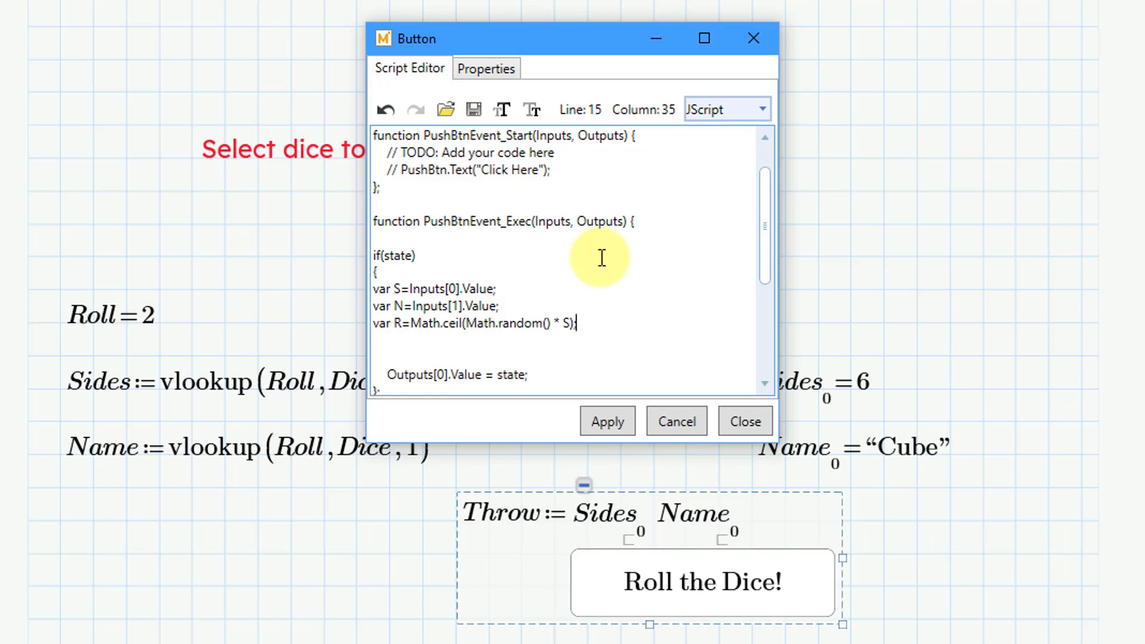
pyautogui.press('enter')
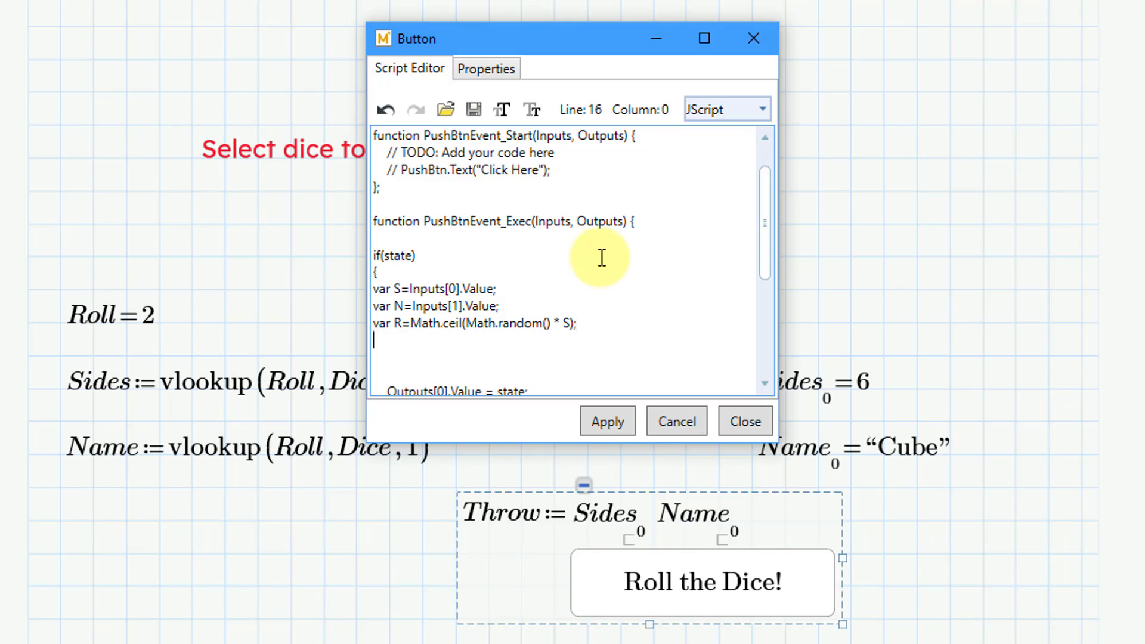
# - Define var Msg joining the 'Your ro…' text with S, '-sided', N, R and '!'
pyautogui.write('var')
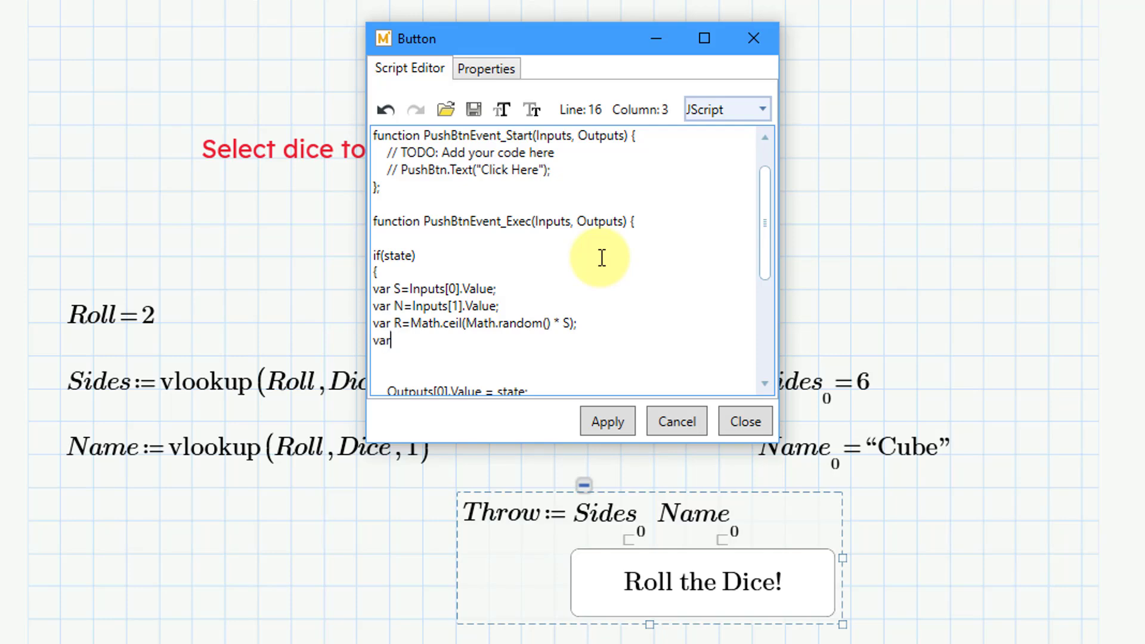
pyautogui.write('Ms')
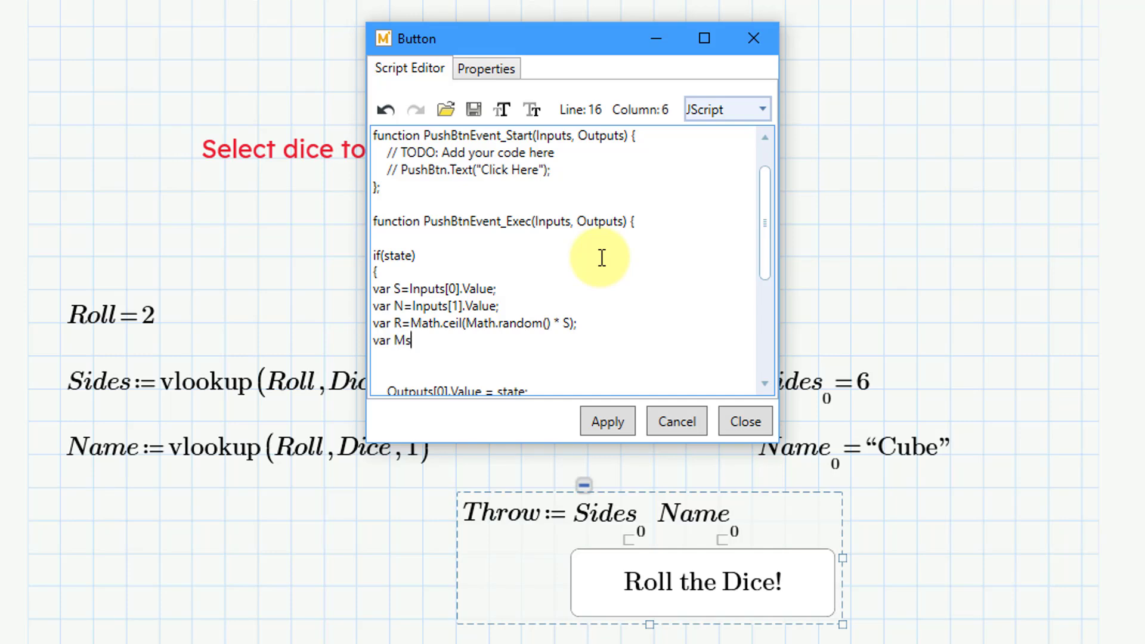
pyautogui.write('g')
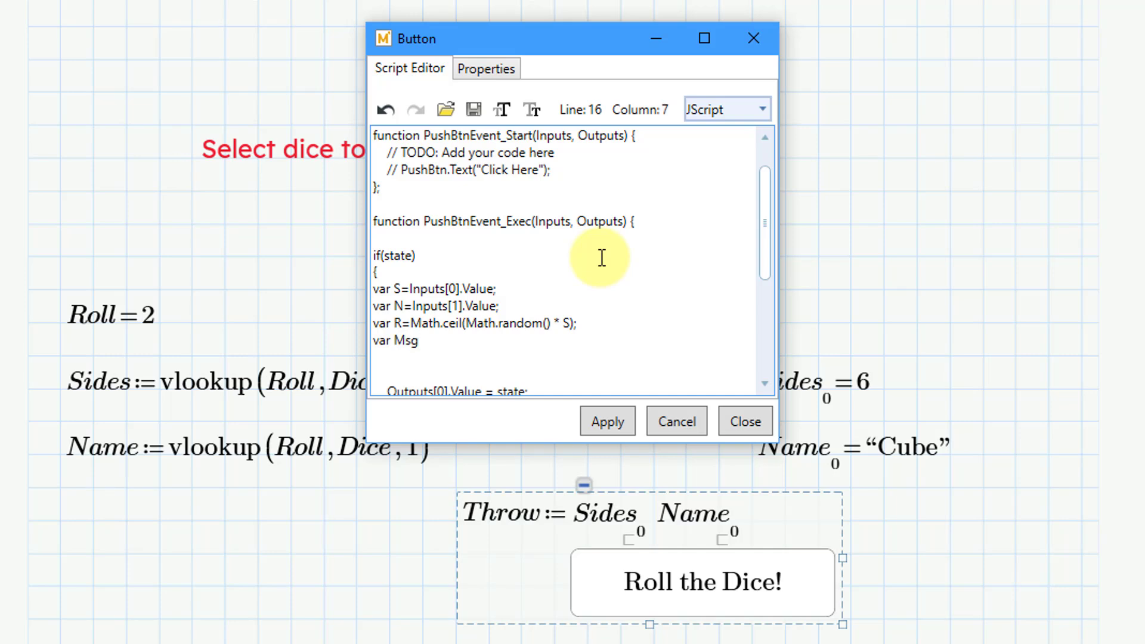
pyautogui.write('=')
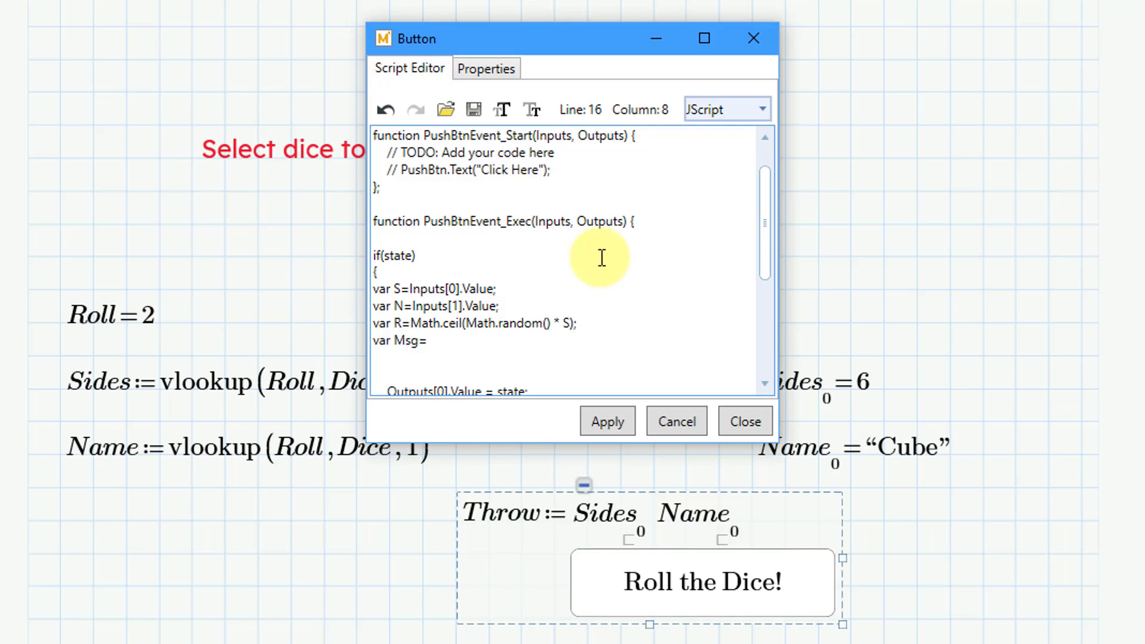
pyautogui.write('"')
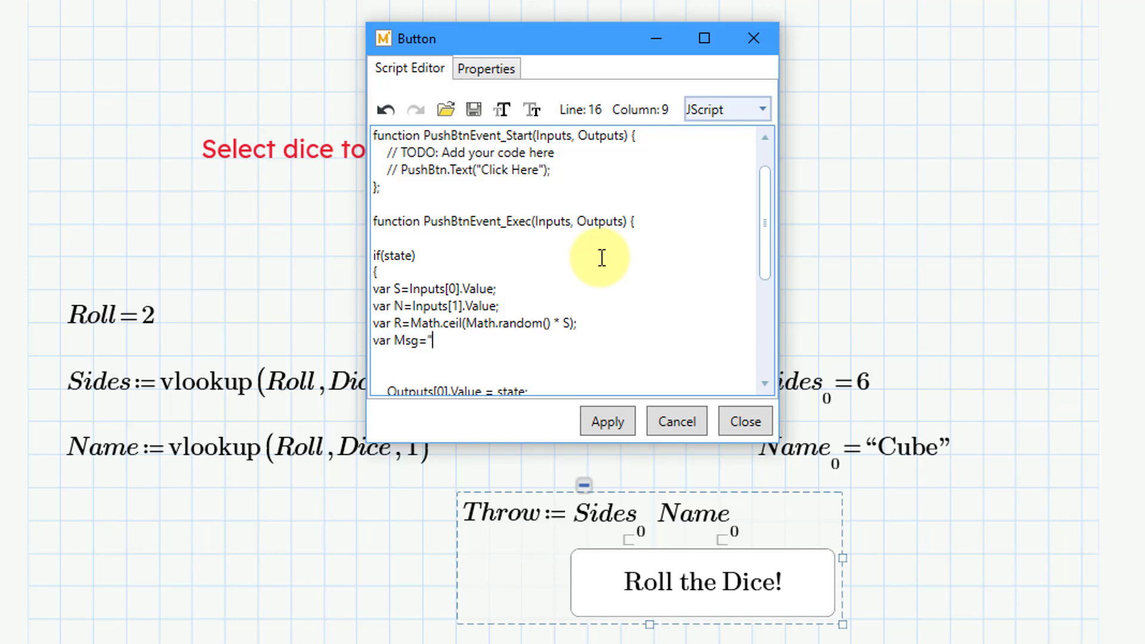
pyautogui.write('Your roll for a')
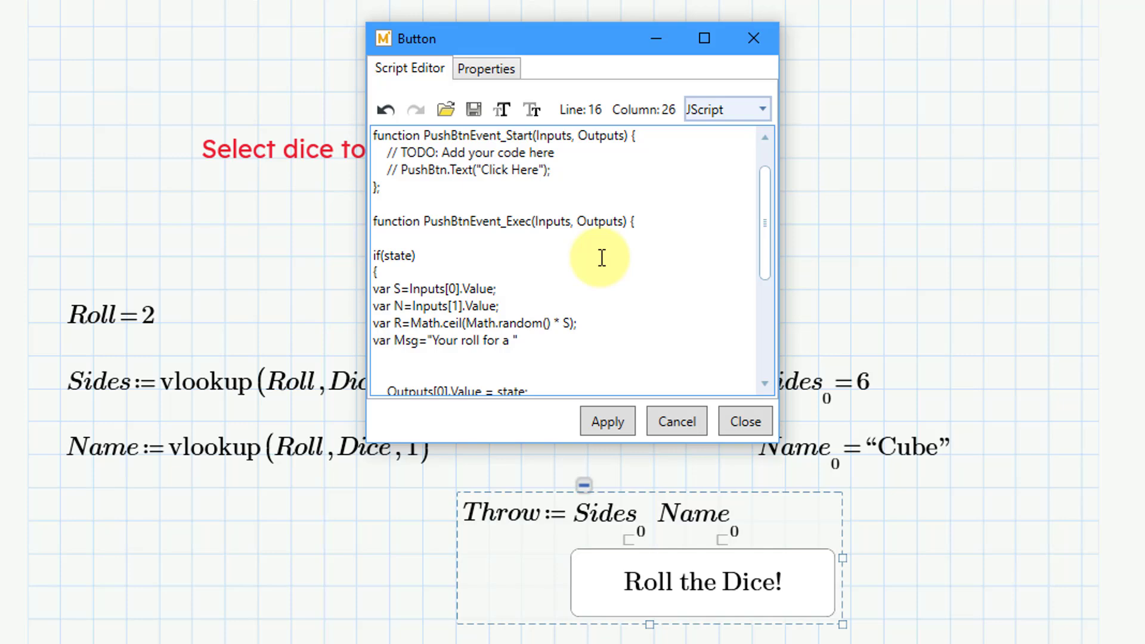
pyautogui.write('+')
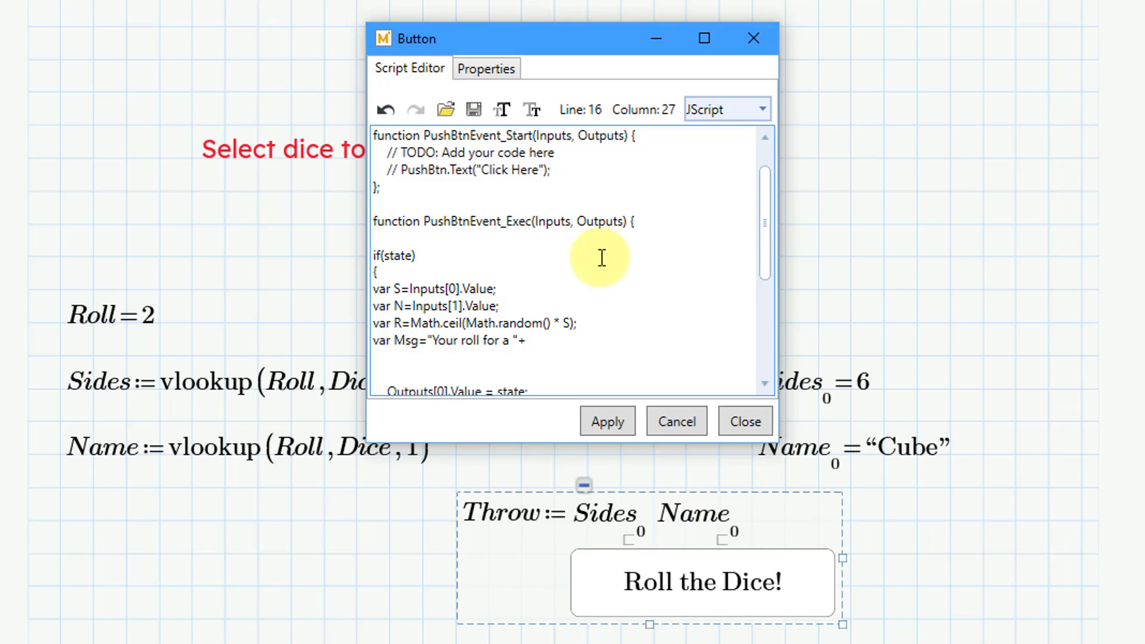
pyautogui.write('S')
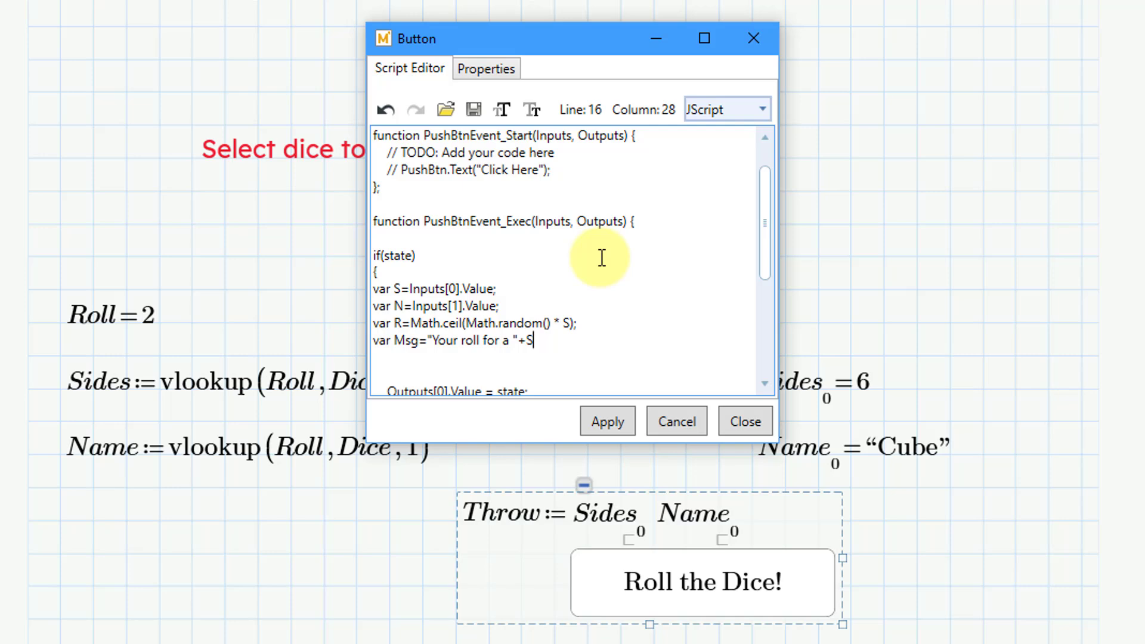
pyautogui.write('+')
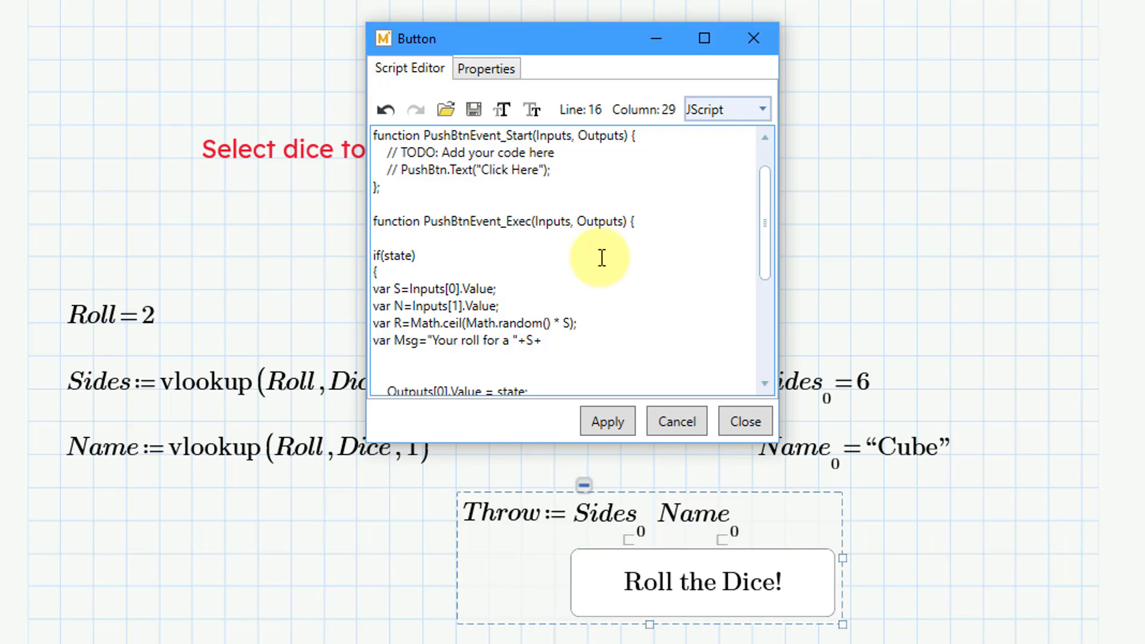
pyautogui.write('"-s')
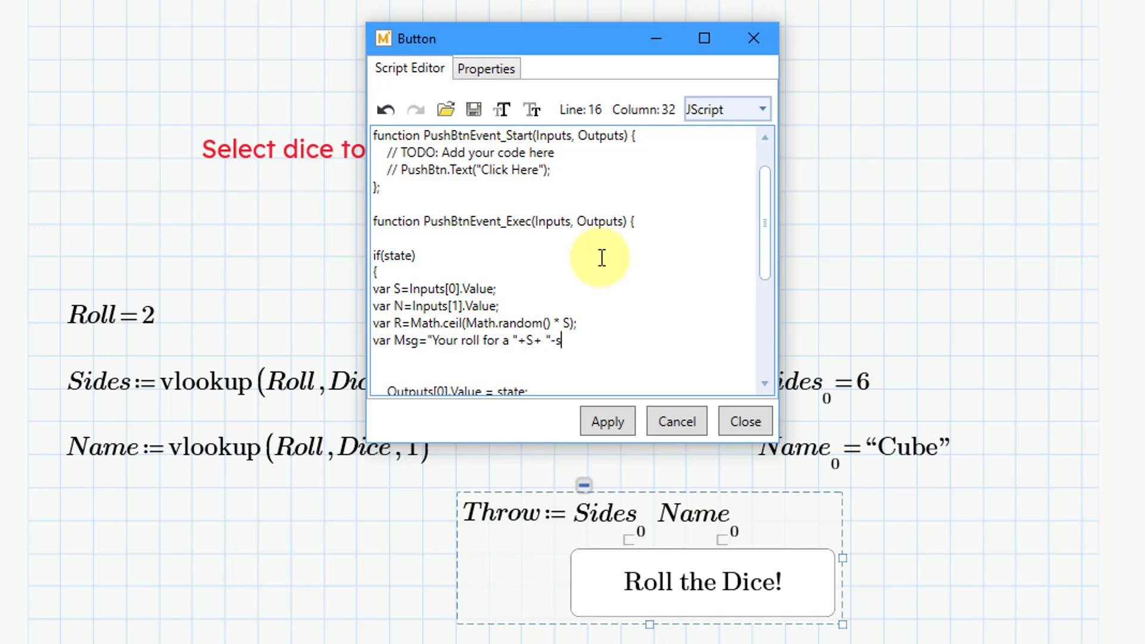
pyautogui.write('ided "')
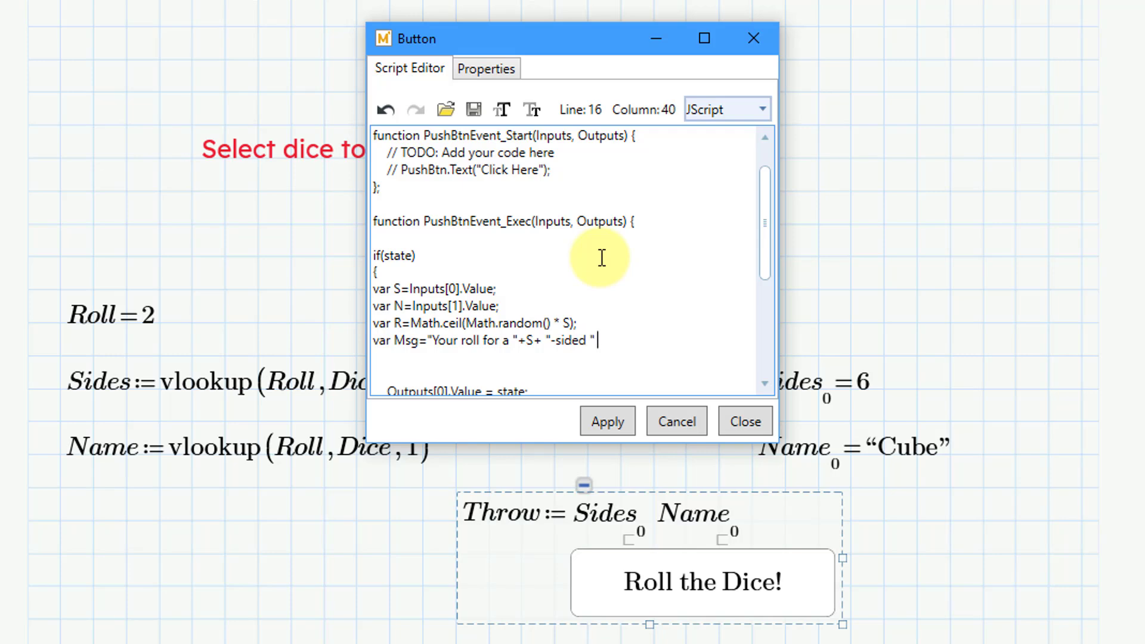
pyautogui.write('+')
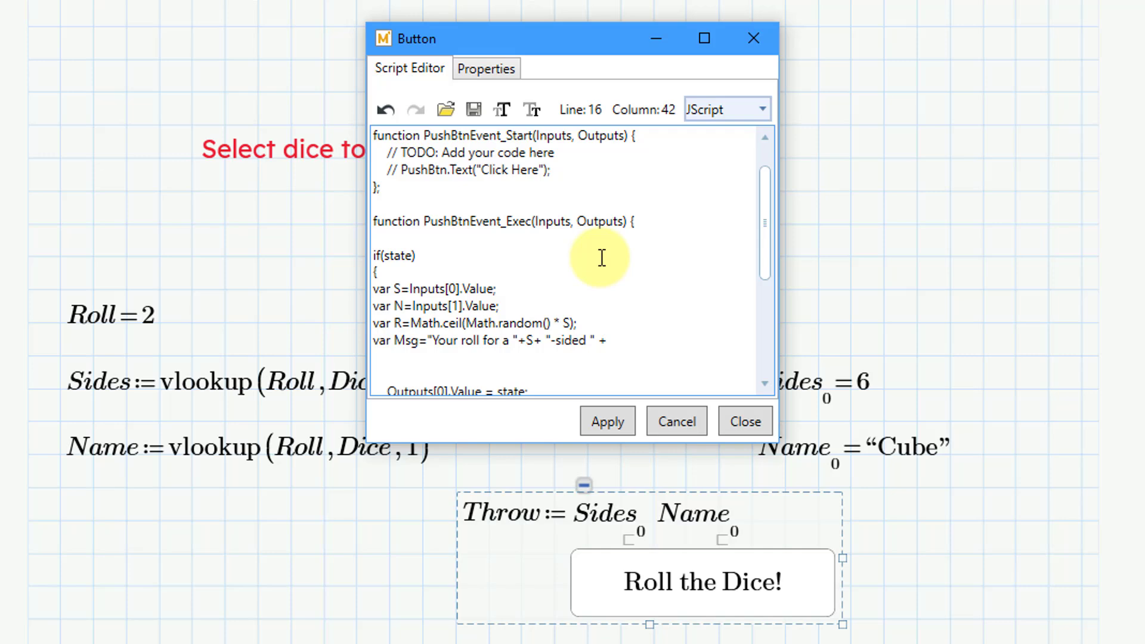
pyautogui.write('N + " is')
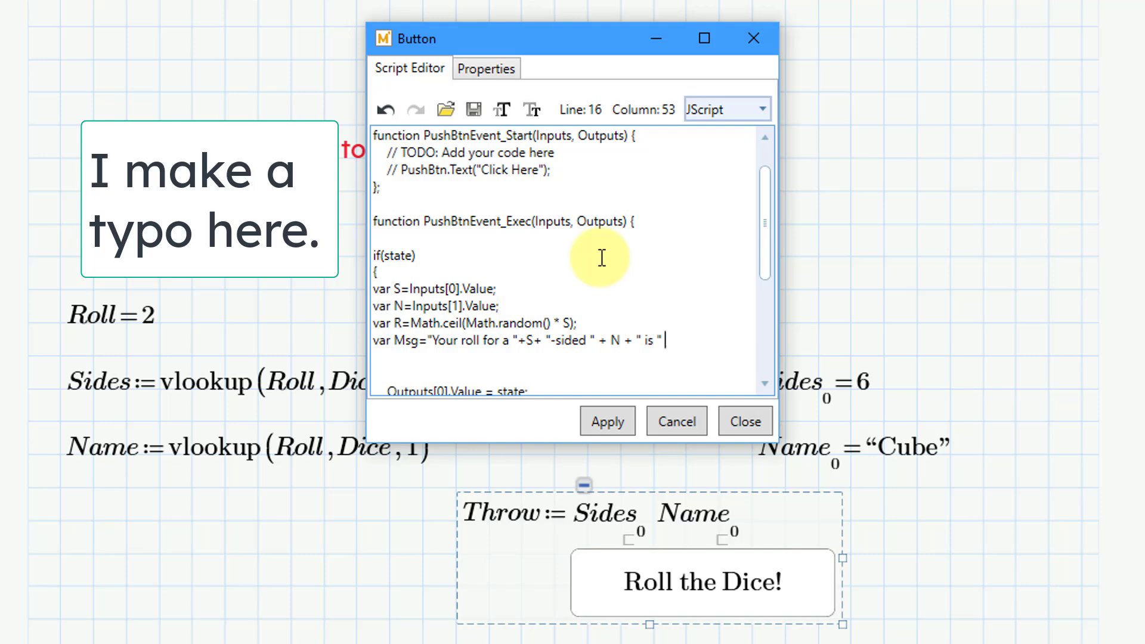
pyautogui.write('R')
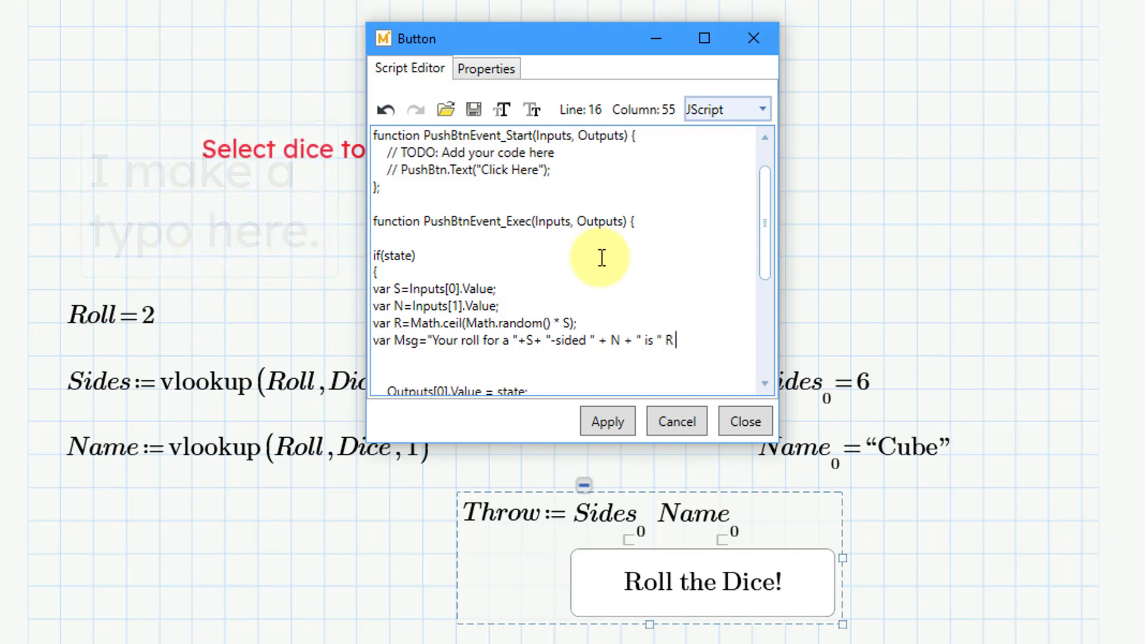
pyautogui.write('+')
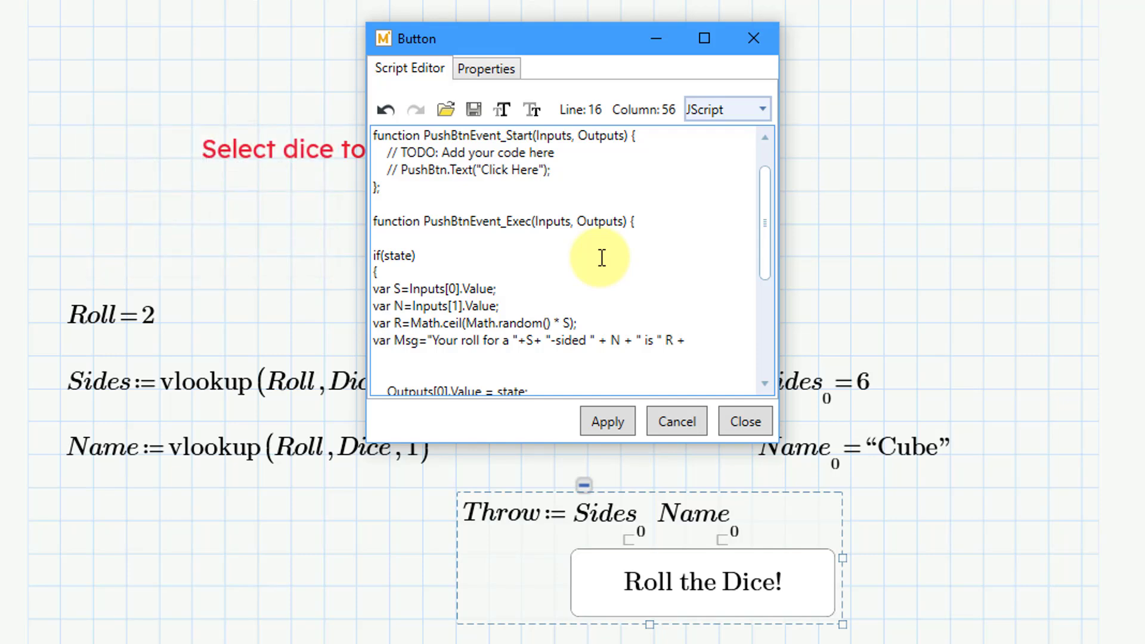
pyautogui.write('"!";')
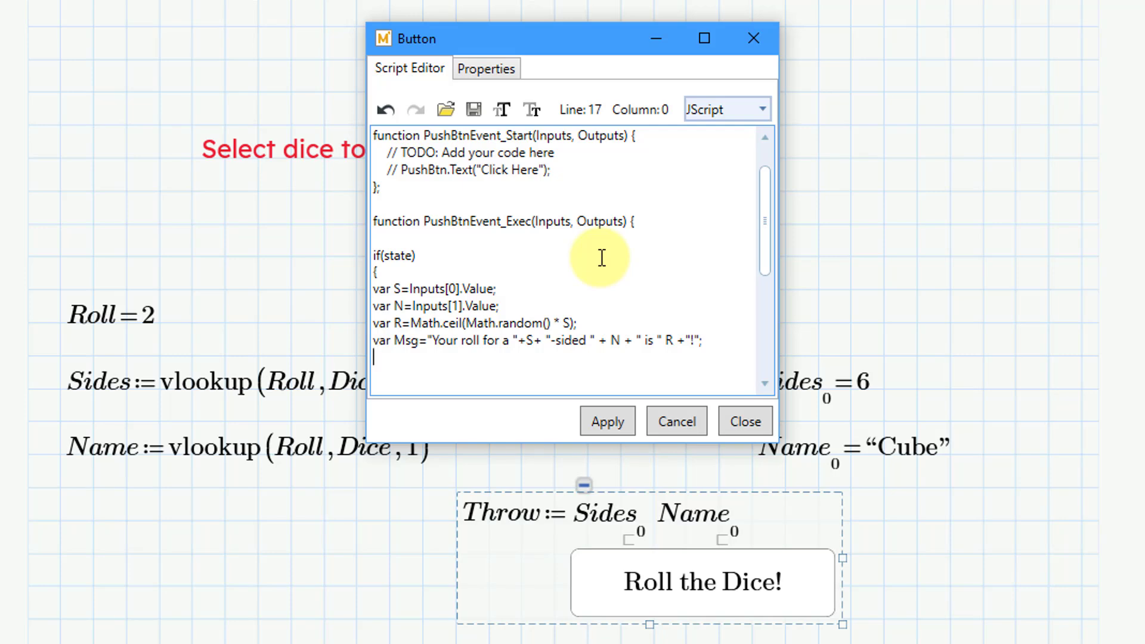
# - Show the roll message in a popup with MessageBox.Show(Msg);
pyautogui.write('M')
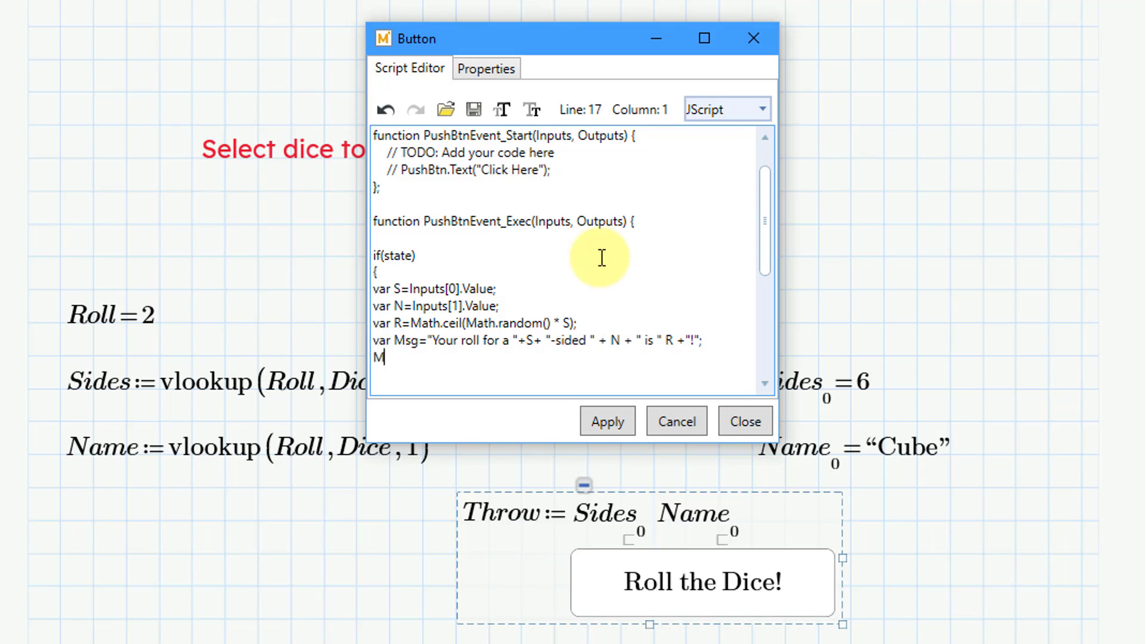
pyautogui.write('essage')
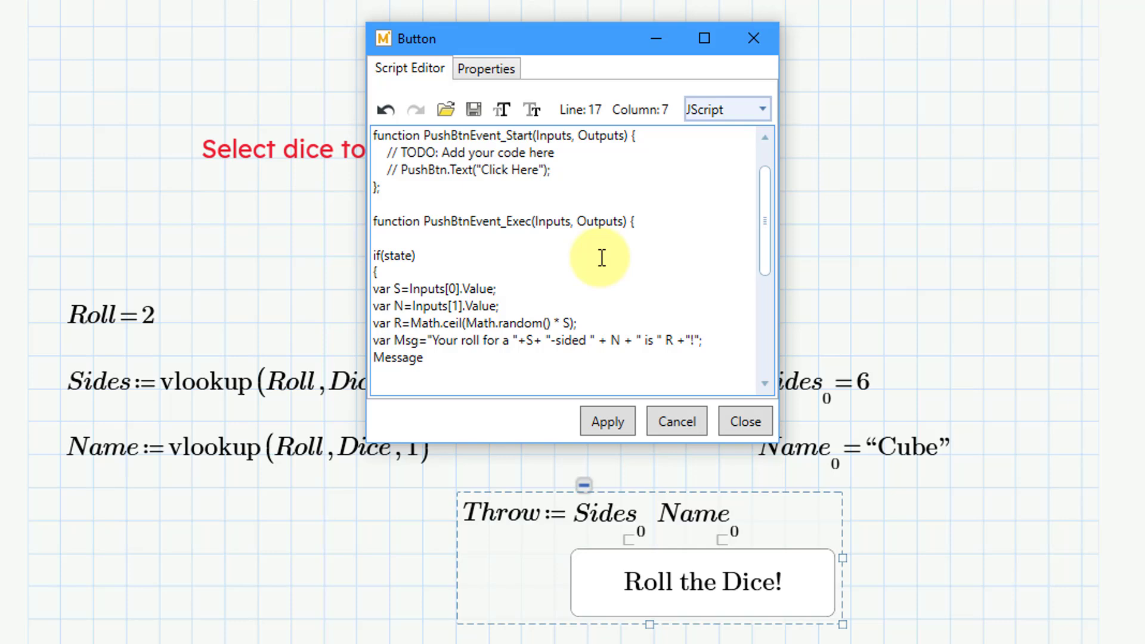
pyautogui.write('Bo')
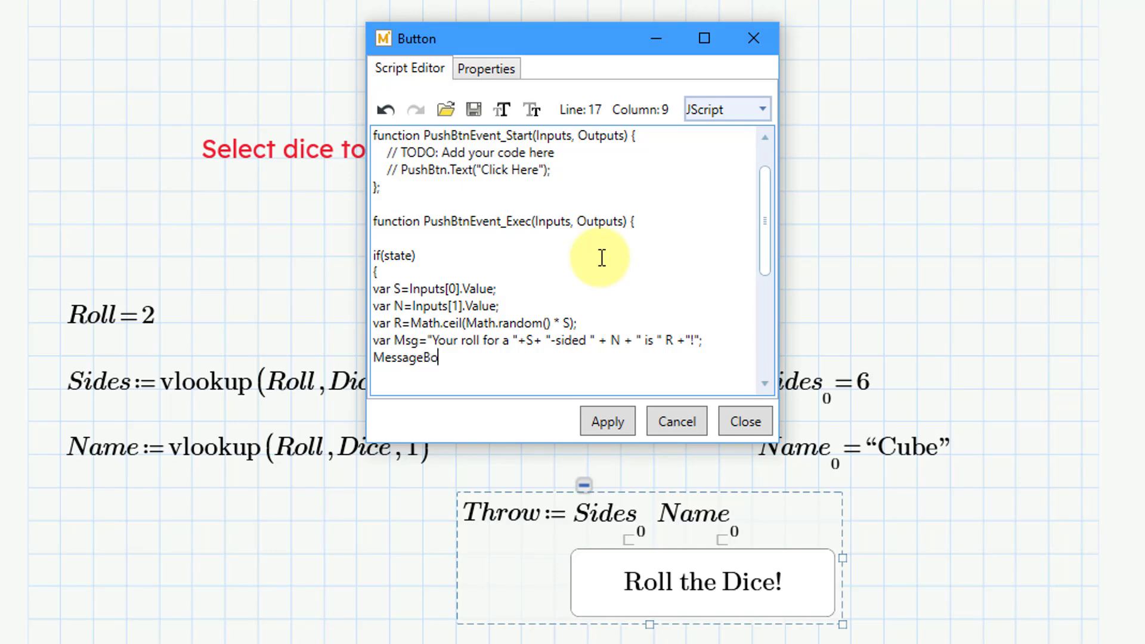
pyautogui.write('x.Show')
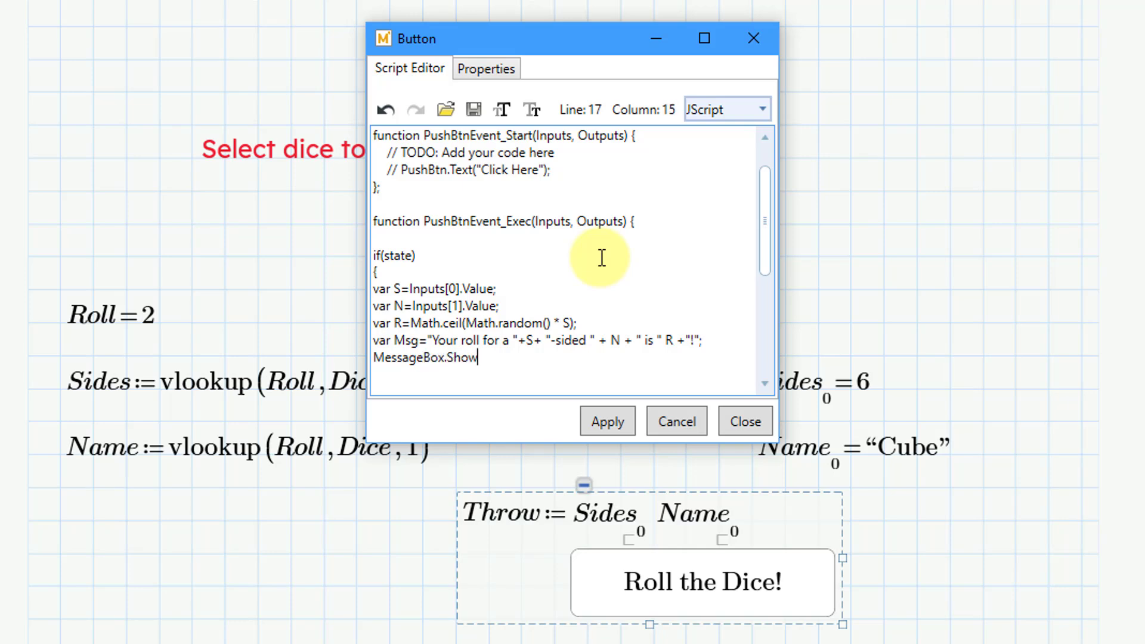
pyautogui.write('(')
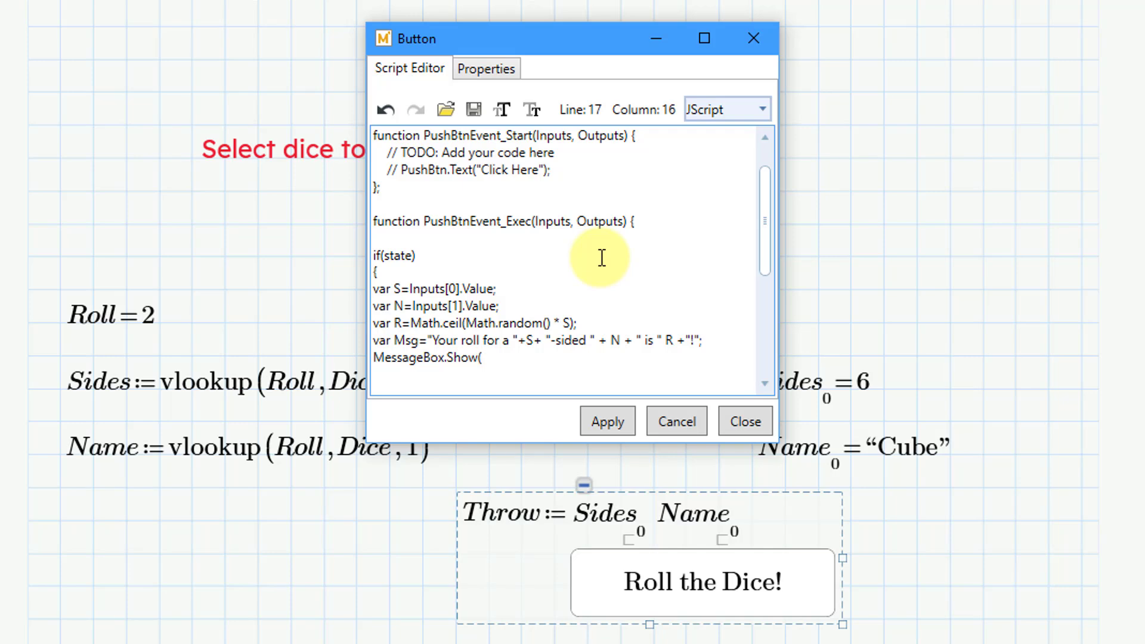
pyautogui.write('Ms')
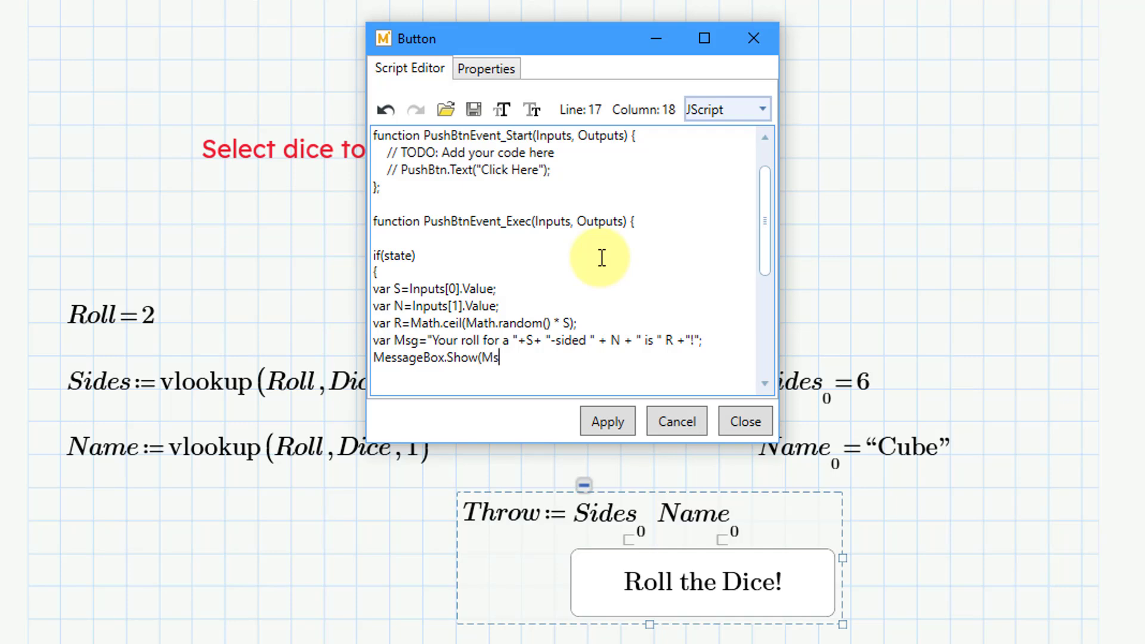
pyautogui.write('g)')
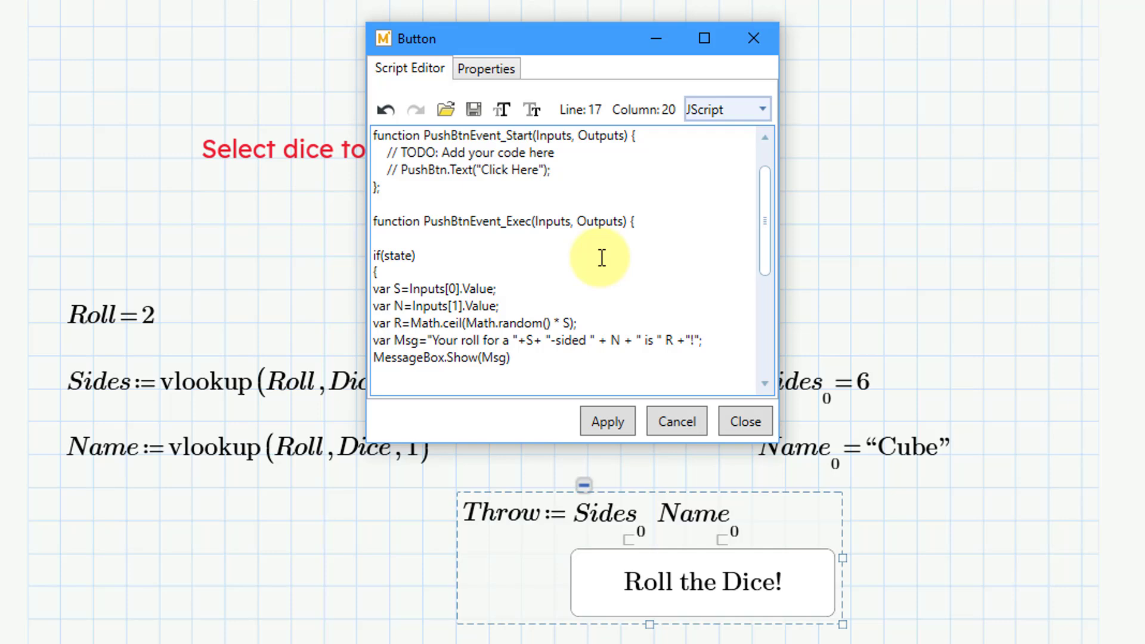
pyautogui.write(';')
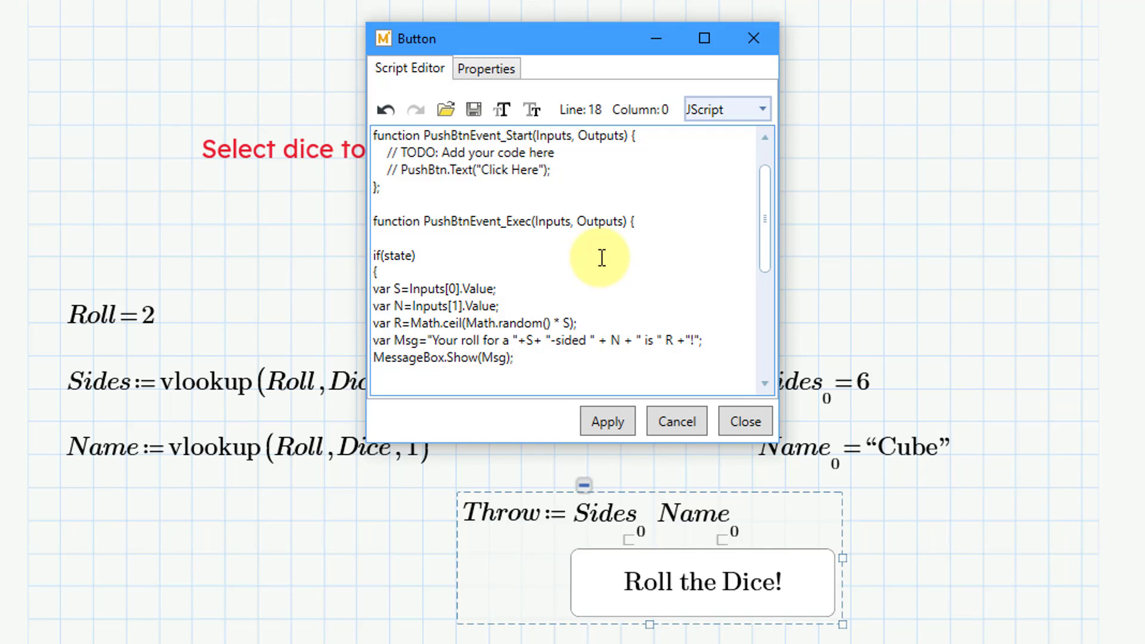
# - Reset the button state with state=0;
pyautogui.write('sta')
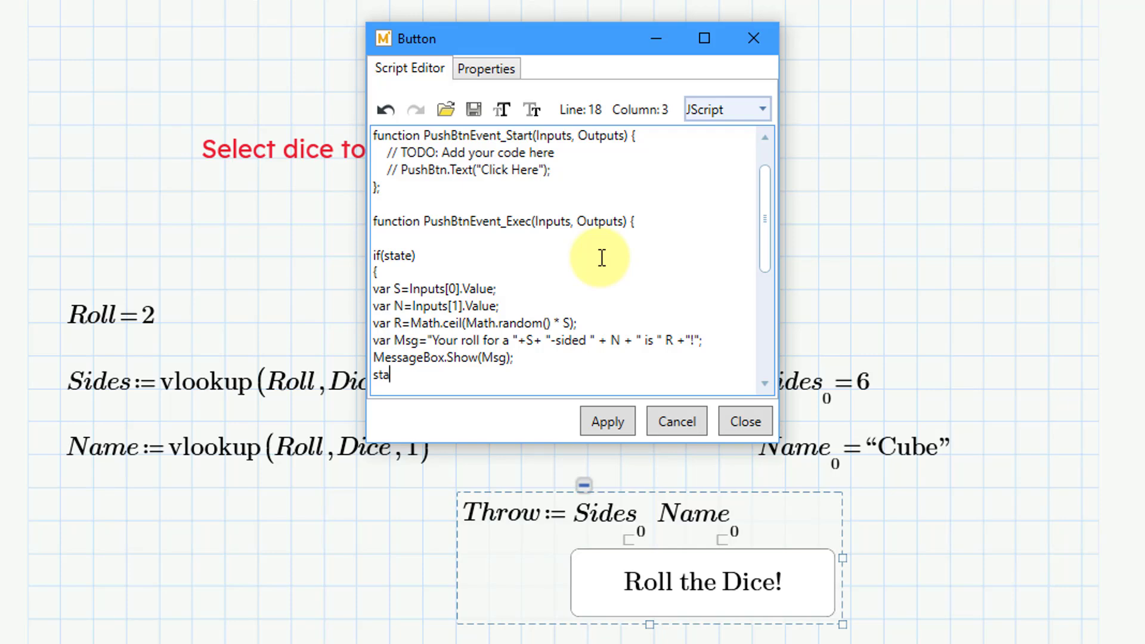
pyautogui.write('te')
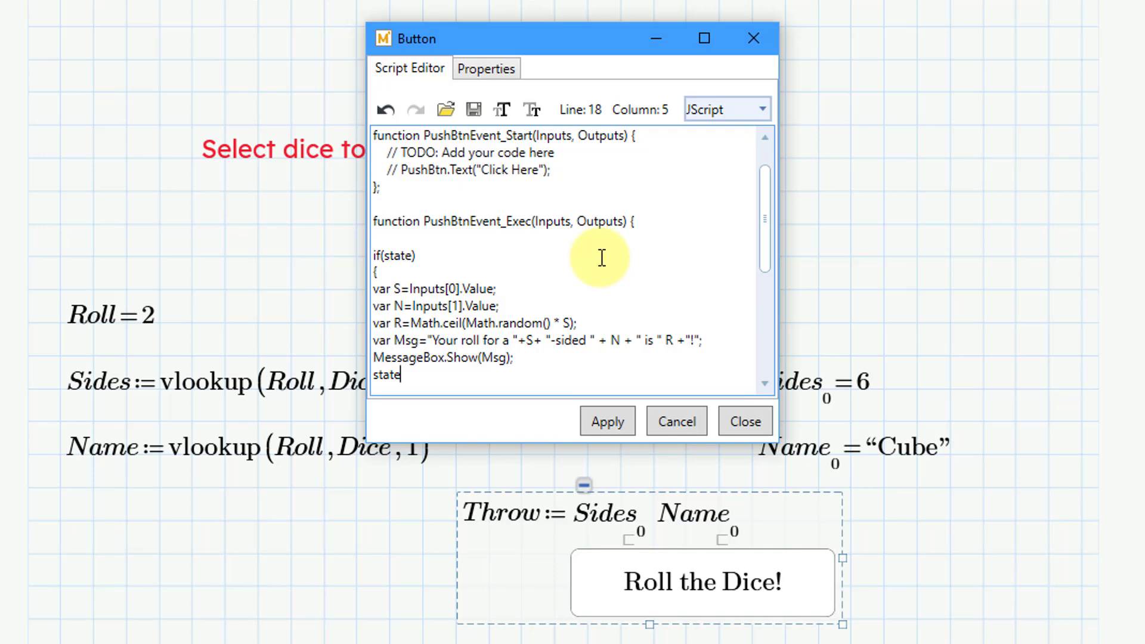
pyautogui.write('=0')
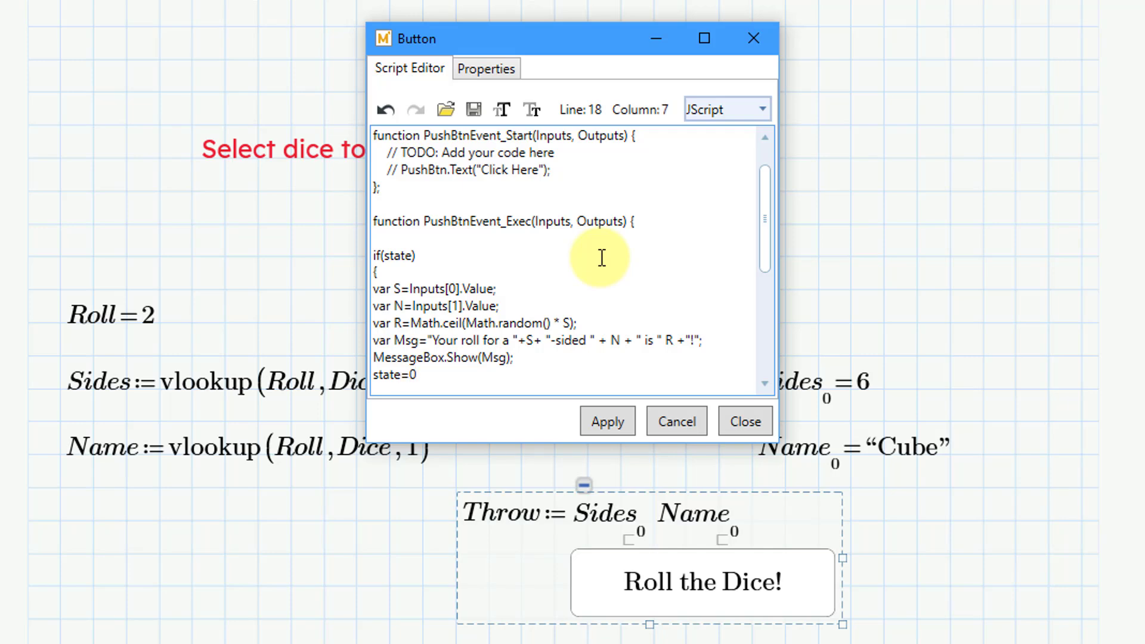
pyautogui.write(';')
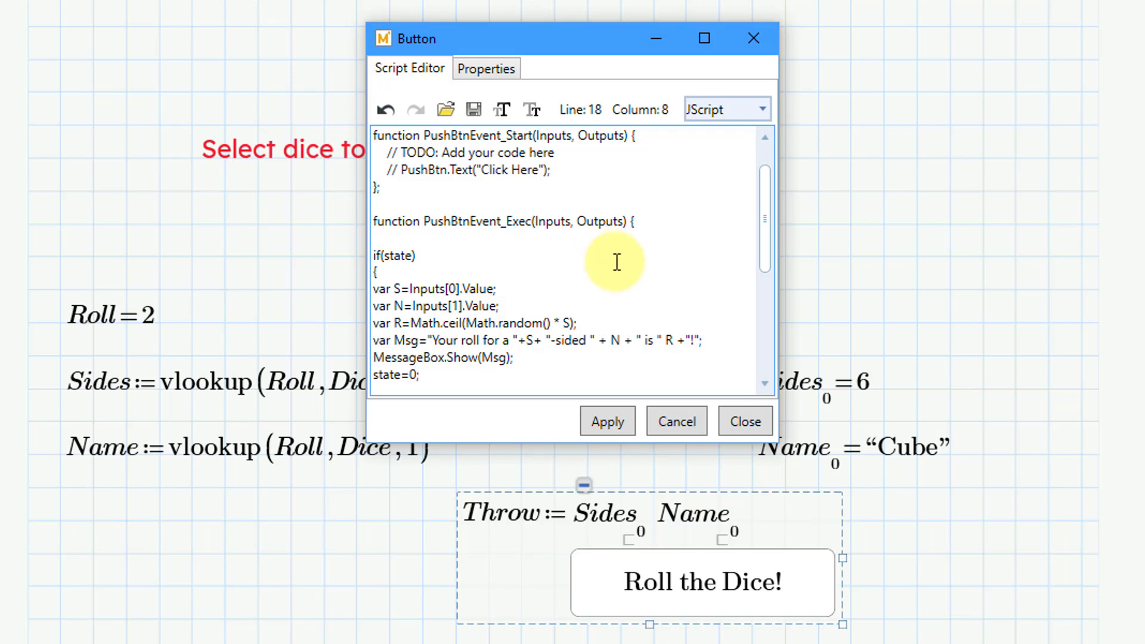
# - Replace the old state value on the Exec output line with R, the roll result
pyautogui.scroll(-3)
pyautogui.write('Outputs[0].Value = state')
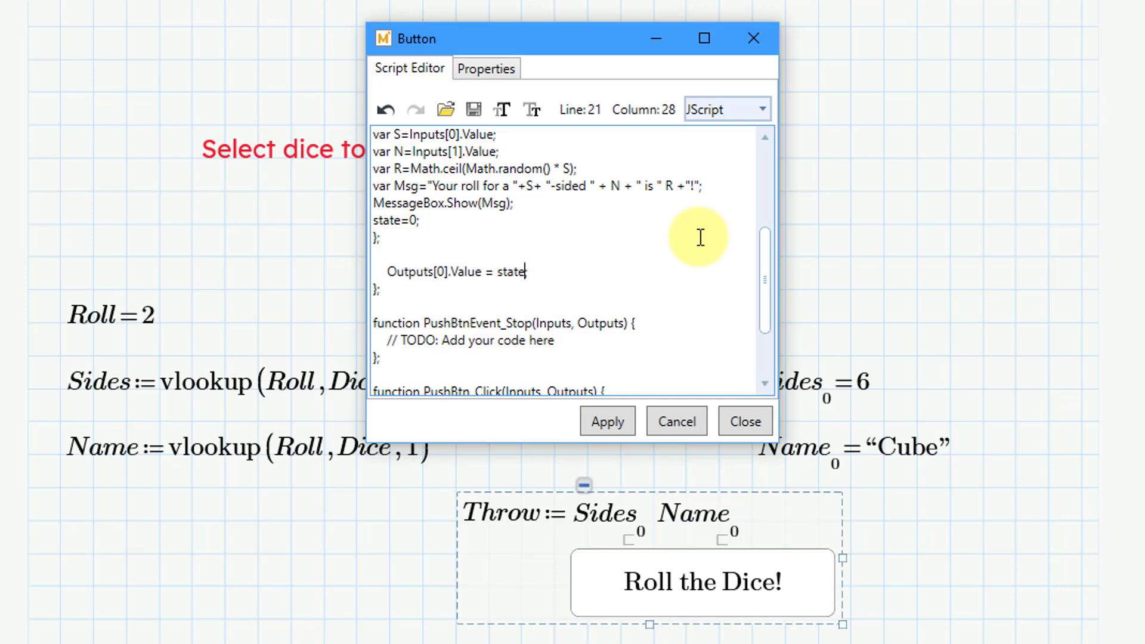
pyautogui.press('Backspace')
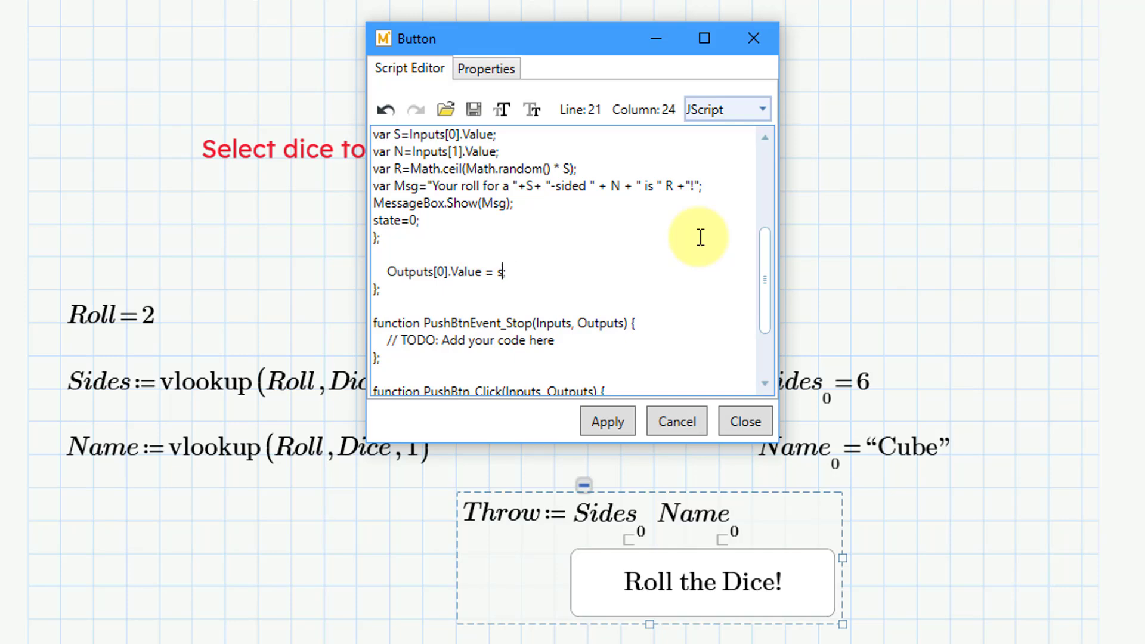
pyautogui.press('Backspace')
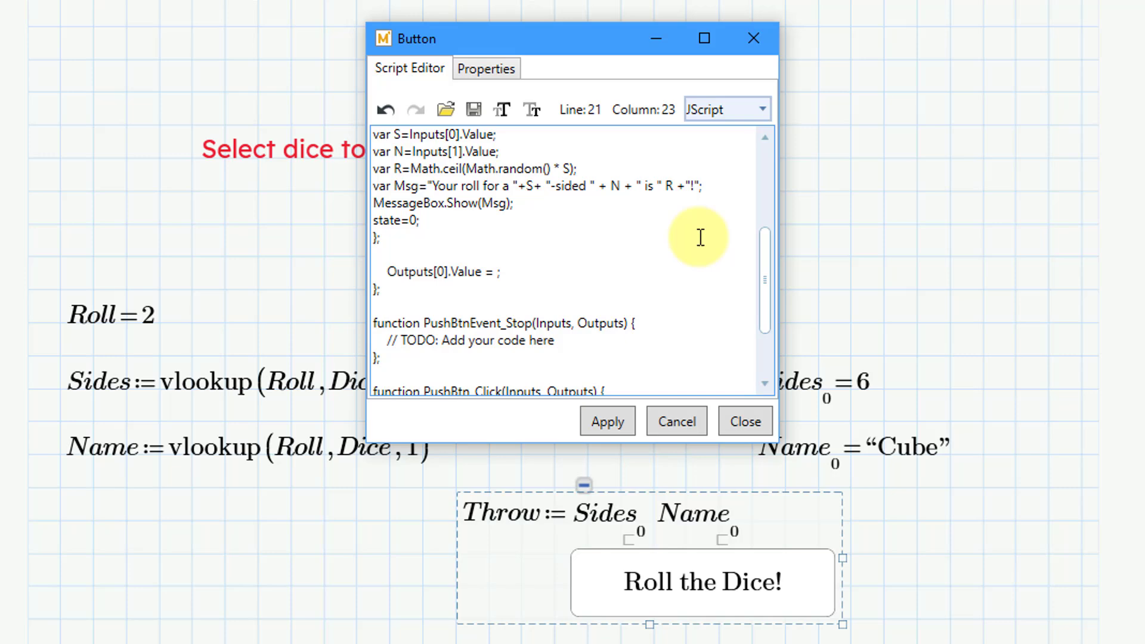
pyautogui.write('R')
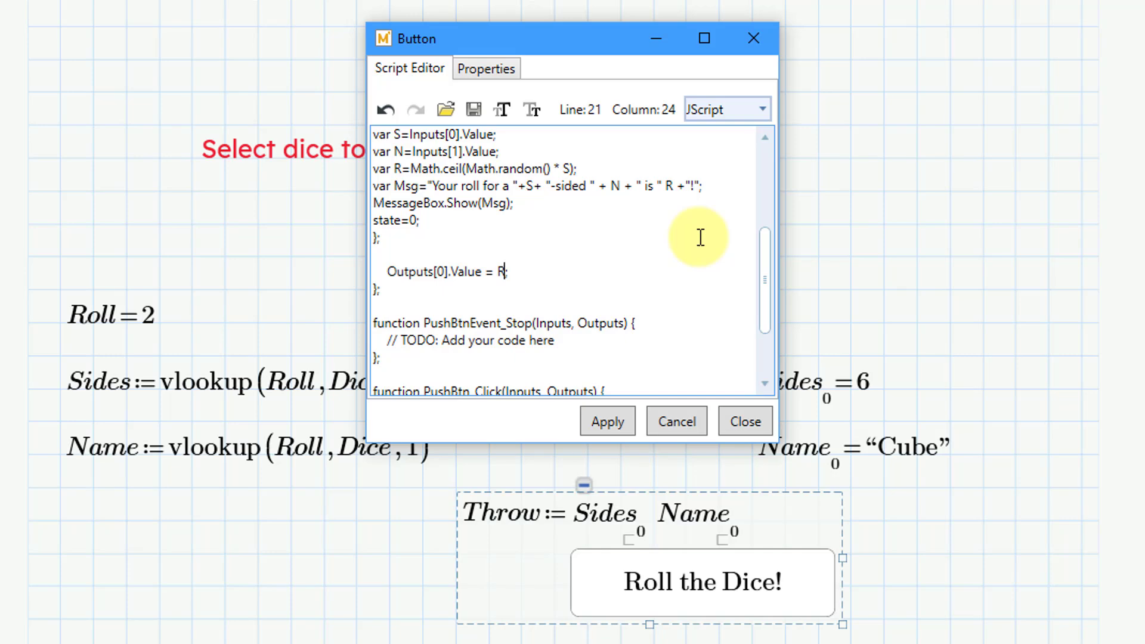
pyautogui.scroll(-3)
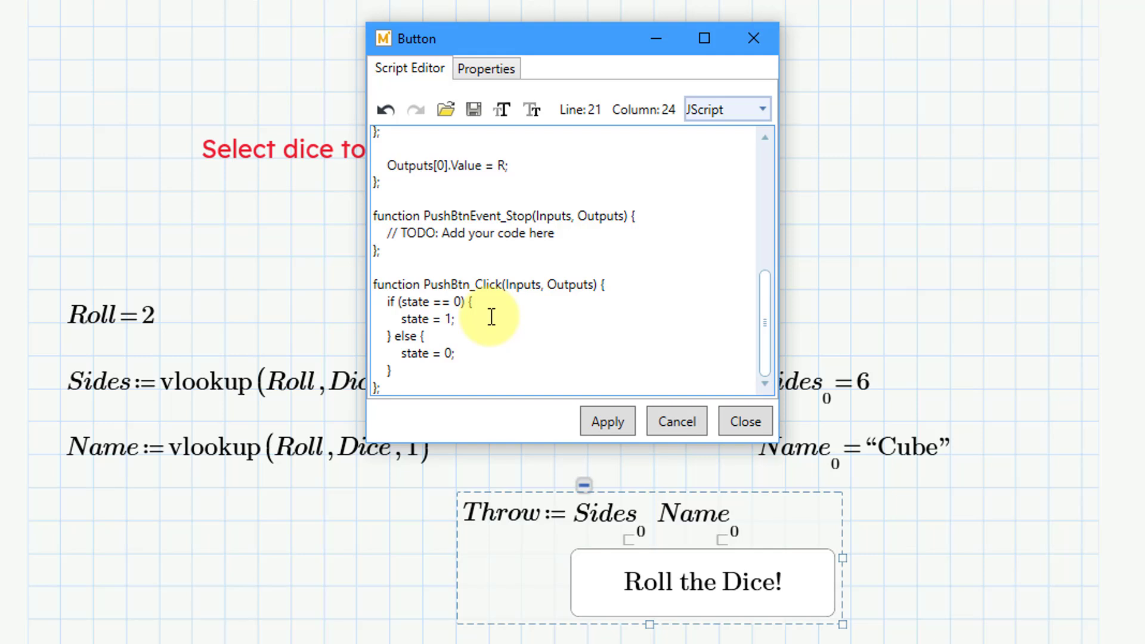
pyautogui.moveTo(480, 333)
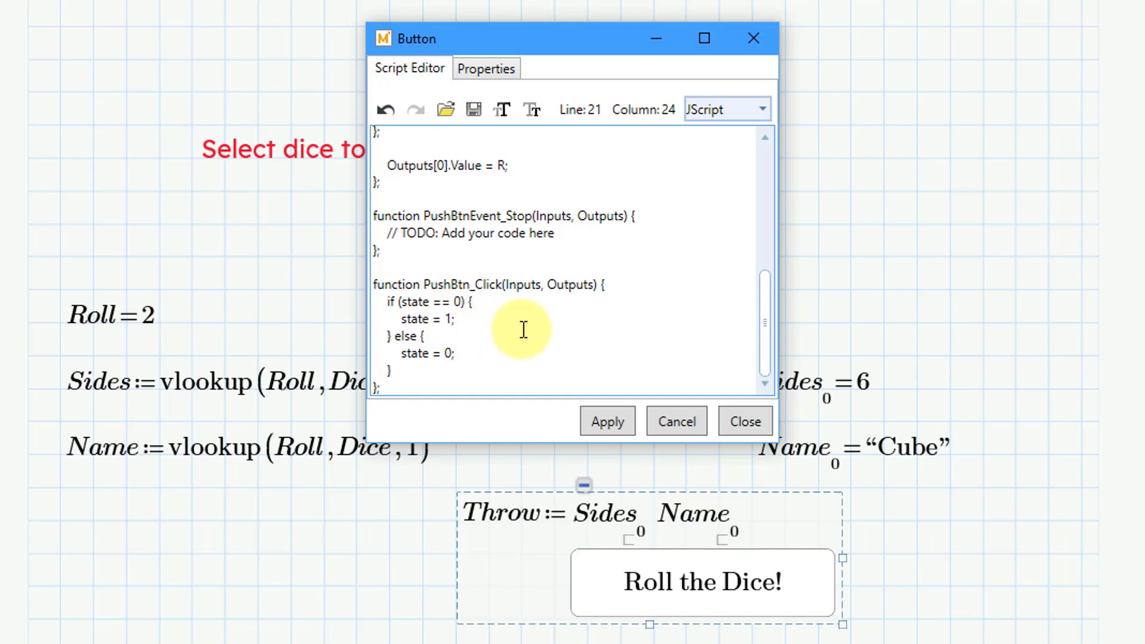
# - Check the button name, apply the script, fix the Msg line's missing plus, and close the editor
pyautogui.click(486, 68)
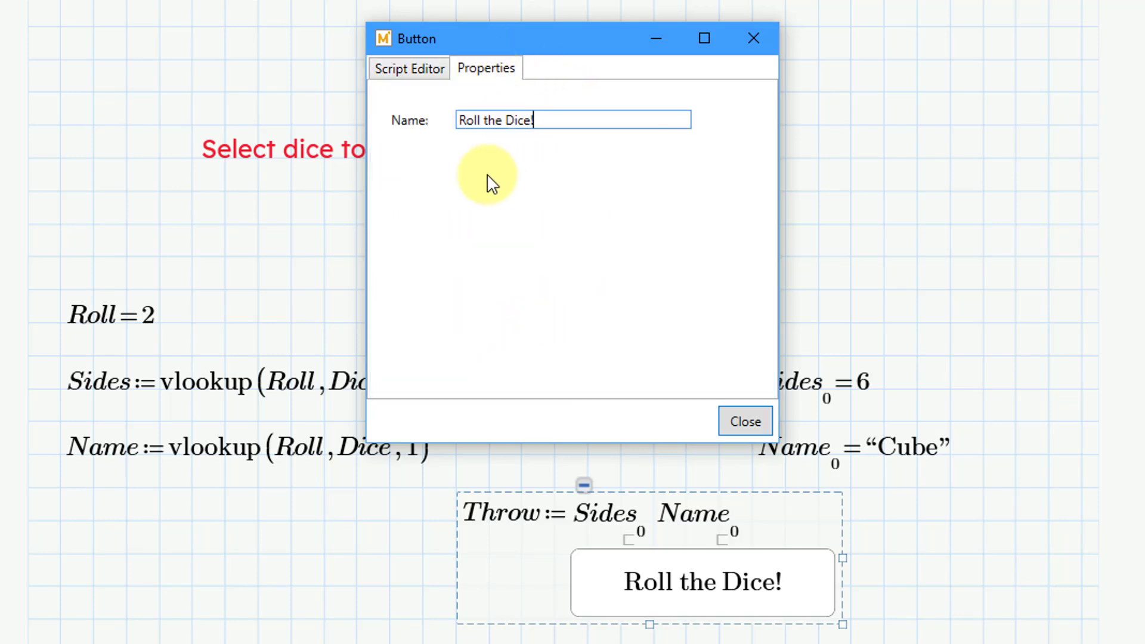
pyautogui.click(409, 68)
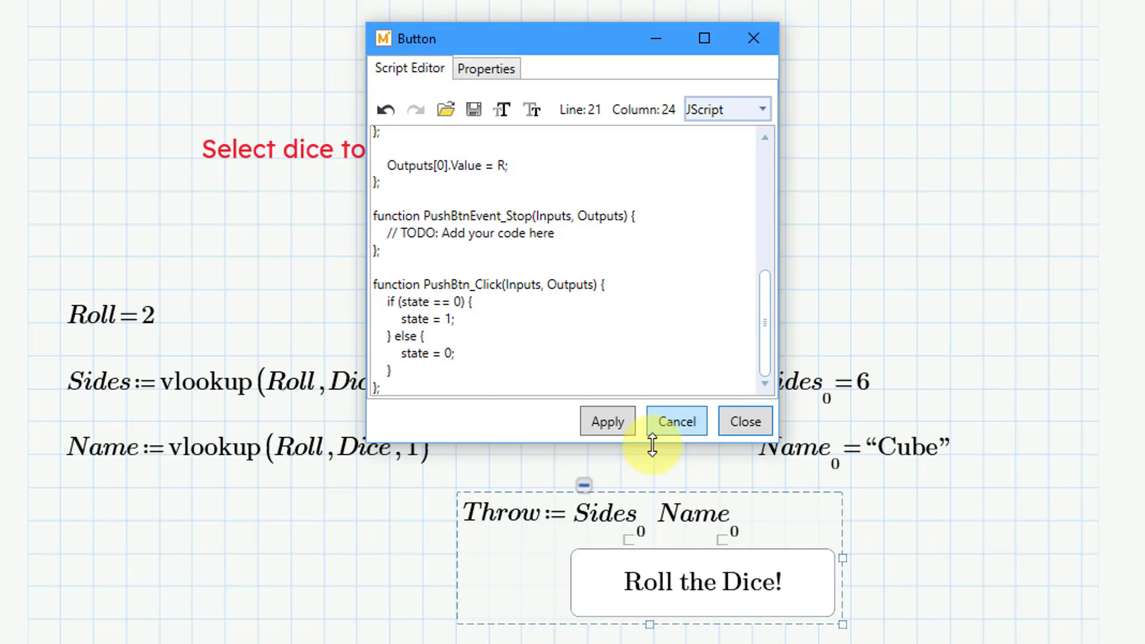
pyautogui.click(607, 422)
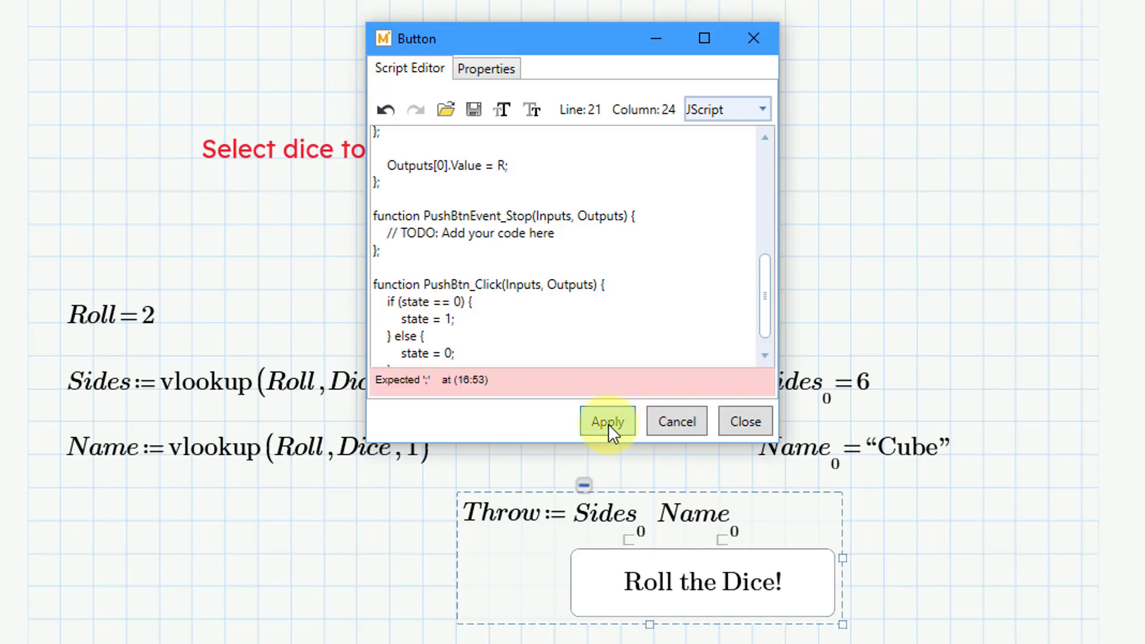
pyautogui.moveTo(515, 391)
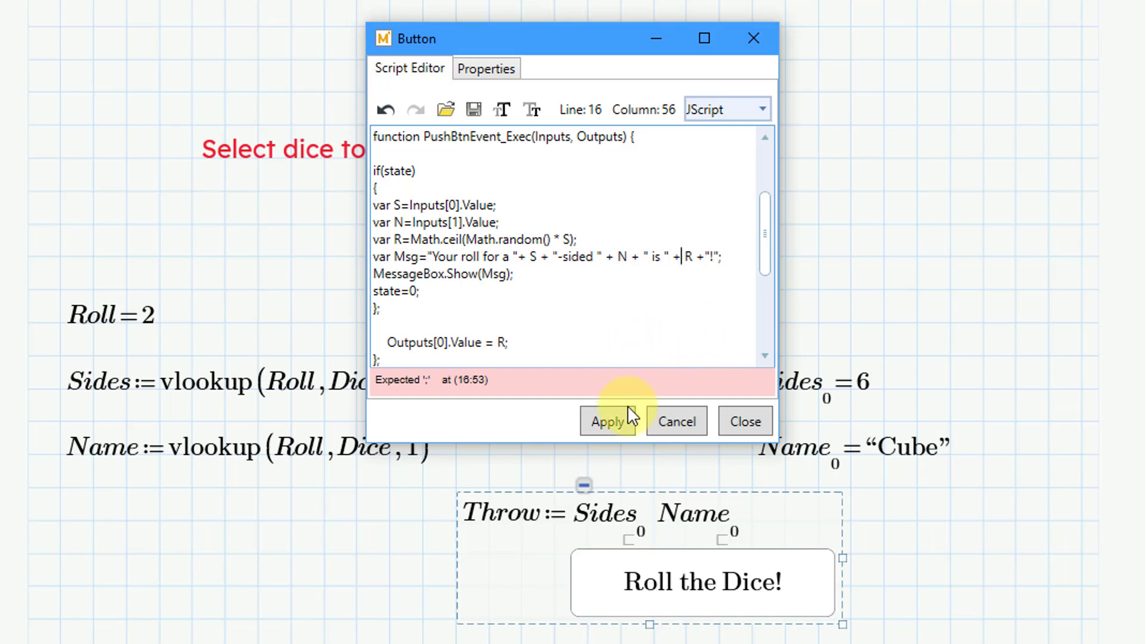
pyautogui.click(608, 421)
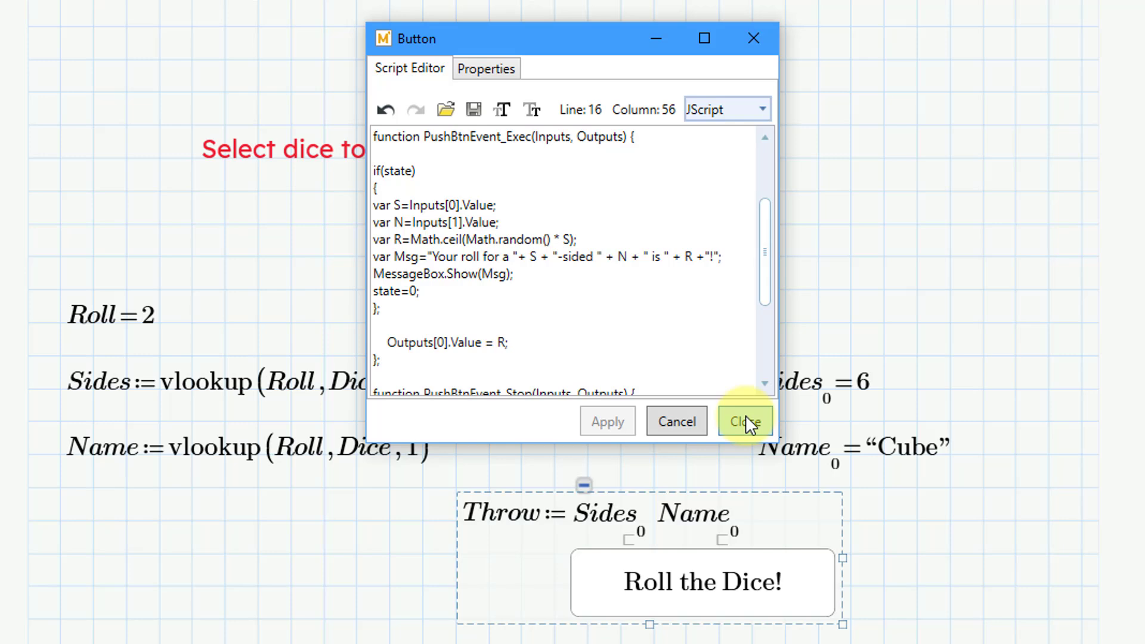
pyautogui.click(743, 422)
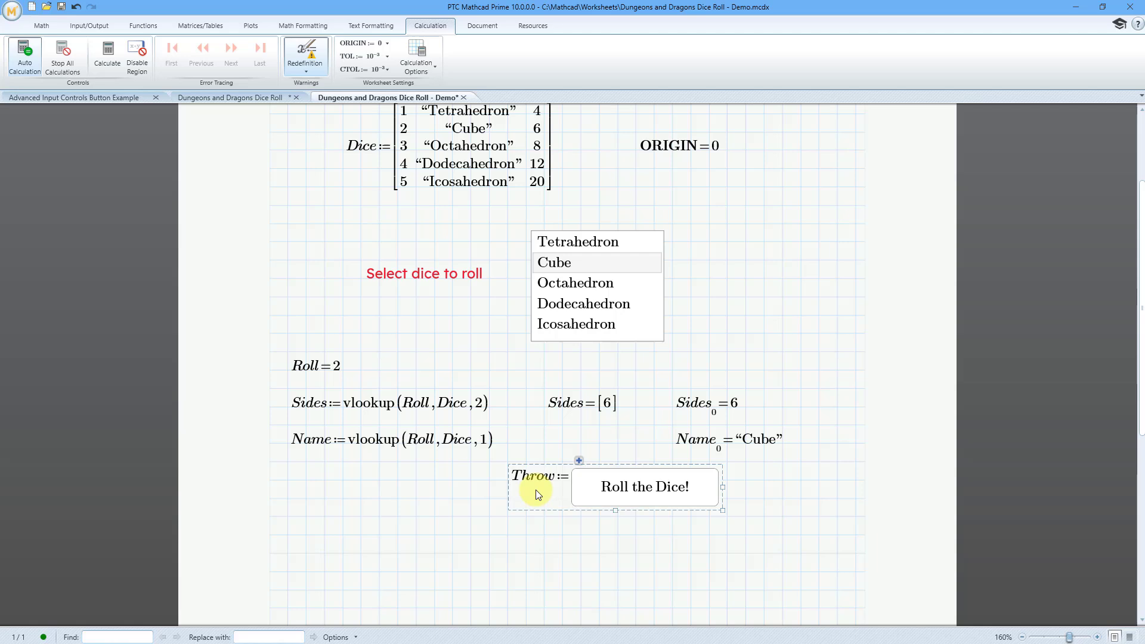
pyautogui.moveTo(523, 491)
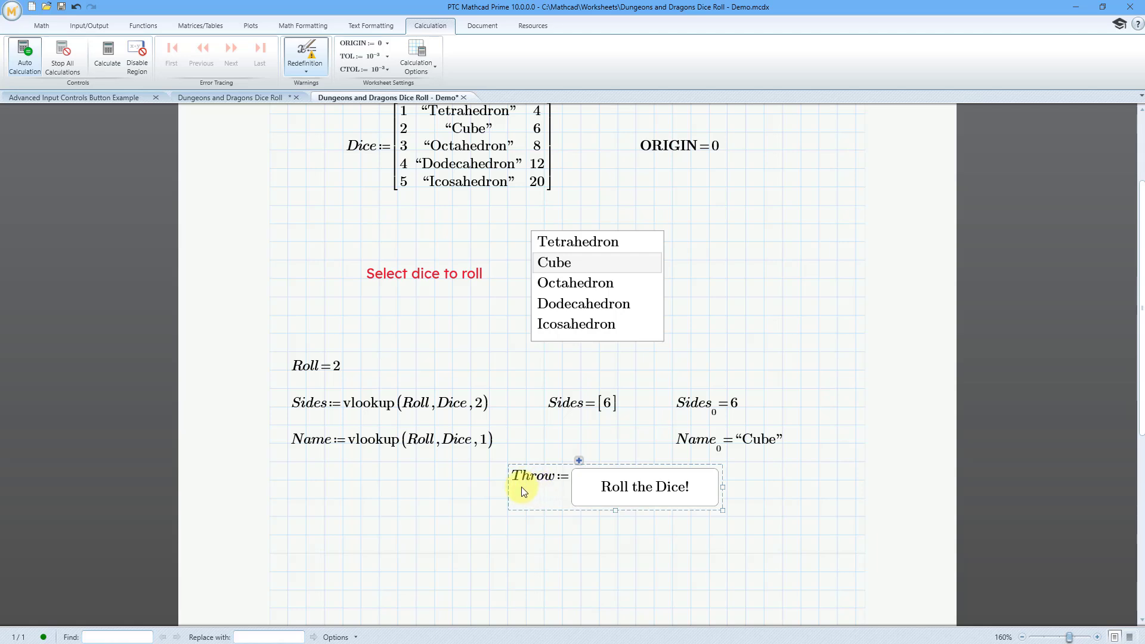
# - Collapse the Throw assignment behind the button, test a Cube roll, and reselect the button
pyautogui.click(88, 25)
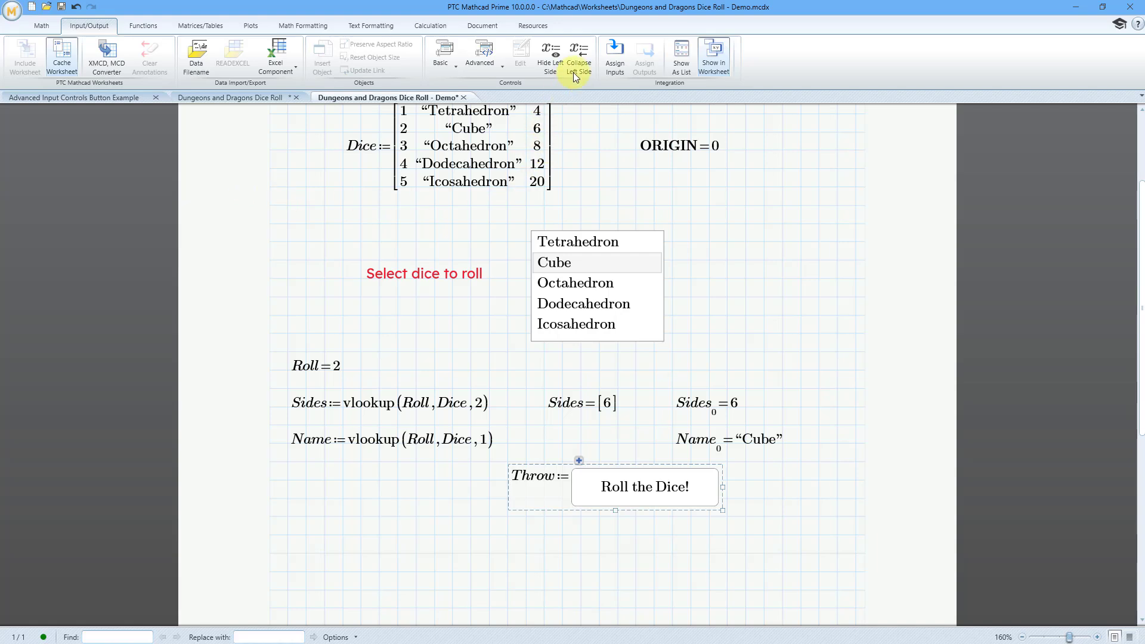
pyautogui.click(578, 55)
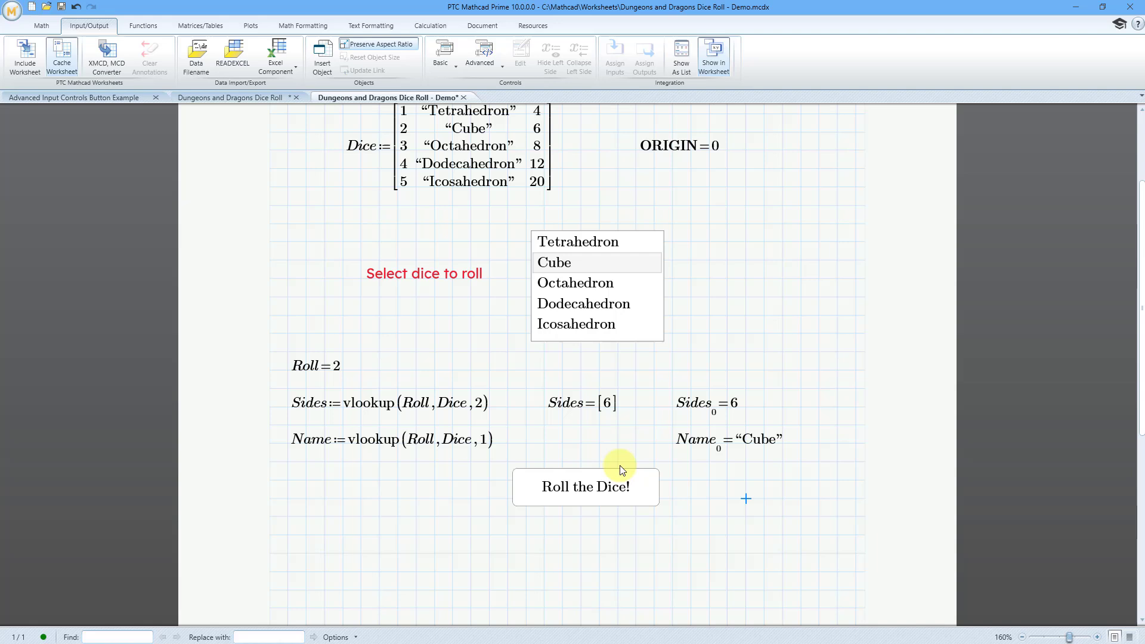
pyautogui.click(585, 488)
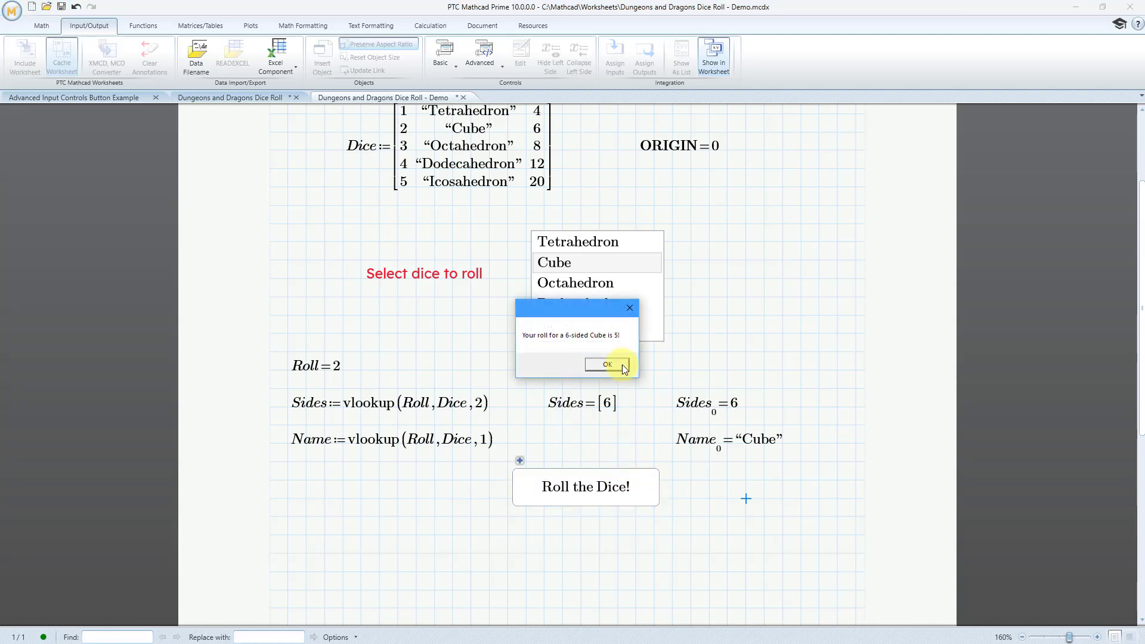
pyautogui.moveTo(579, 336)
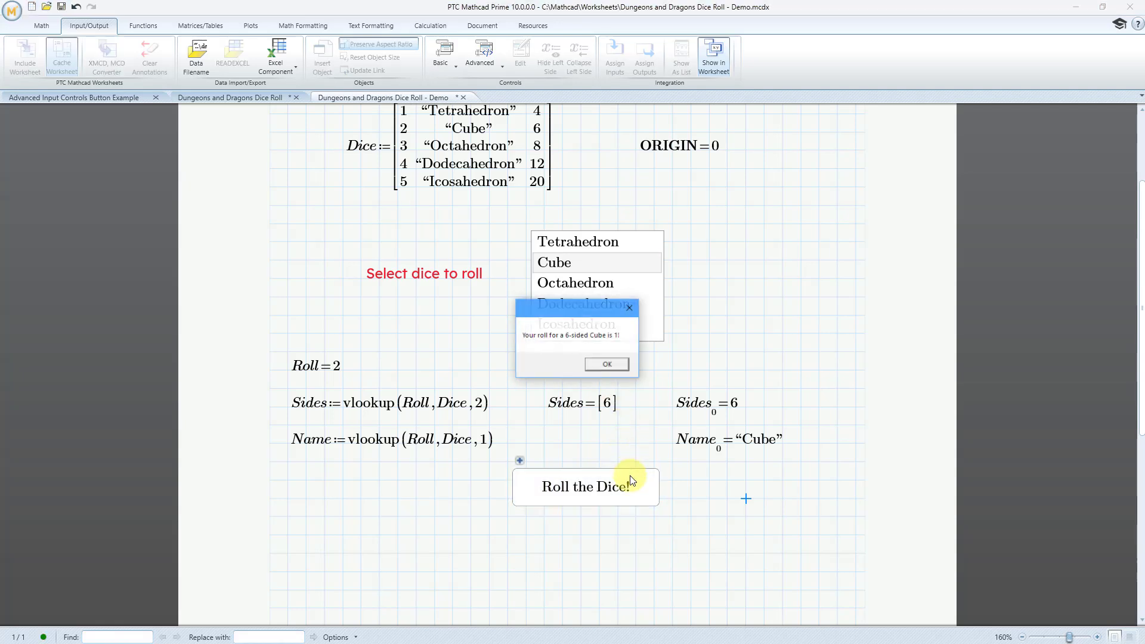
pyautogui.click(606, 364)
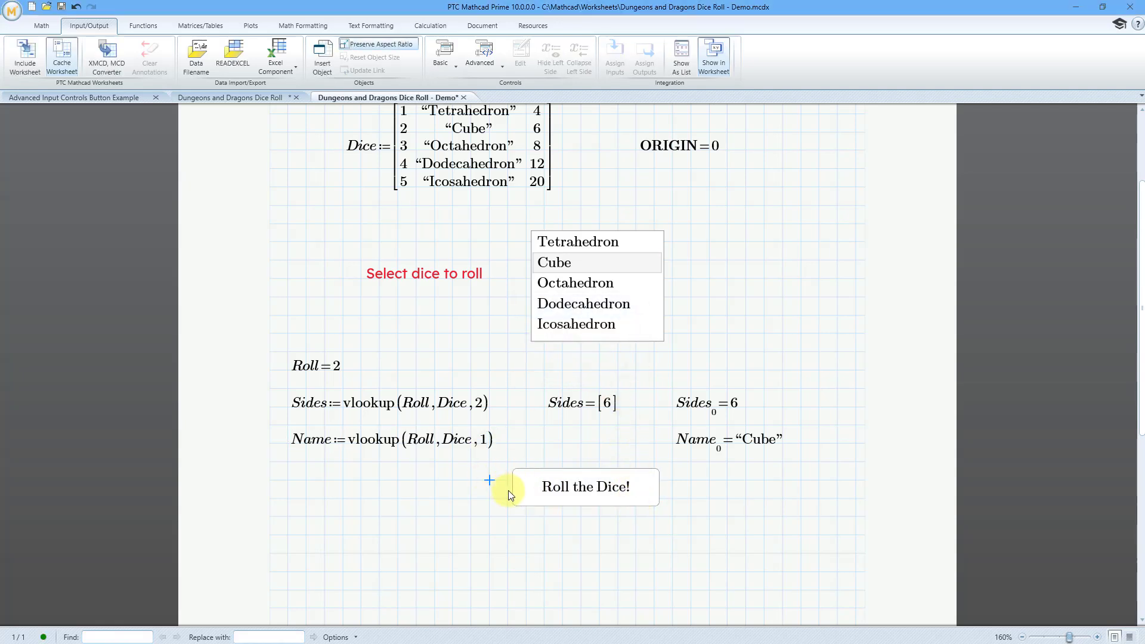
pyautogui.click(583, 488)
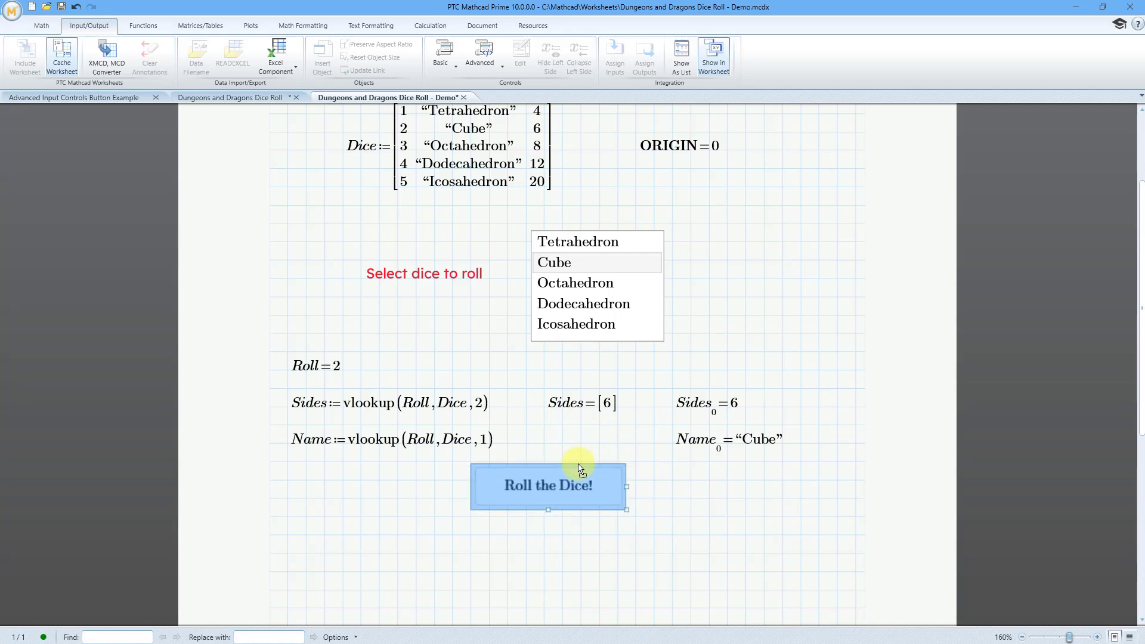
pyautogui.moveTo(622, 445)
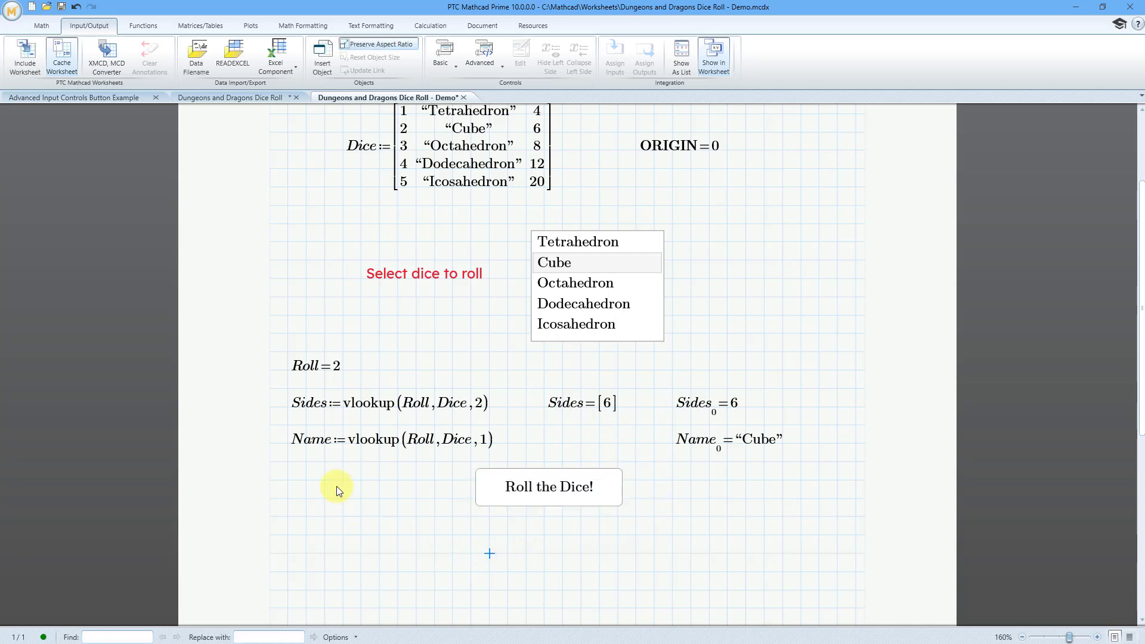
# - Add Throw= below the button and roll the Dodecahedron, Icosahedron and Tetrahedron (7, 5, 4)
pyautogui.write('Throw=1')
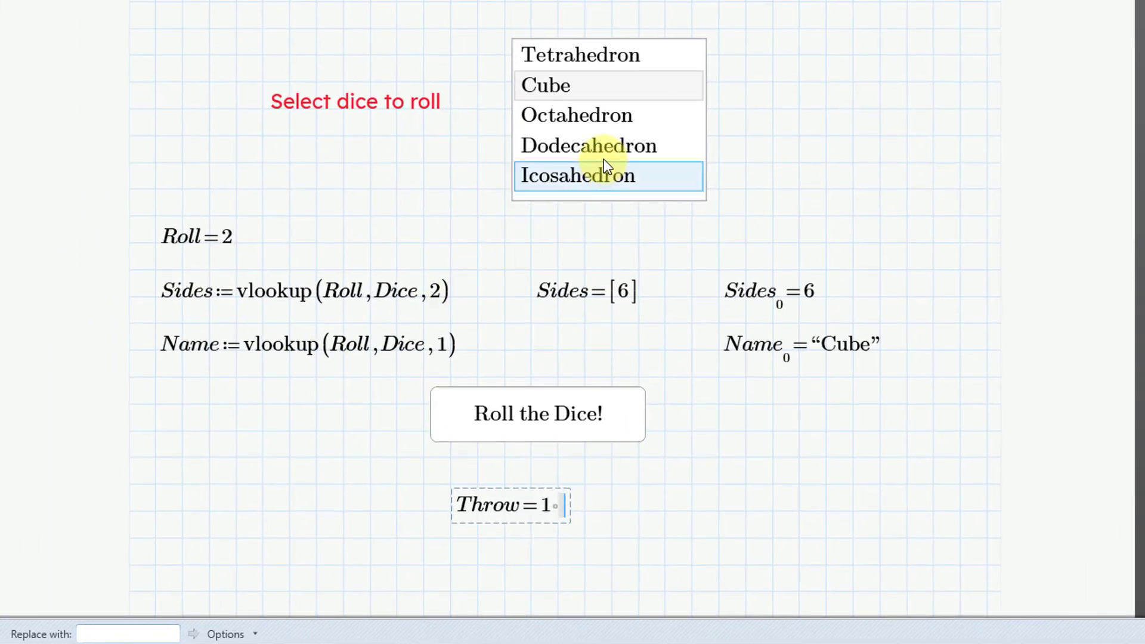
pyautogui.click(588, 145)
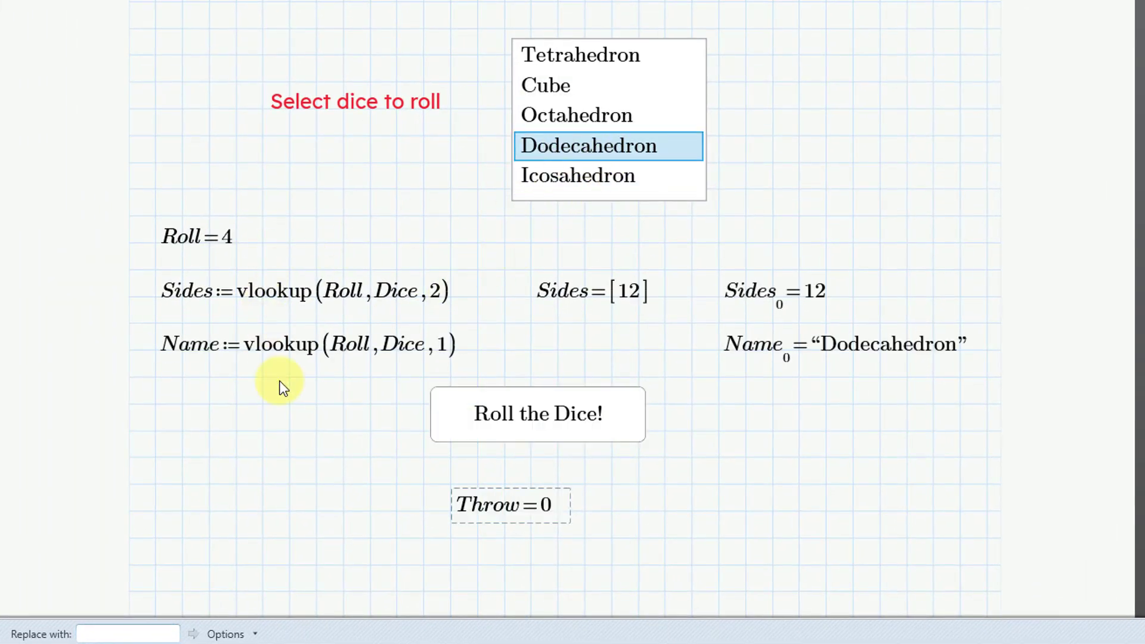
pyautogui.click(537, 414)
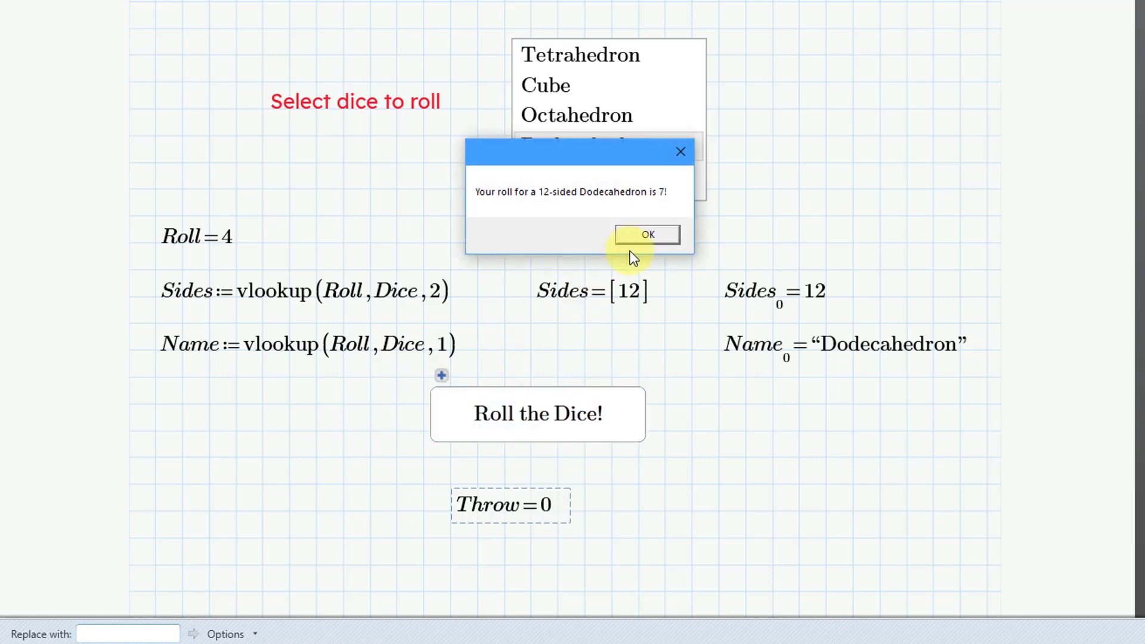
pyautogui.click(647, 235)
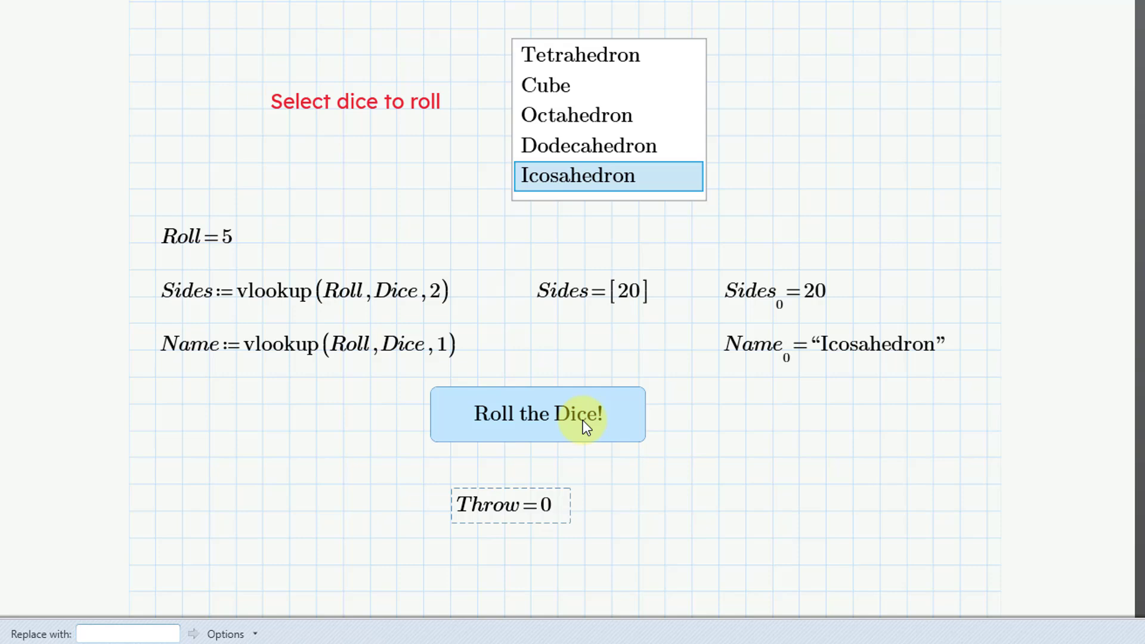
pyautogui.click(537, 414)
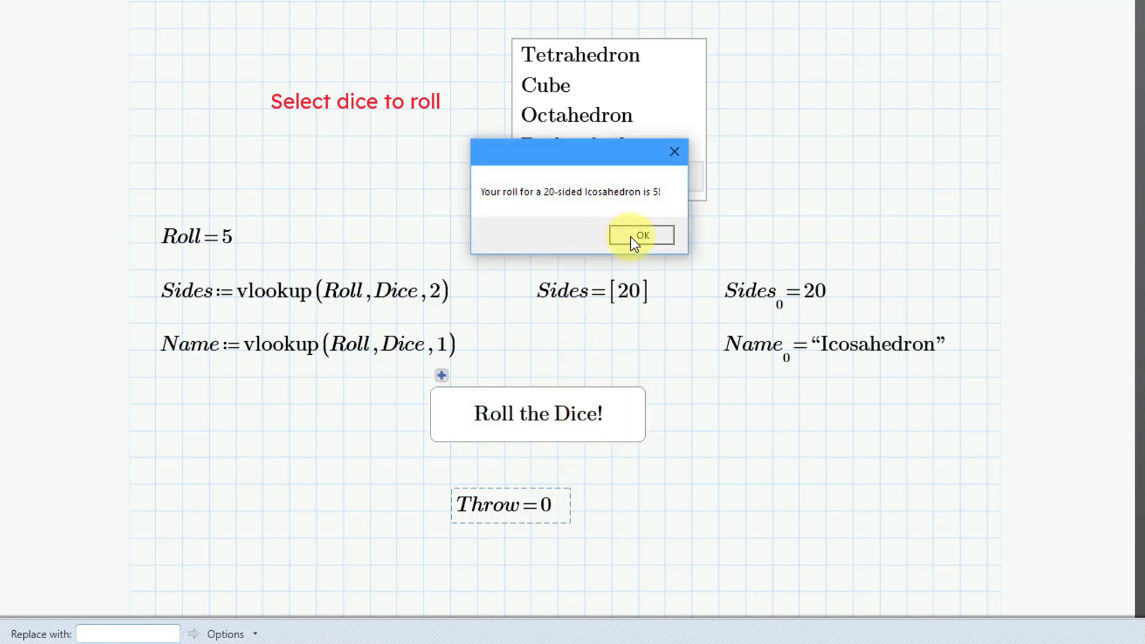
pyautogui.click(641, 235)
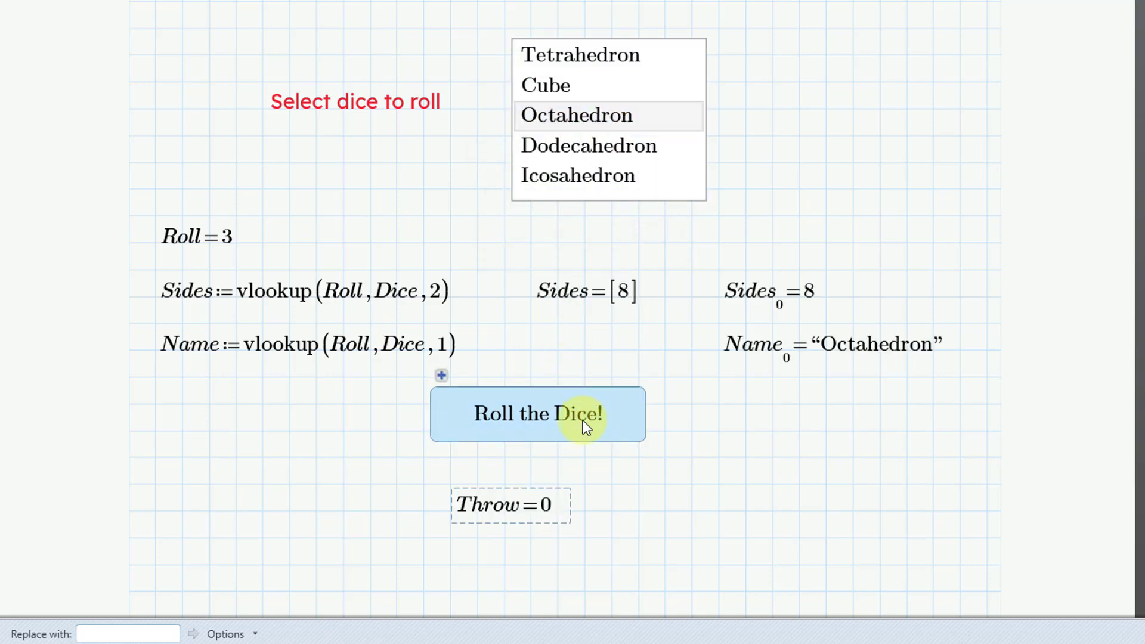
pyautogui.click(537, 414)
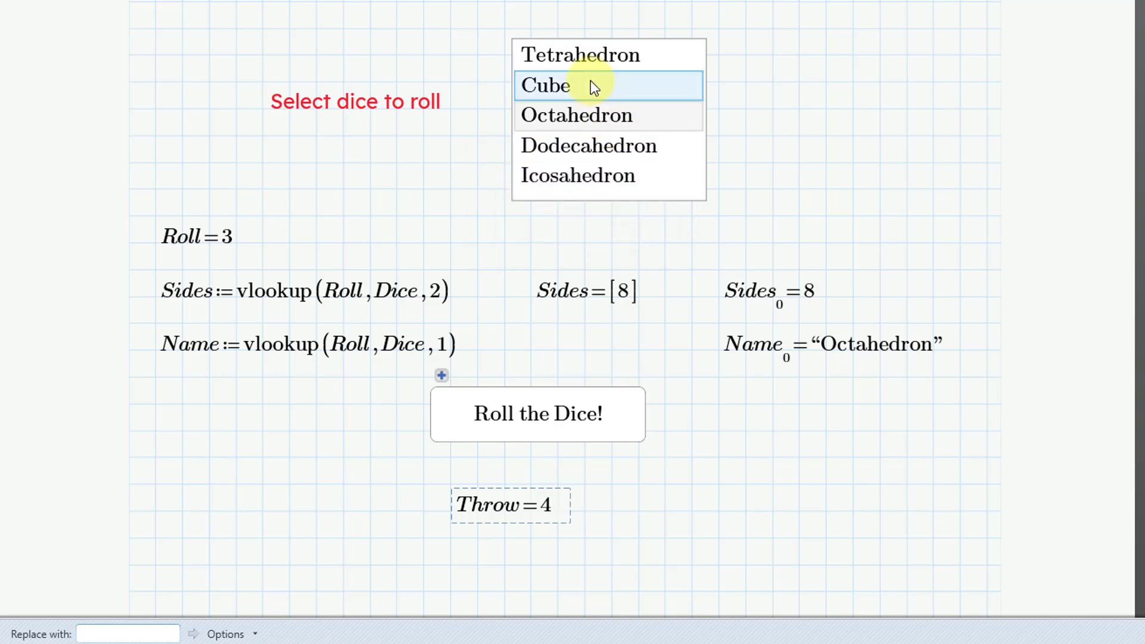
pyautogui.click(538, 414)
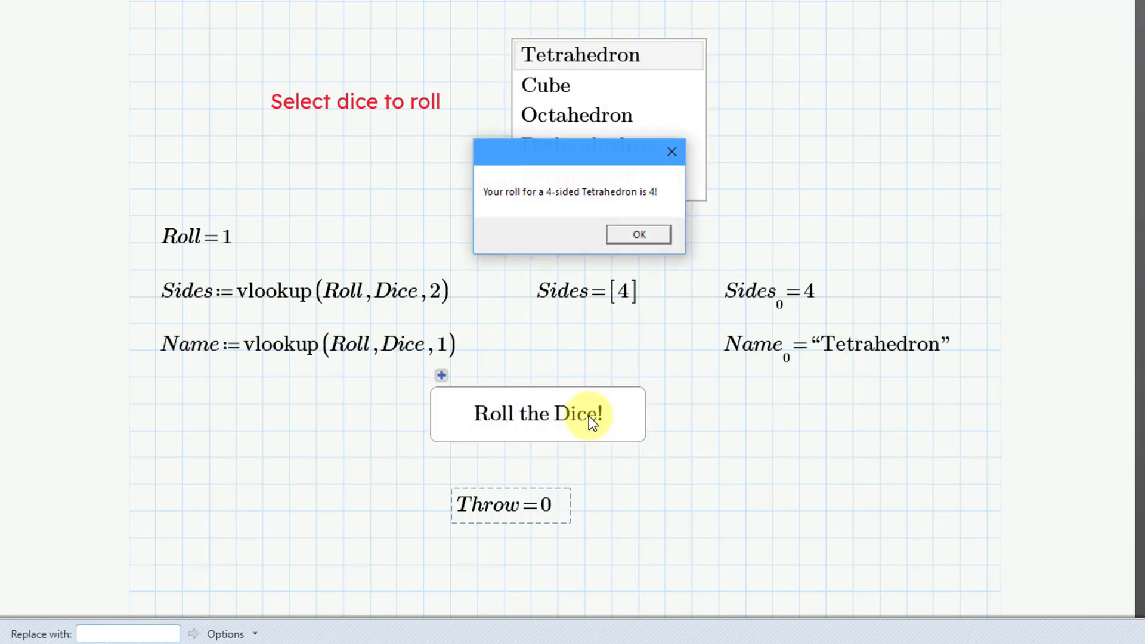
pyautogui.click(637, 234)
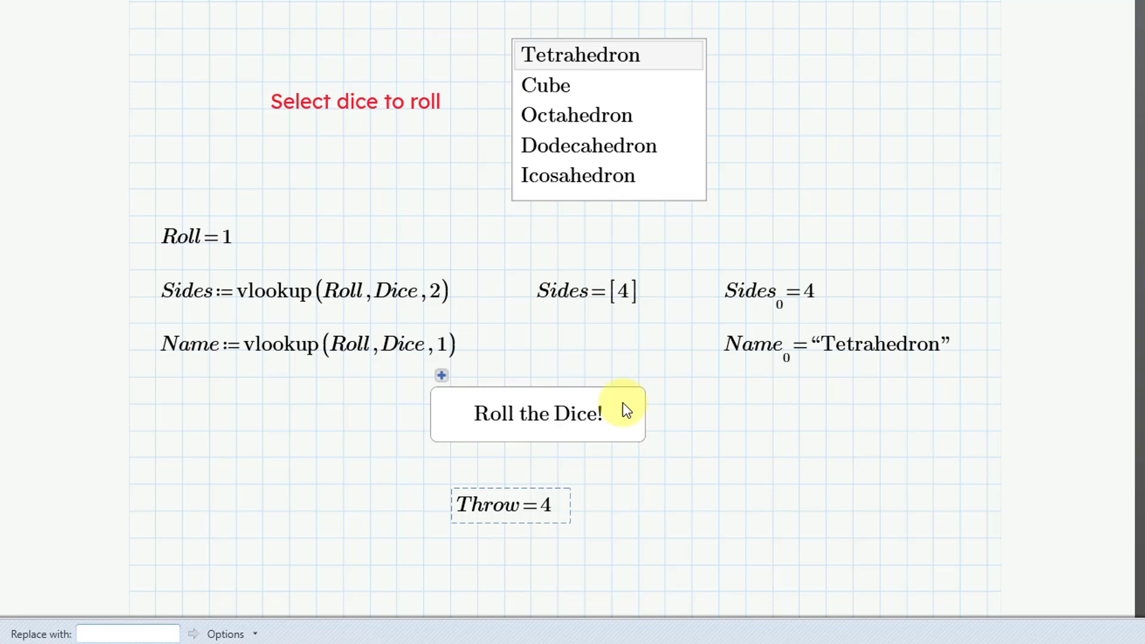